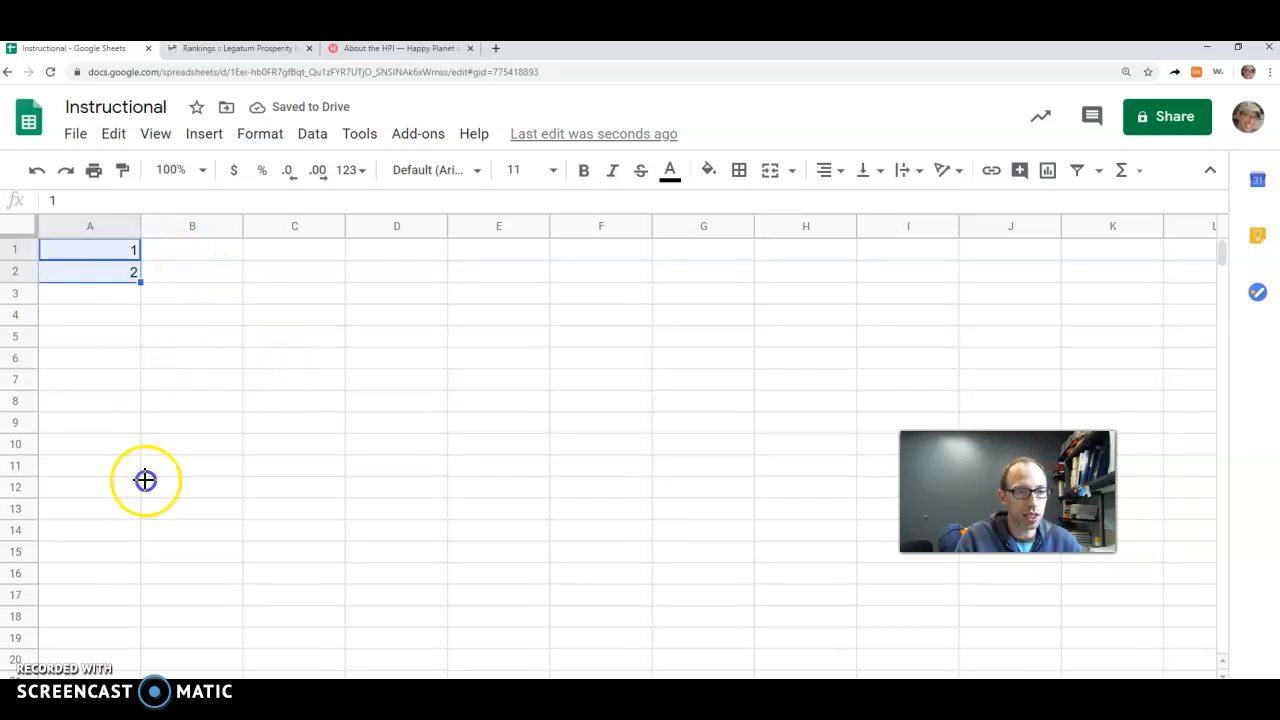
Step: Shuffle column A's numbers 1–30 randomly and fill the first twelve cells green
scroll("down", 3)
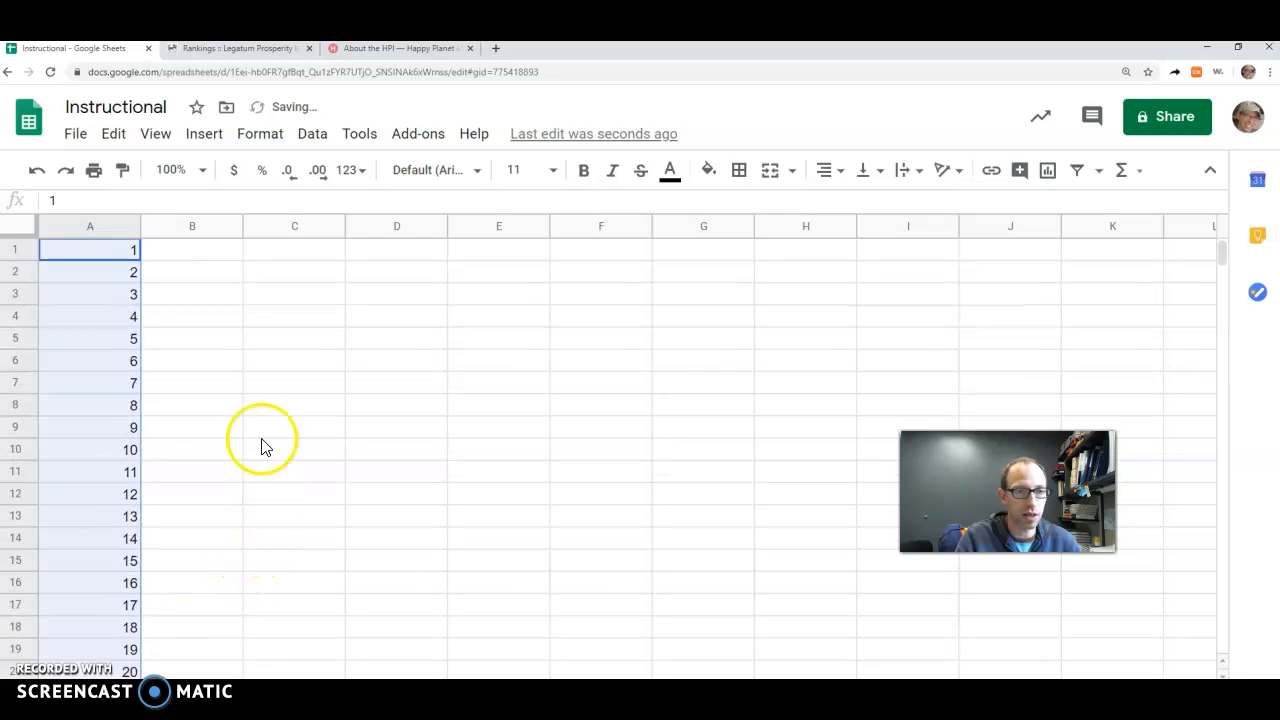
left_click(89, 226)
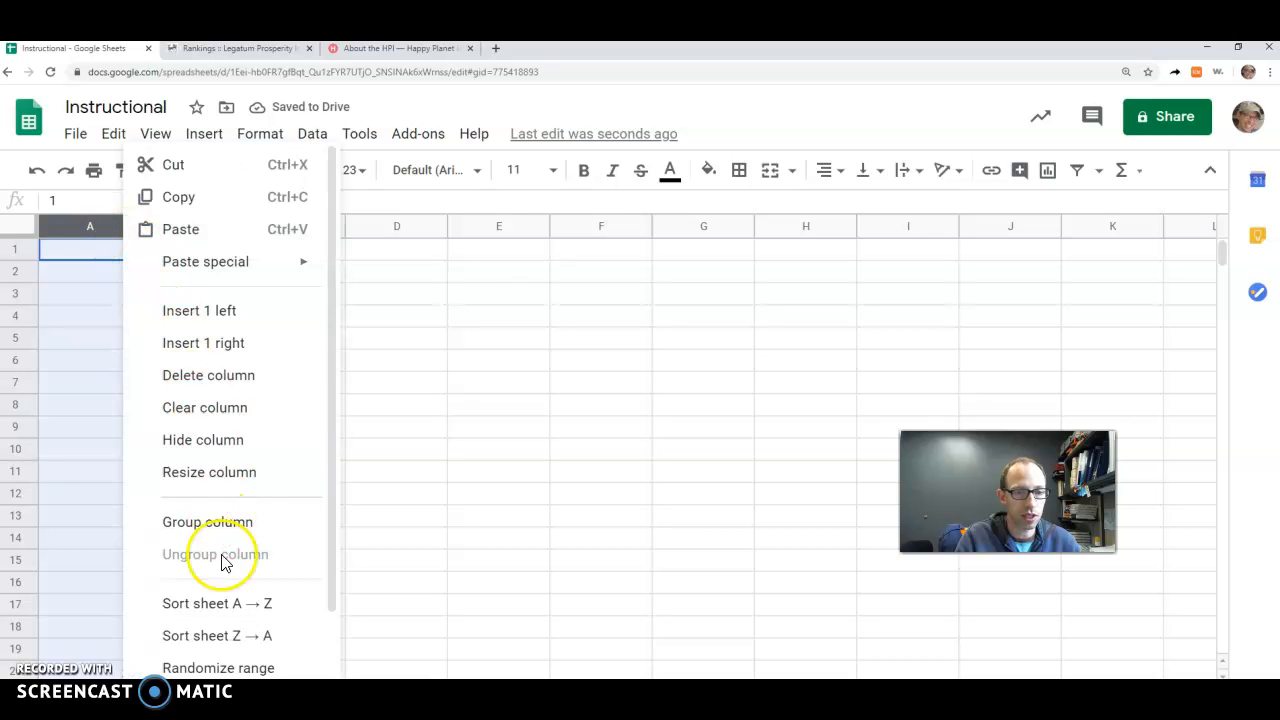
left_click(218, 668)
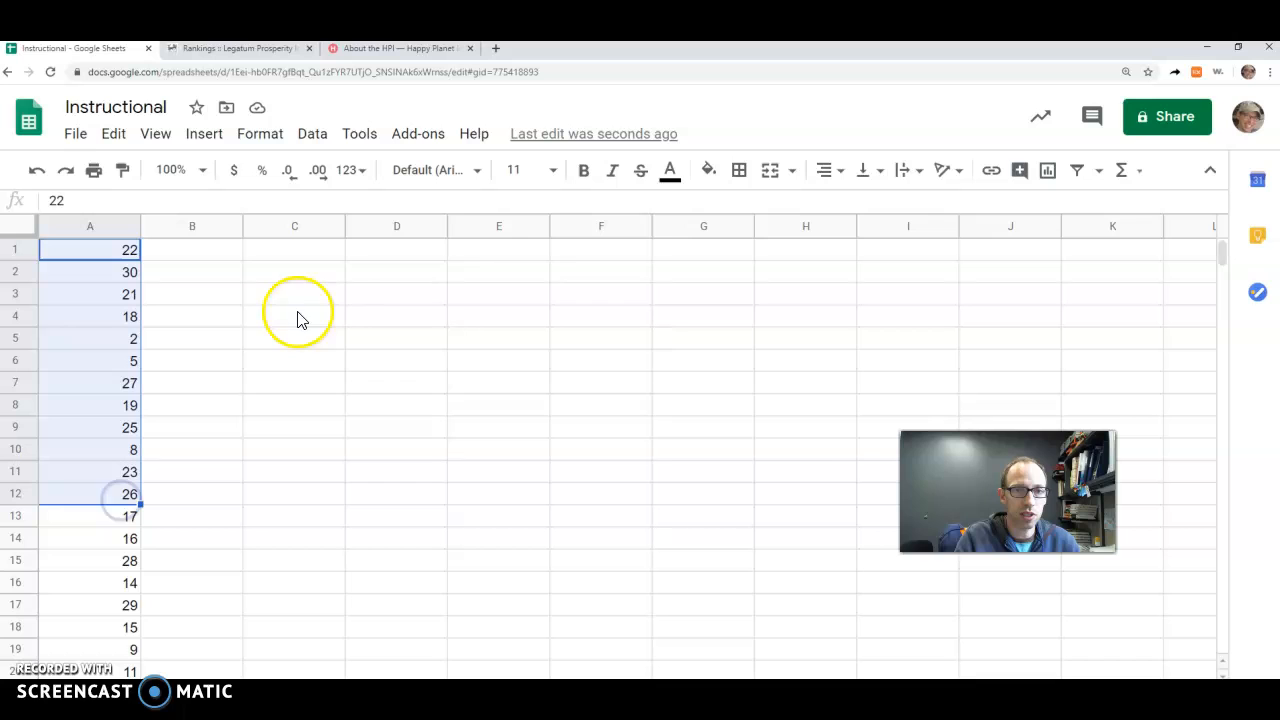
left_click(708, 170)
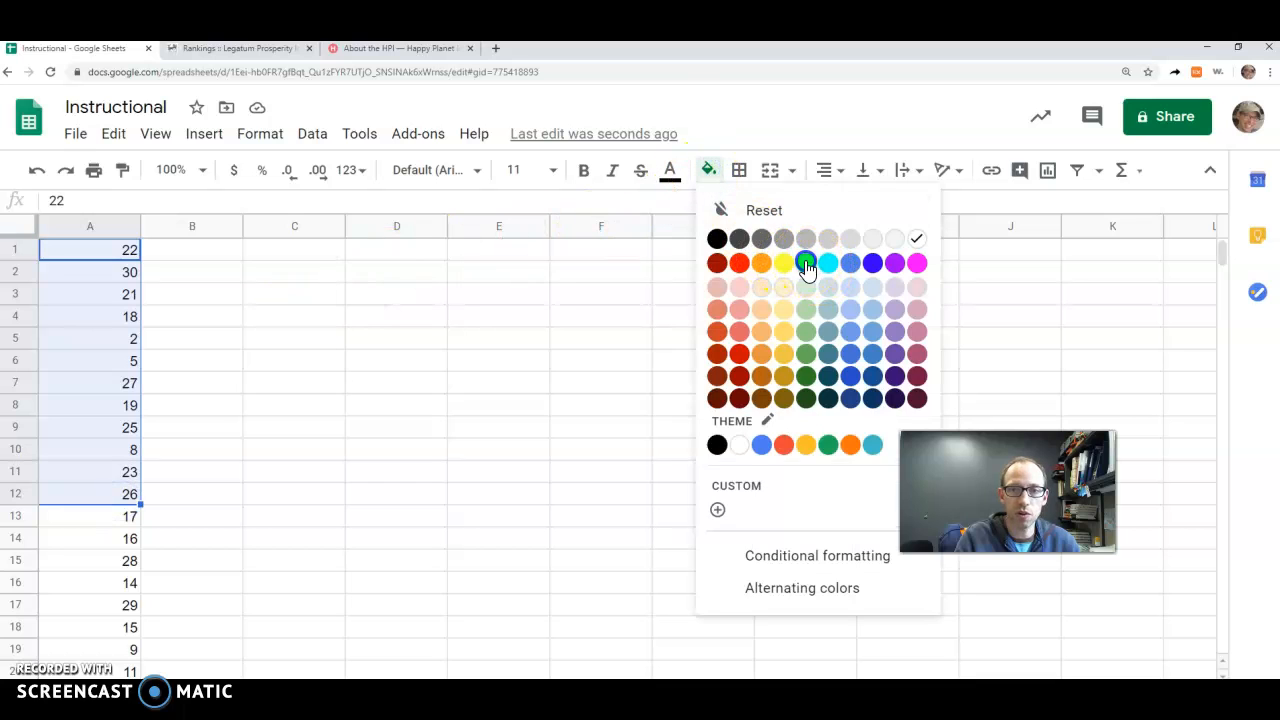
left_click(806, 263)
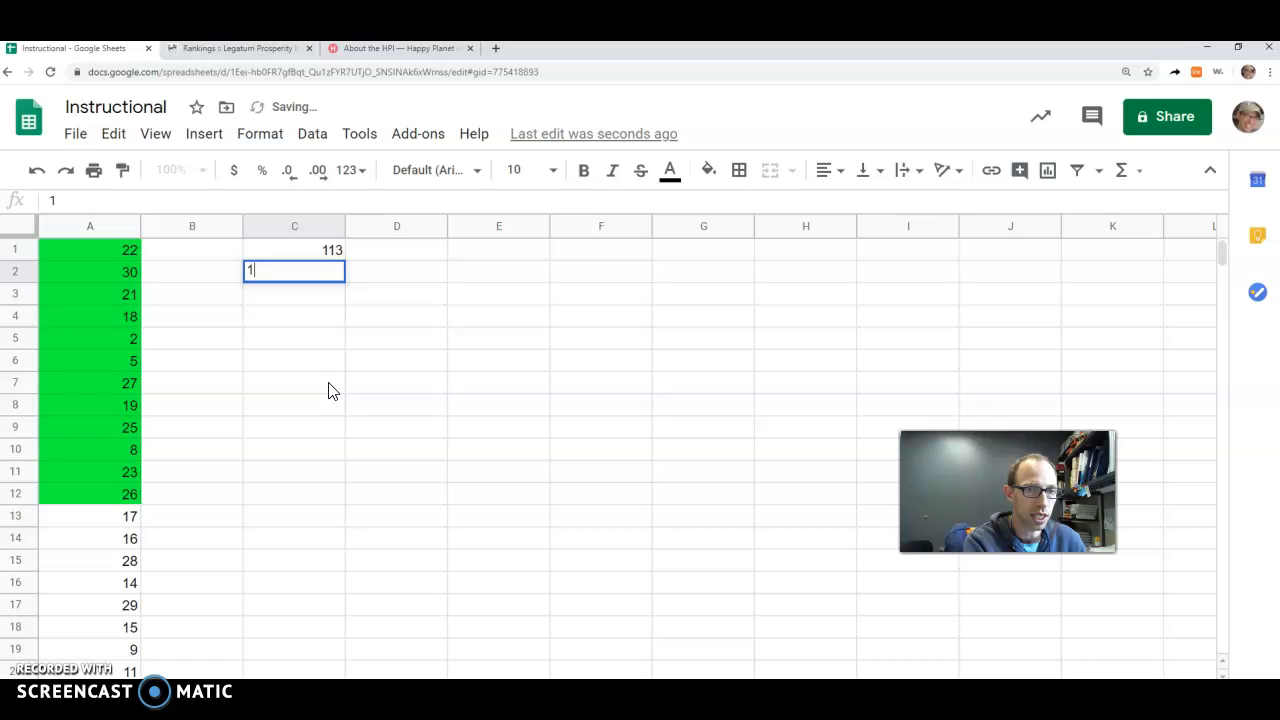
Step: Randomize column C's numbers starting at 113, then select C1:C15
type("14")
key("Enter")
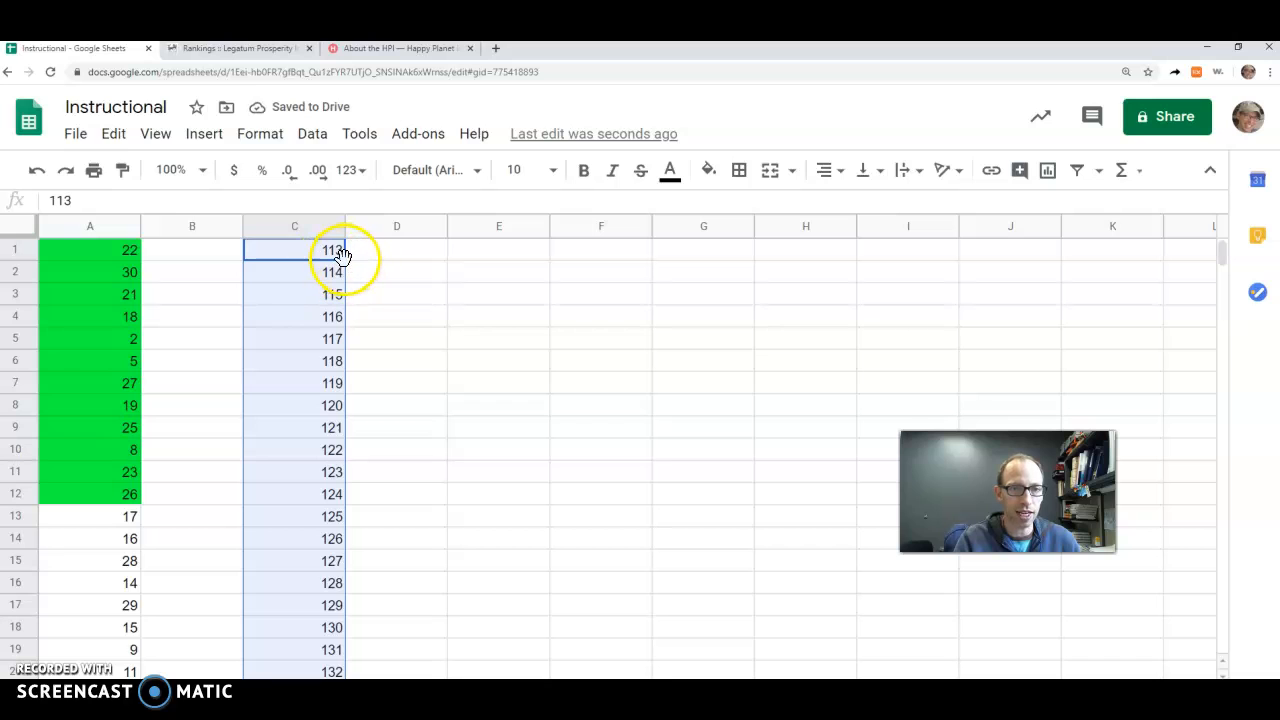
mouse_move(352, 443)
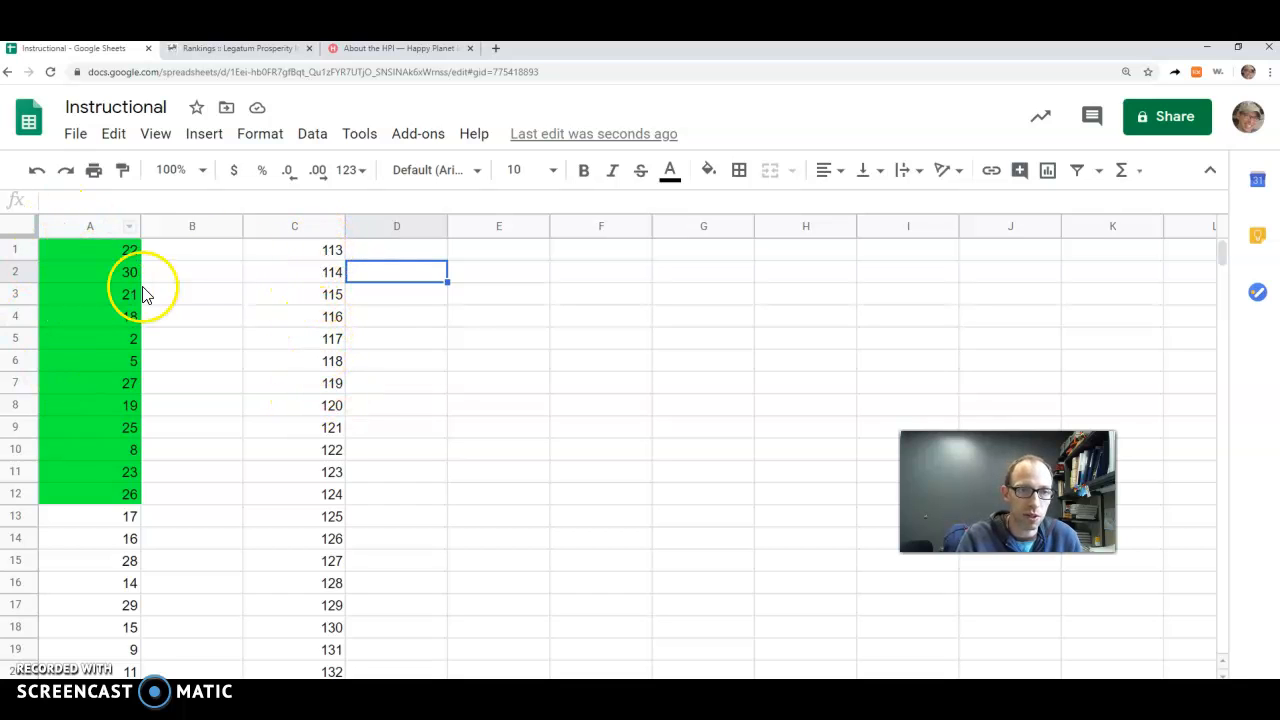
right_click(294, 226)
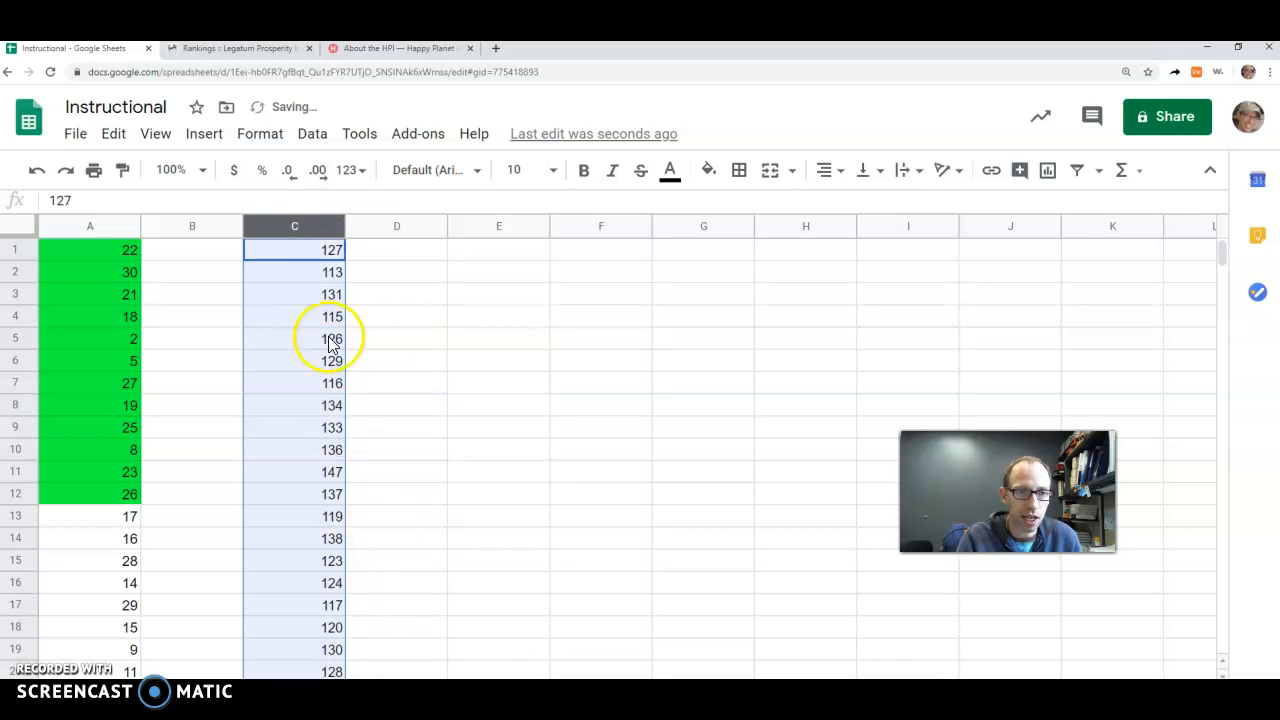
left_click(330, 249)
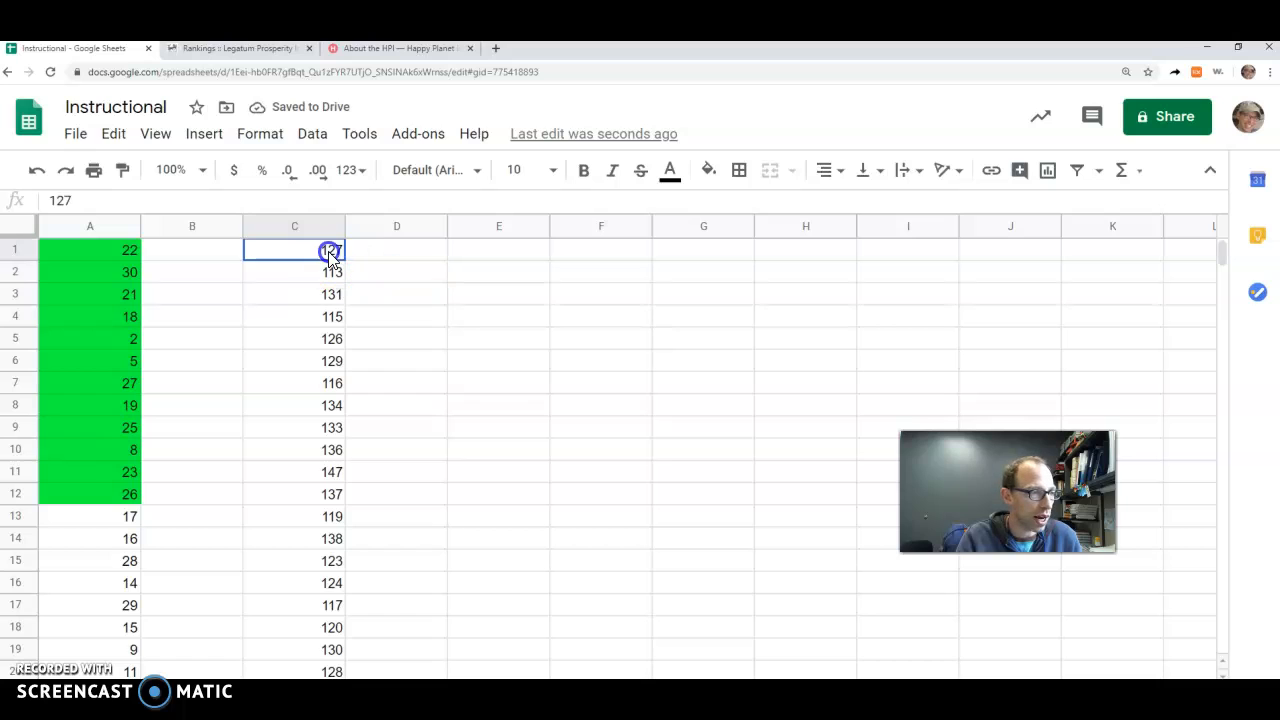
left_click_drag(329, 250, 309, 575)
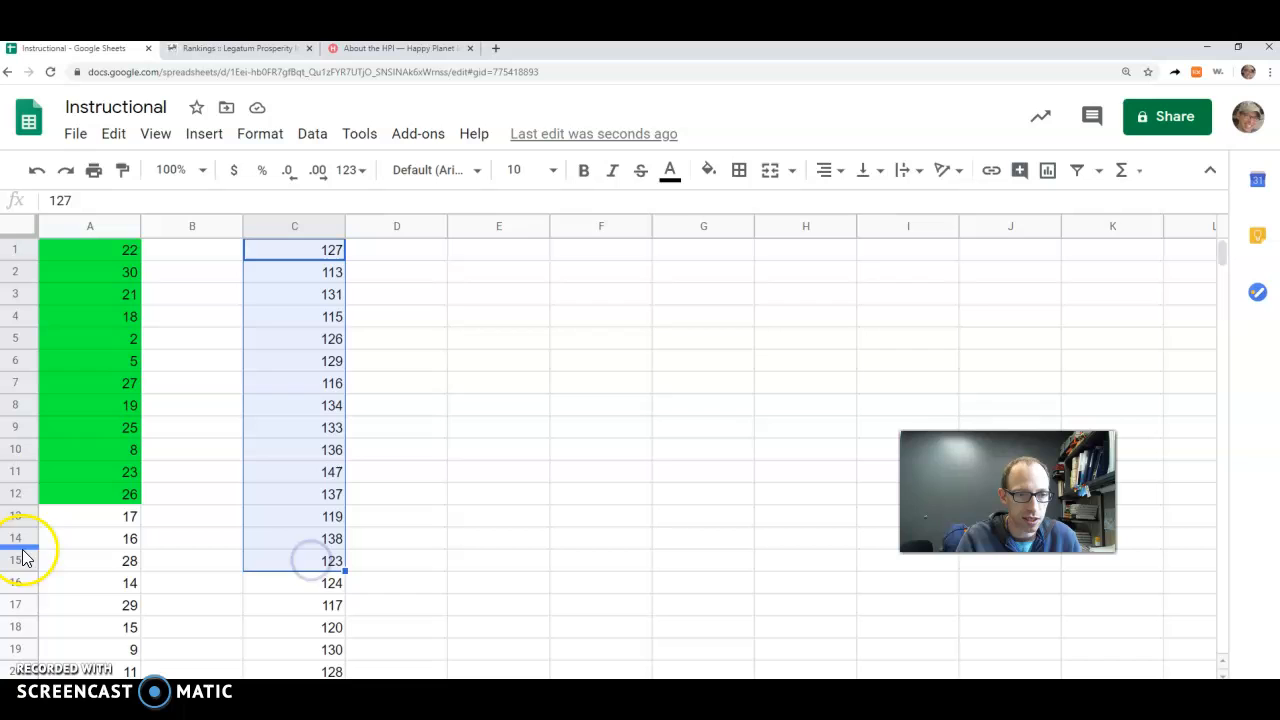
mouse_move(670, 170)
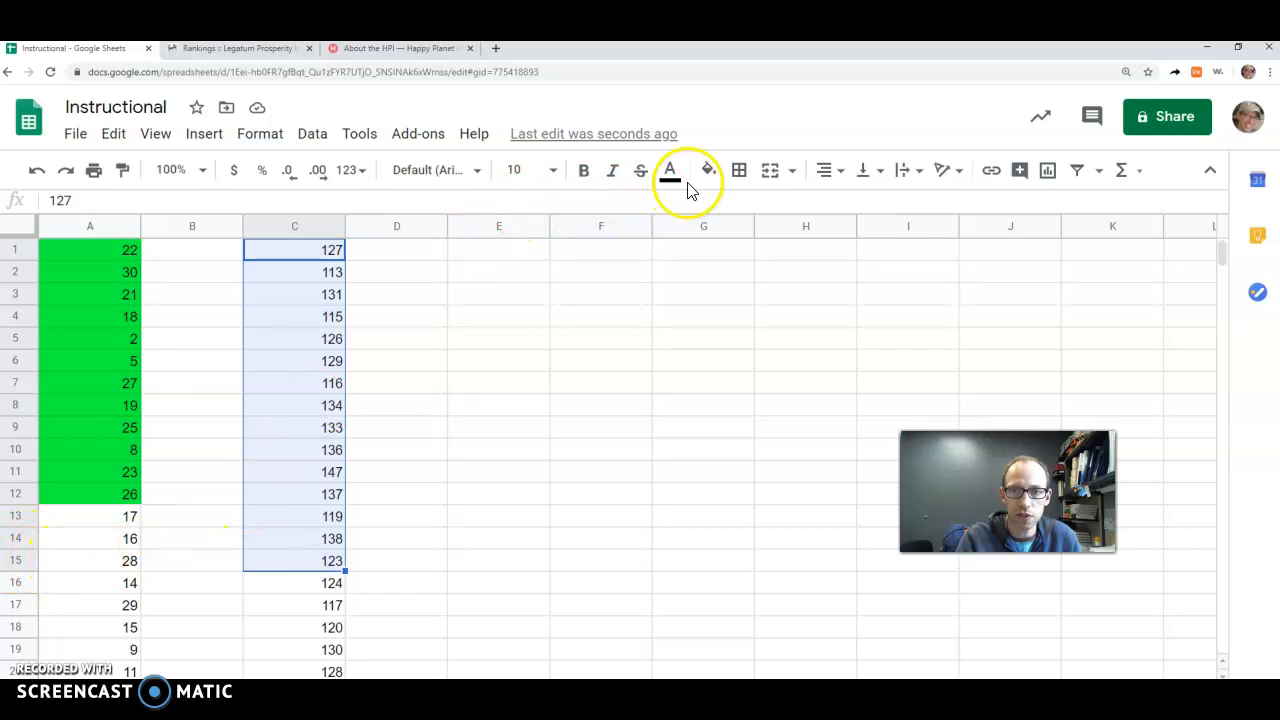
Step: Fill the selected column C numbers red and select the cells below A12
left_click(706, 170)
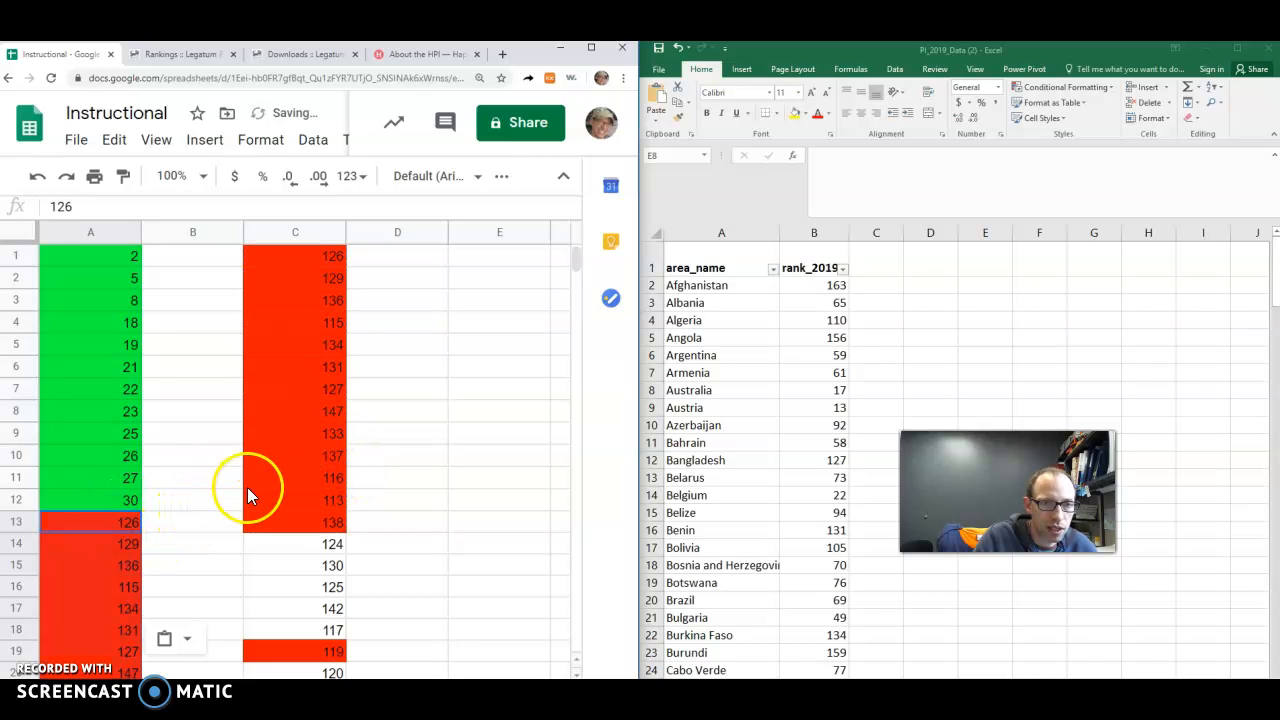
scroll("down", 3)
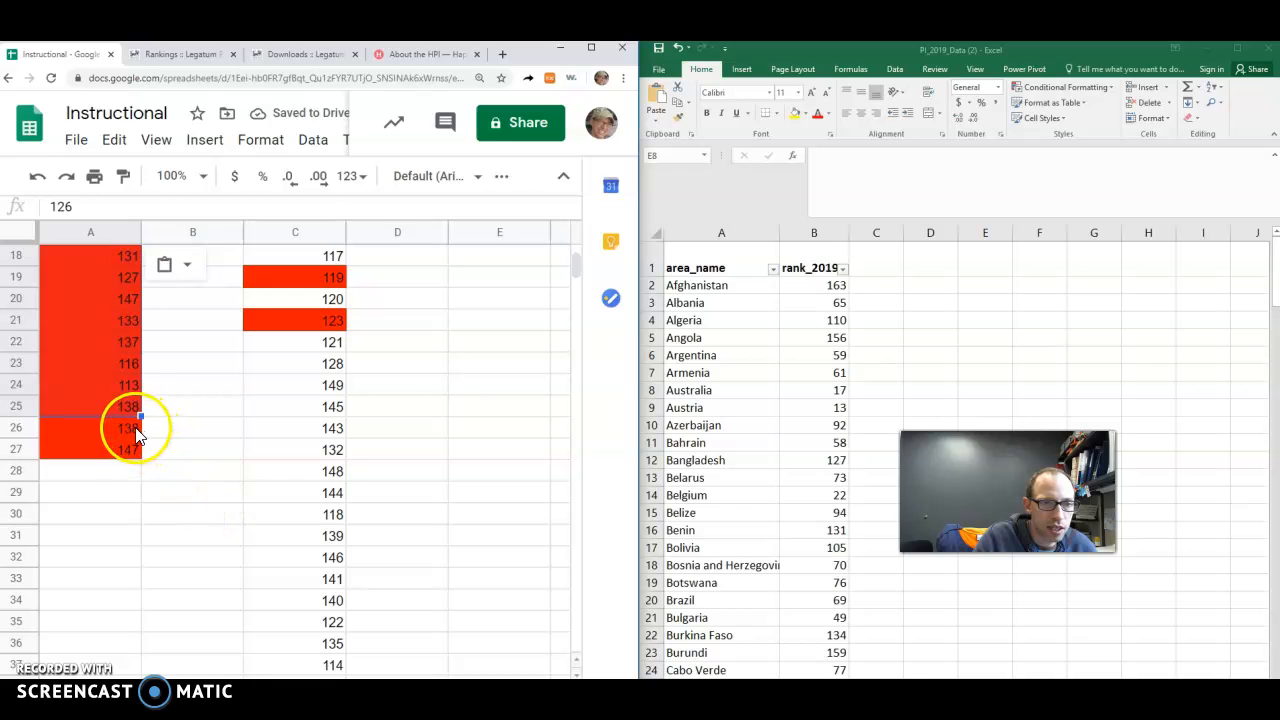
left_click(90, 427)
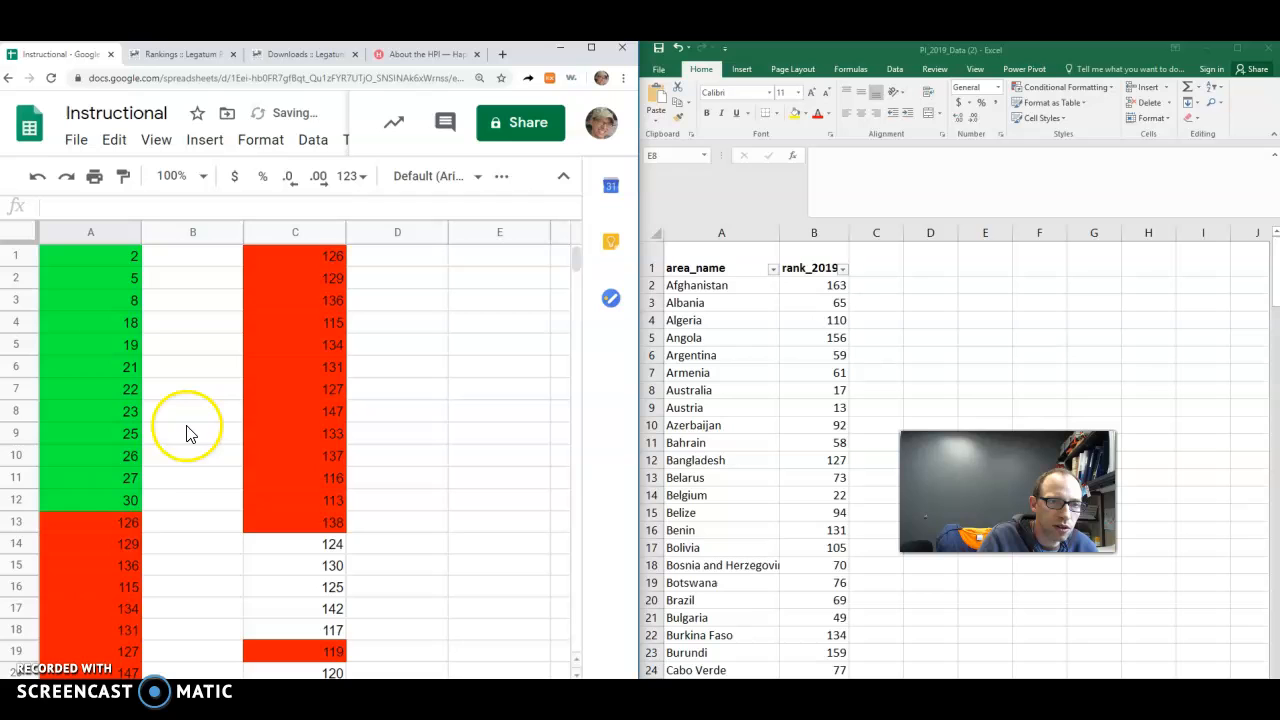
Step: Sort column A from smallest to largest
scroll("down", 3)
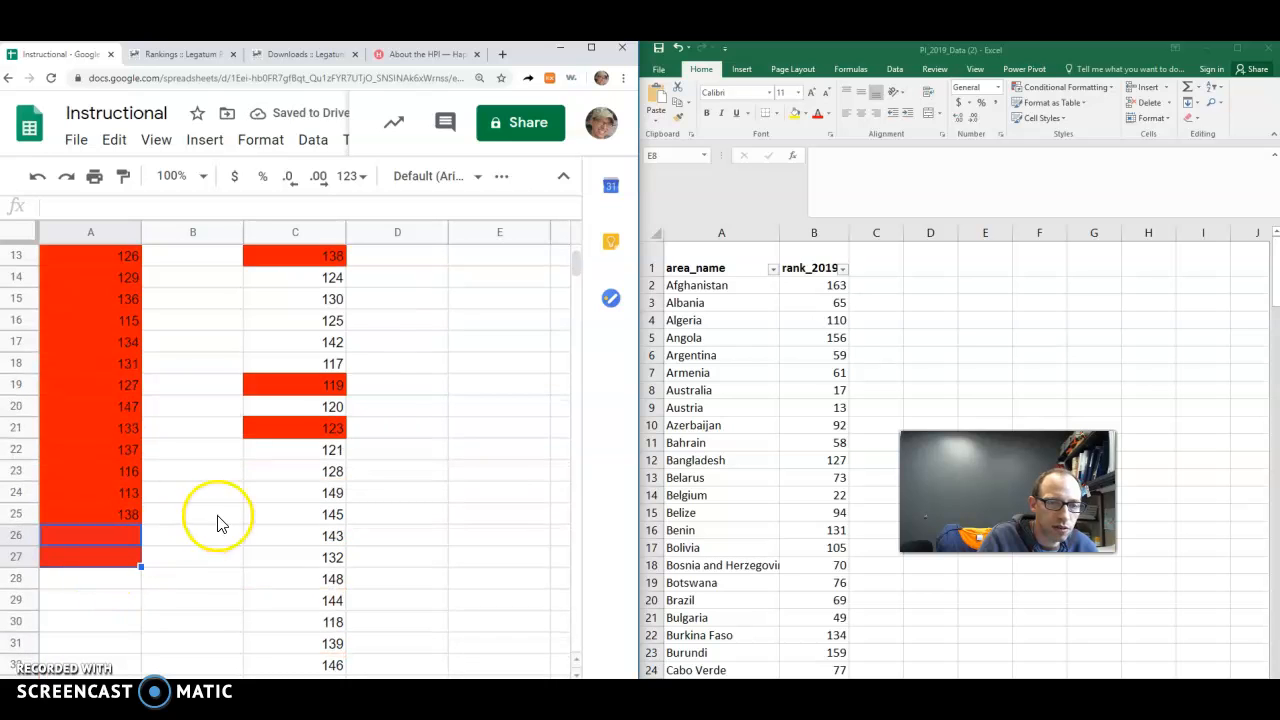
right_click(295, 232)
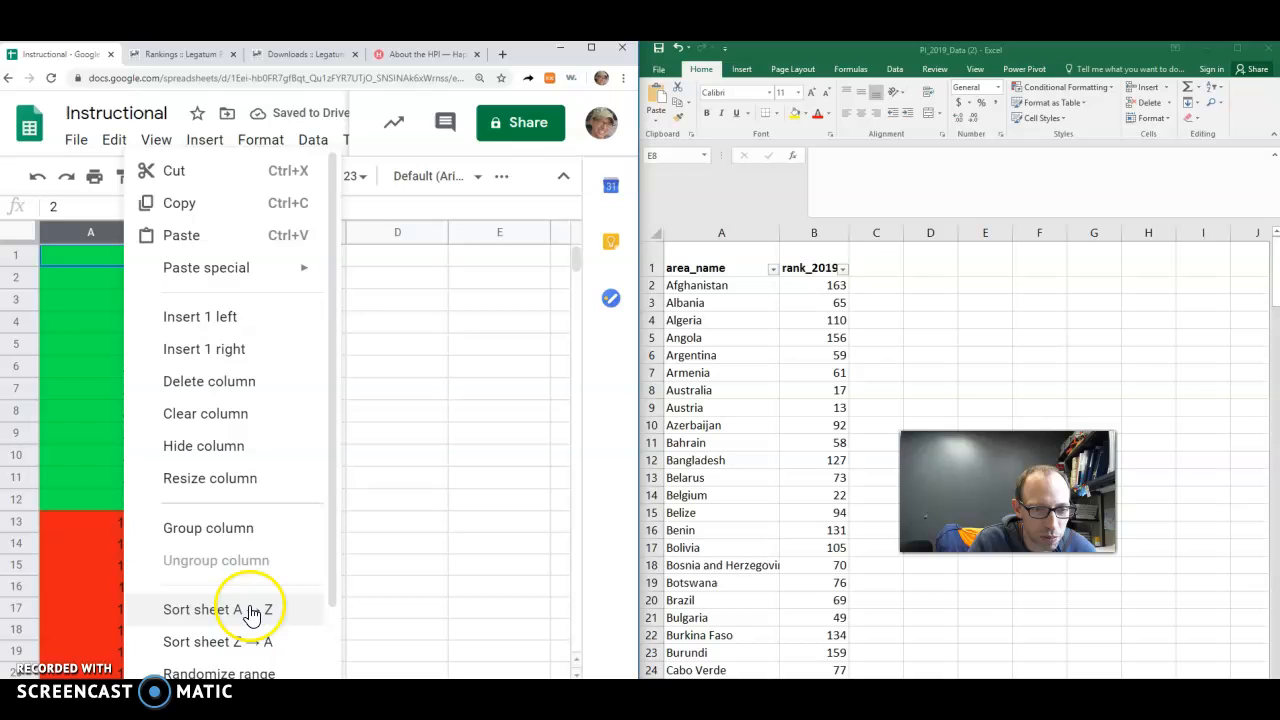
left_click(220, 607)
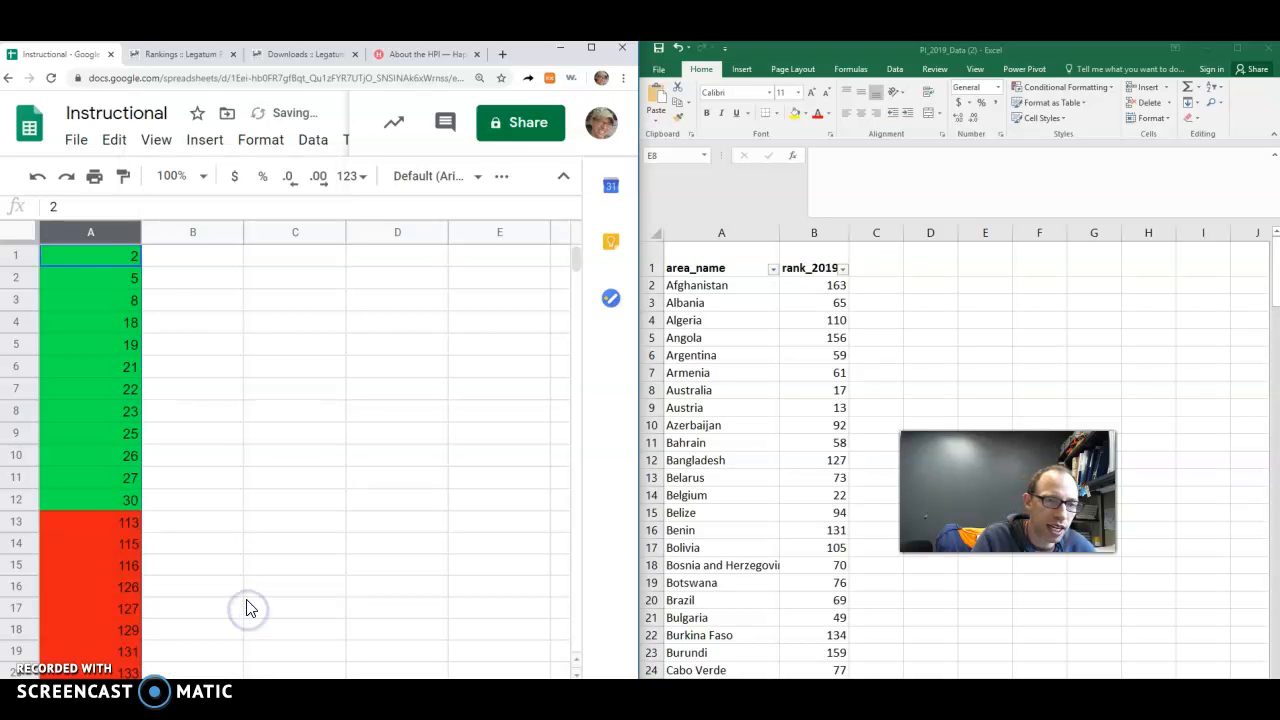
mouse_move(163, 575)
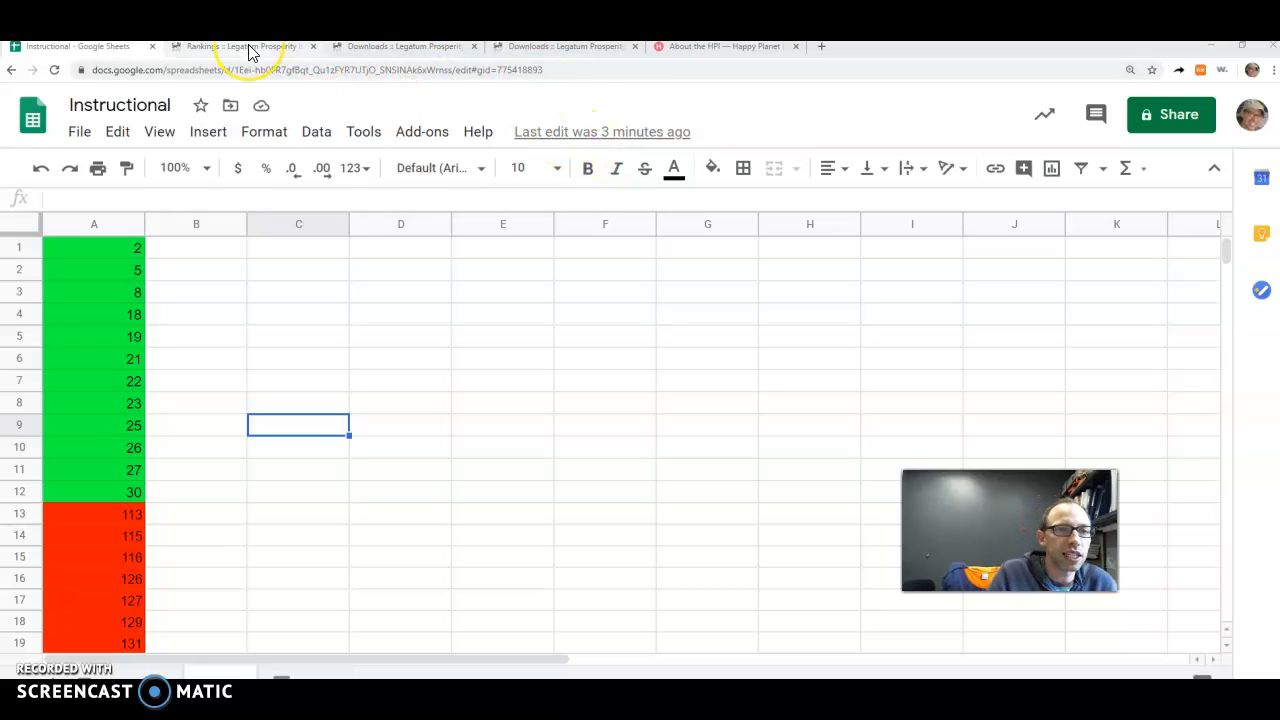
Step: Place the Legatum 2019 rankings page beside the spreadsheet and select cell B1
left_click(245, 46)
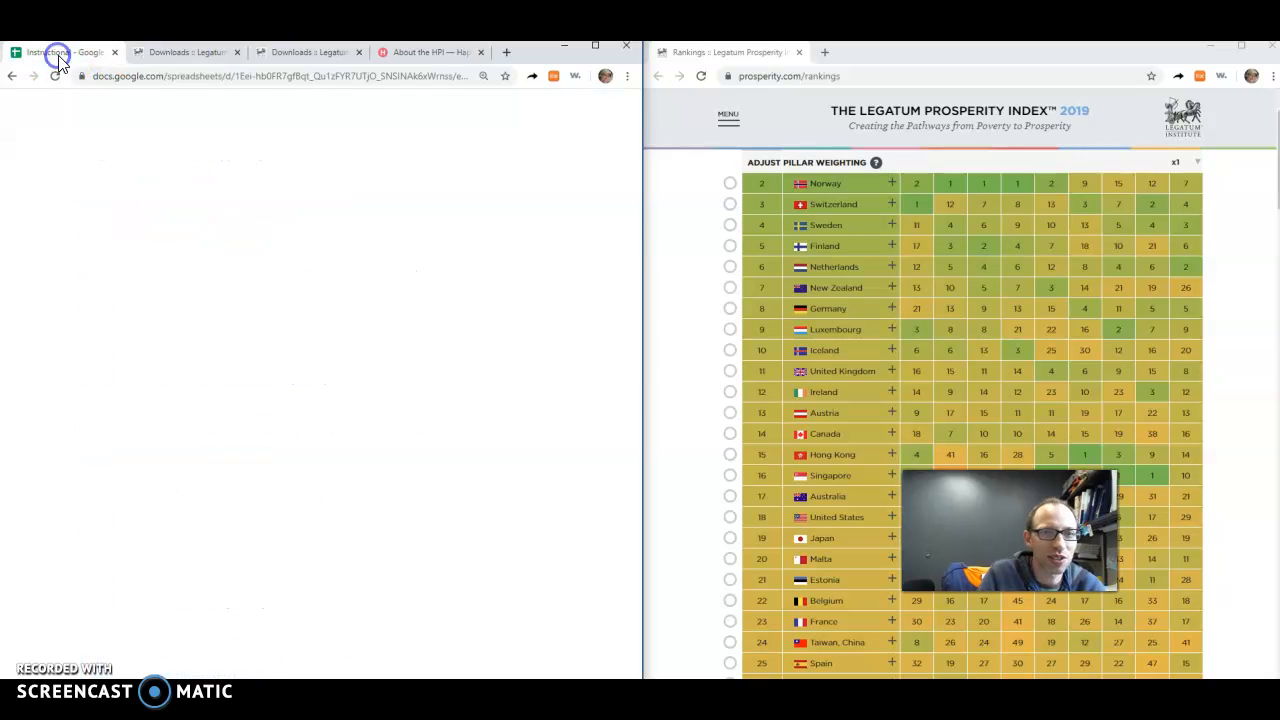
left_click(60, 52)
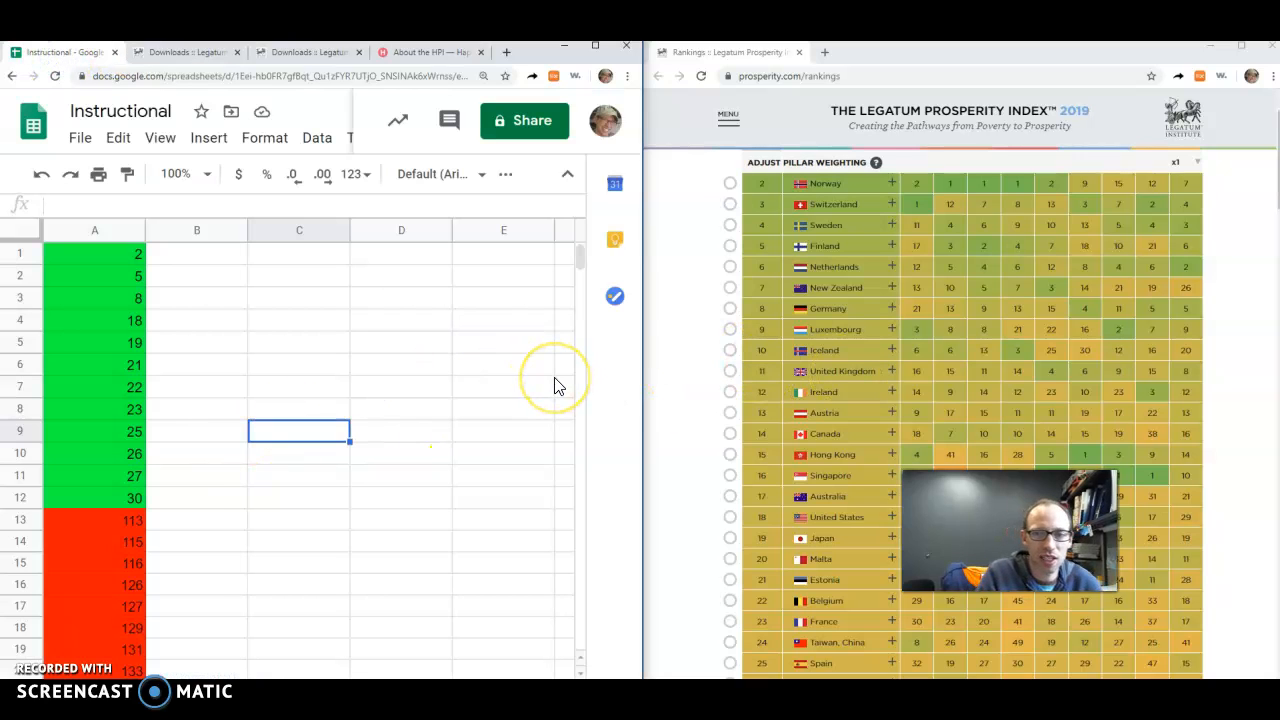
mouse_move(413, 453)
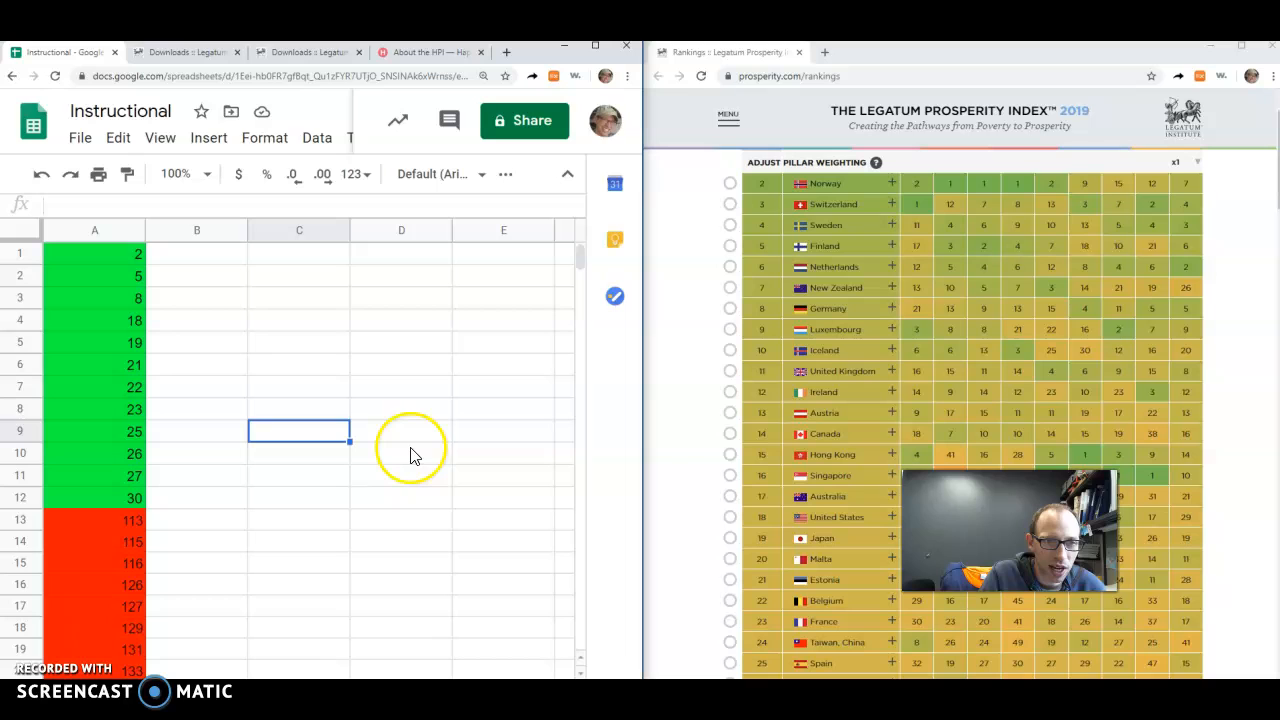
left_click(193, 266)
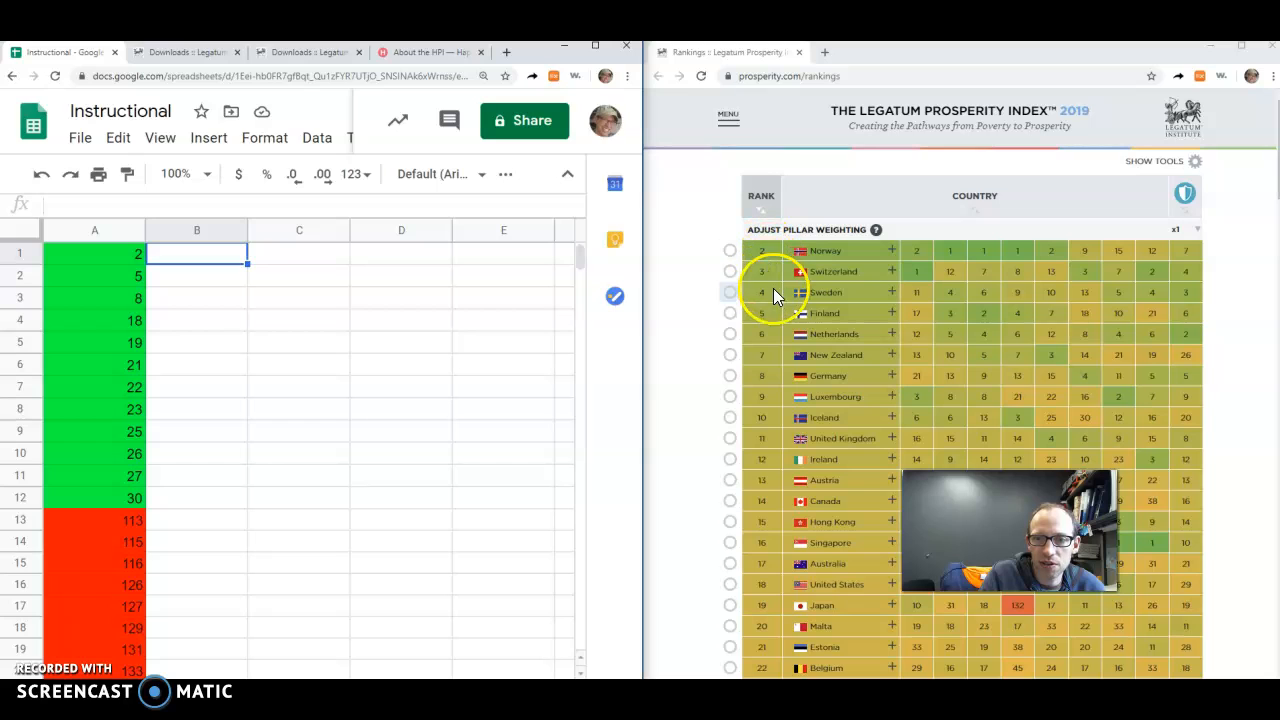
mouse_move(1138, 318)
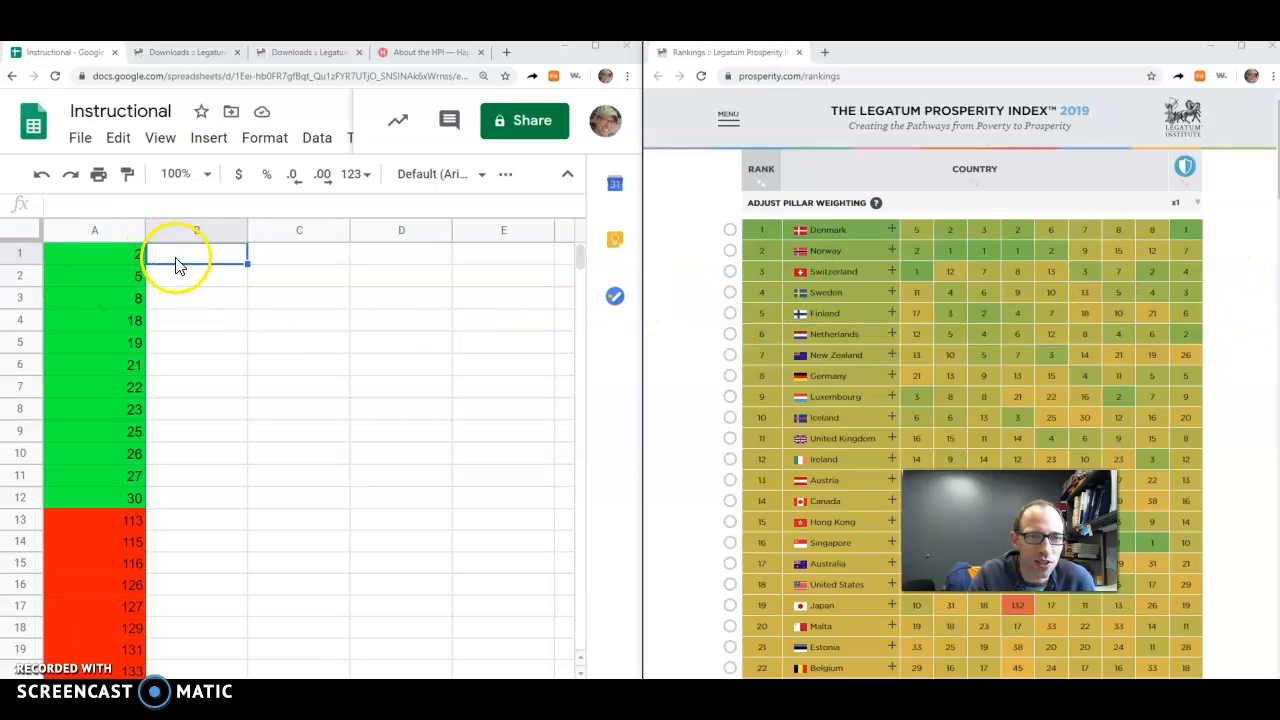
Step: Begin the column B country names by typing Norway in B1
type("Norway")
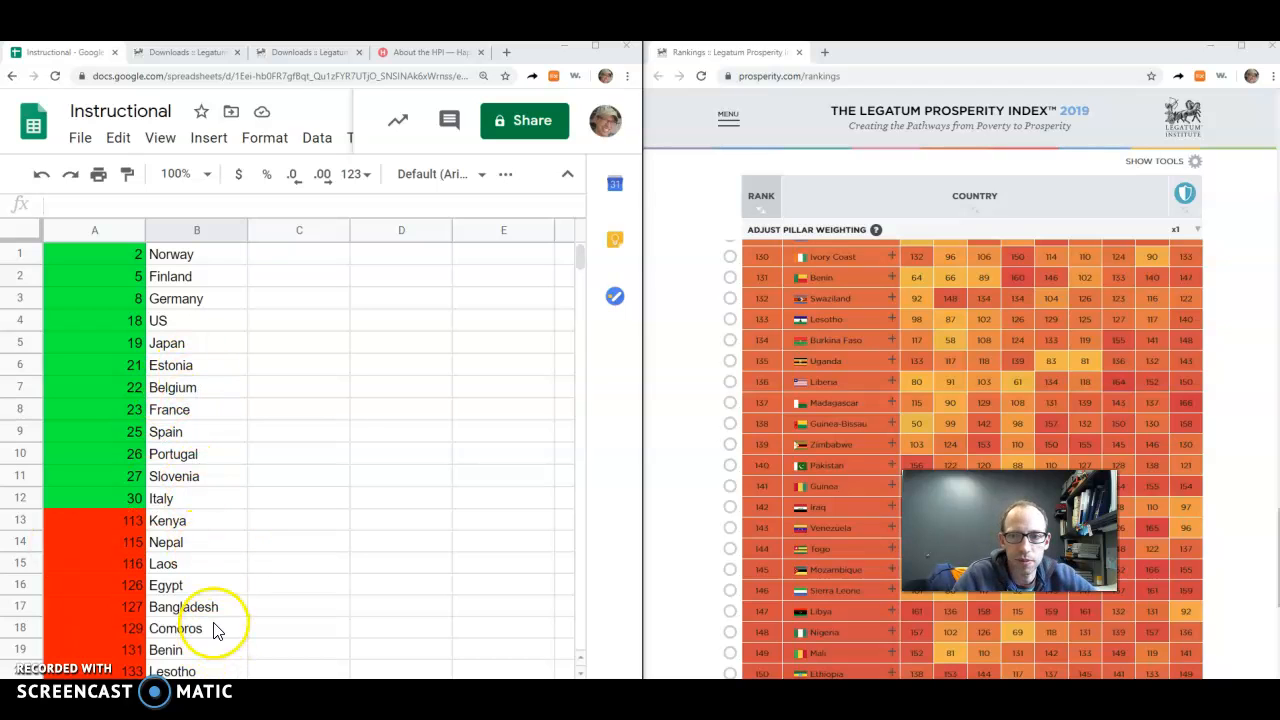
mouse_move(563, 550)
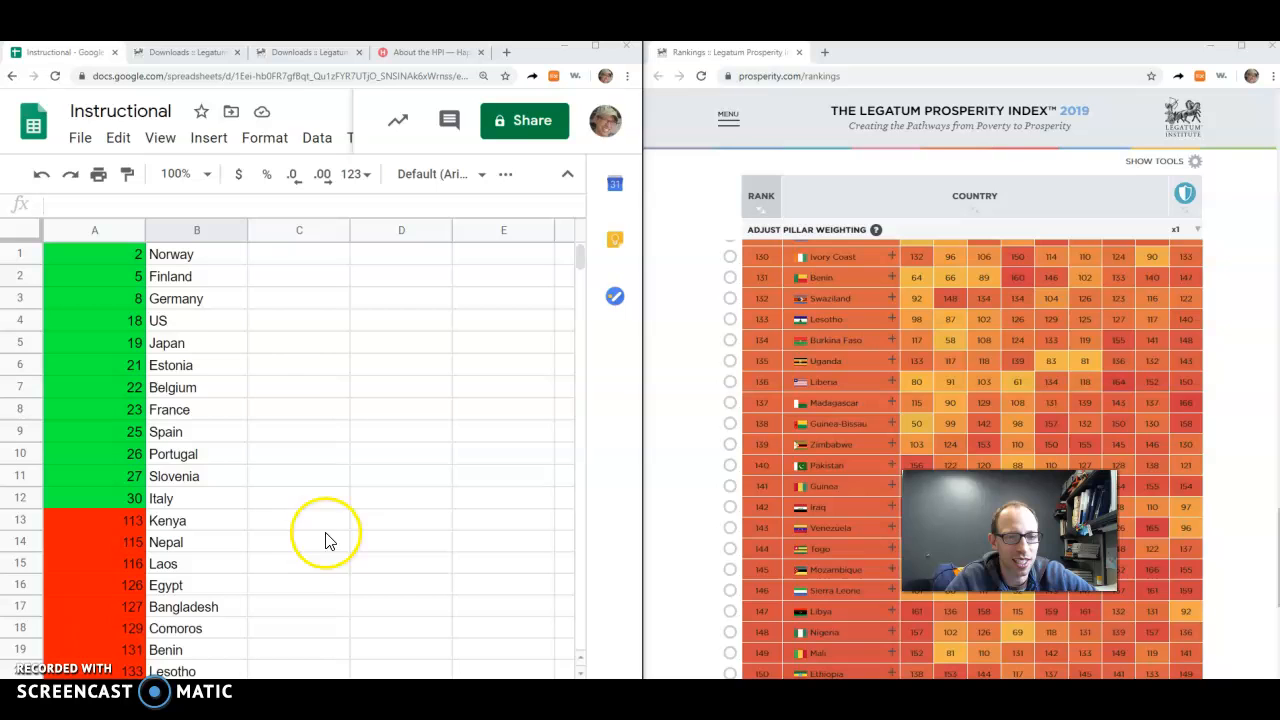
mouse_move(205, 423)
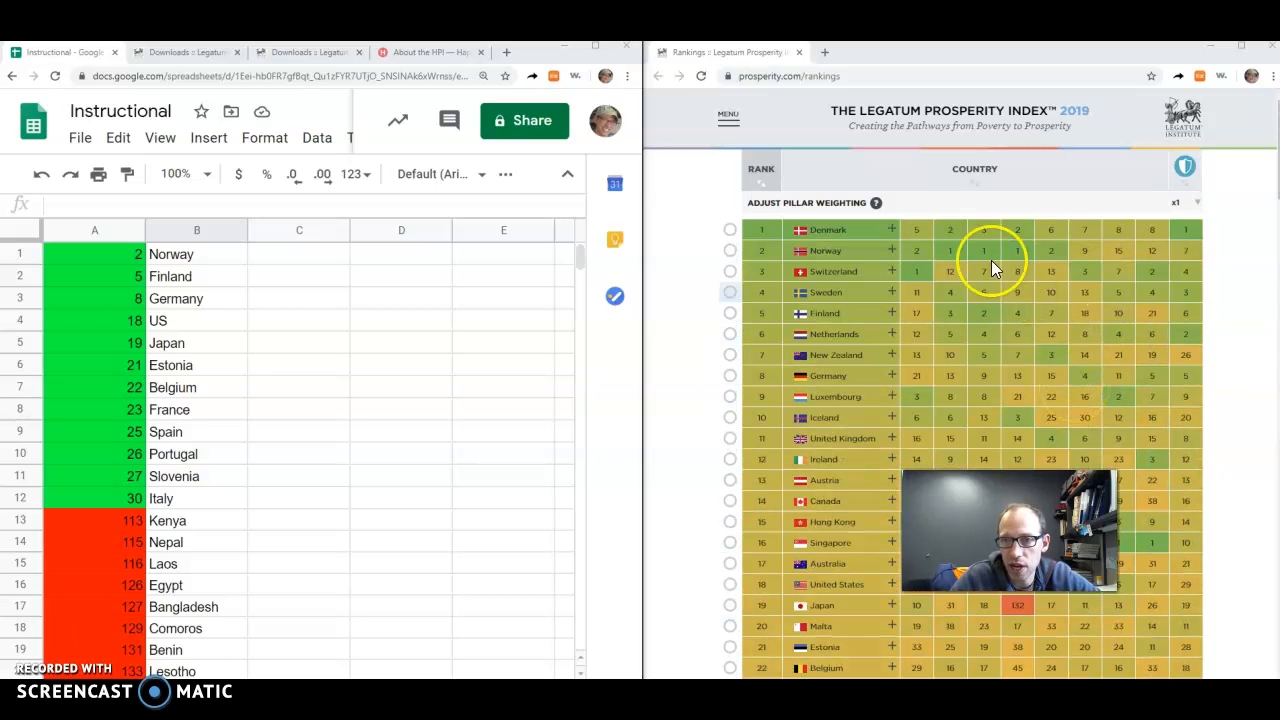
mouse_move(1005, 237)
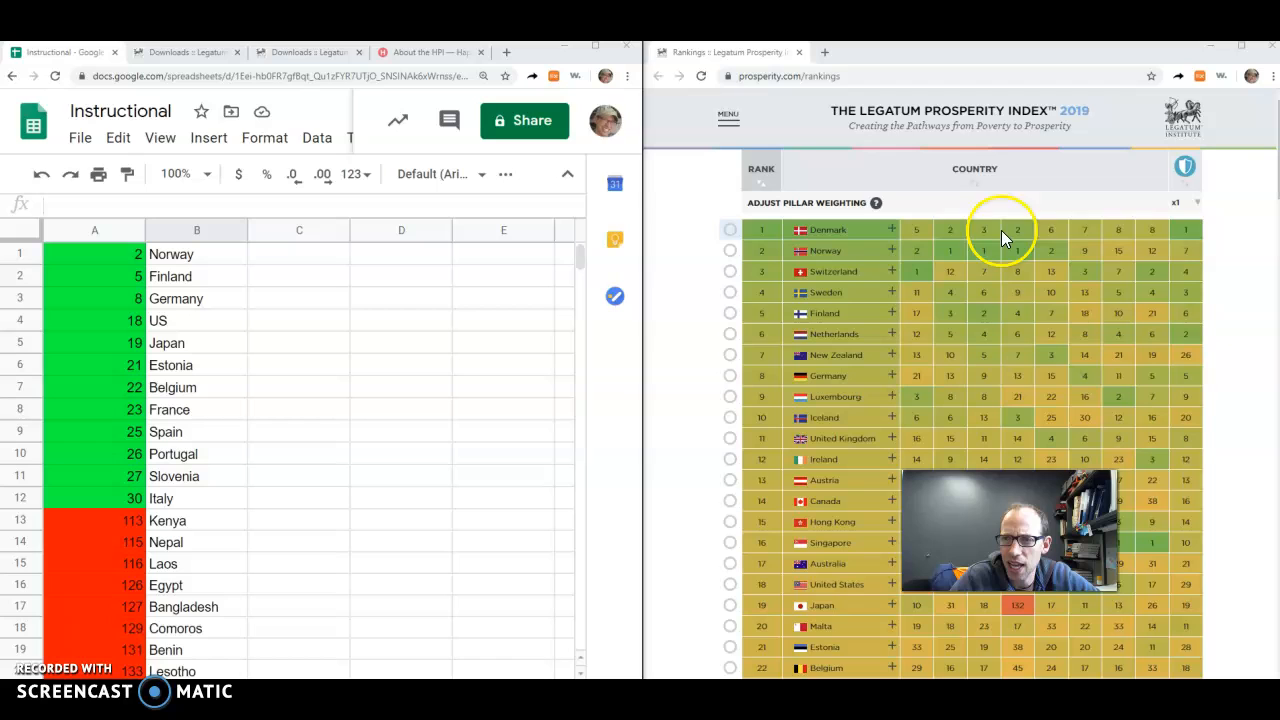
mouse_move(1170, 258)
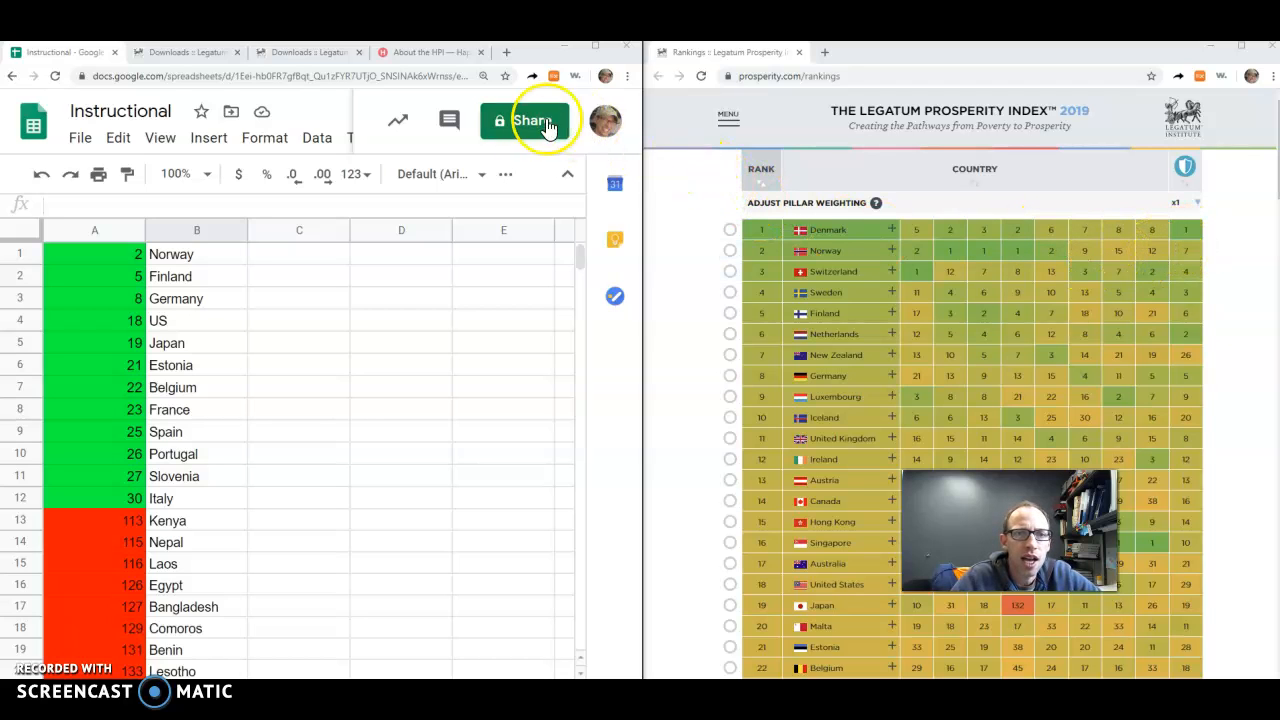
Step: Download the Happy Planet Index 2016 data from the about page, accepting the terms
left_click(430, 52)
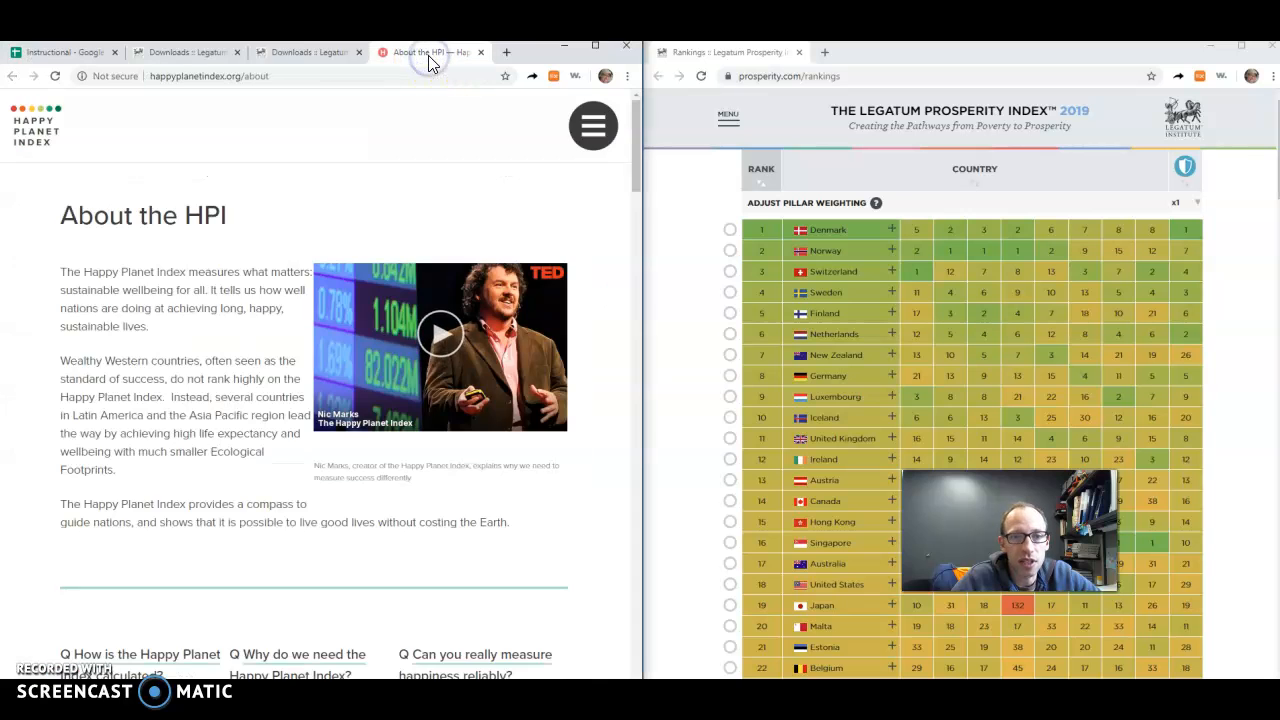
scroll("down", 3)
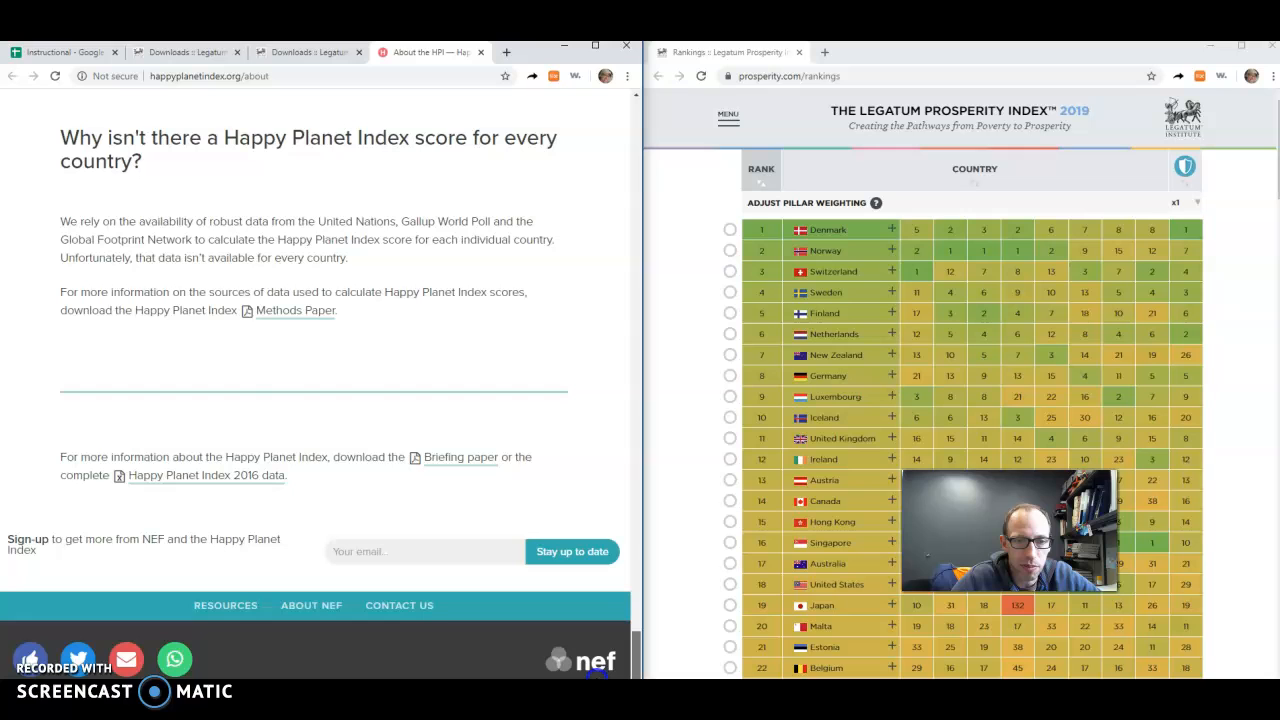
left_click(205, 476)
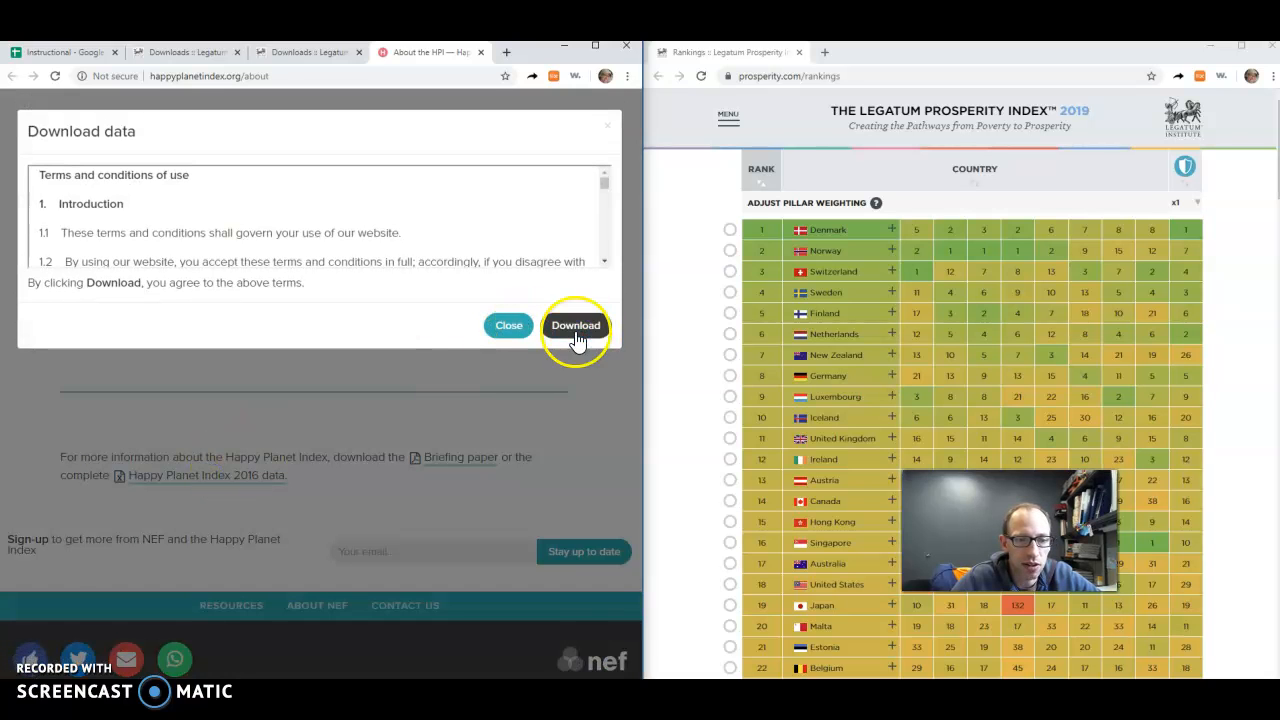
left_click(575, 325)
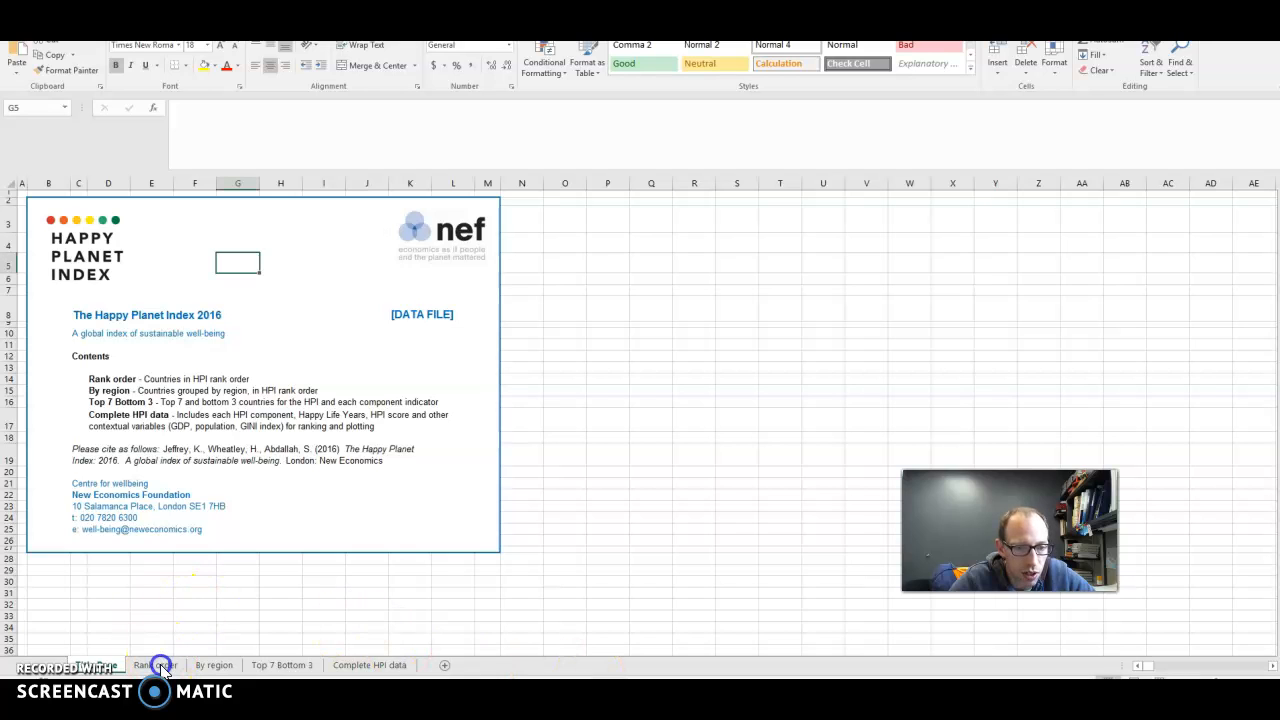
Step: Open the Rank order sheet and review Life Expectancy, Wellbeing, HPI and Ecological Footprint columns
left_click(369, 664)
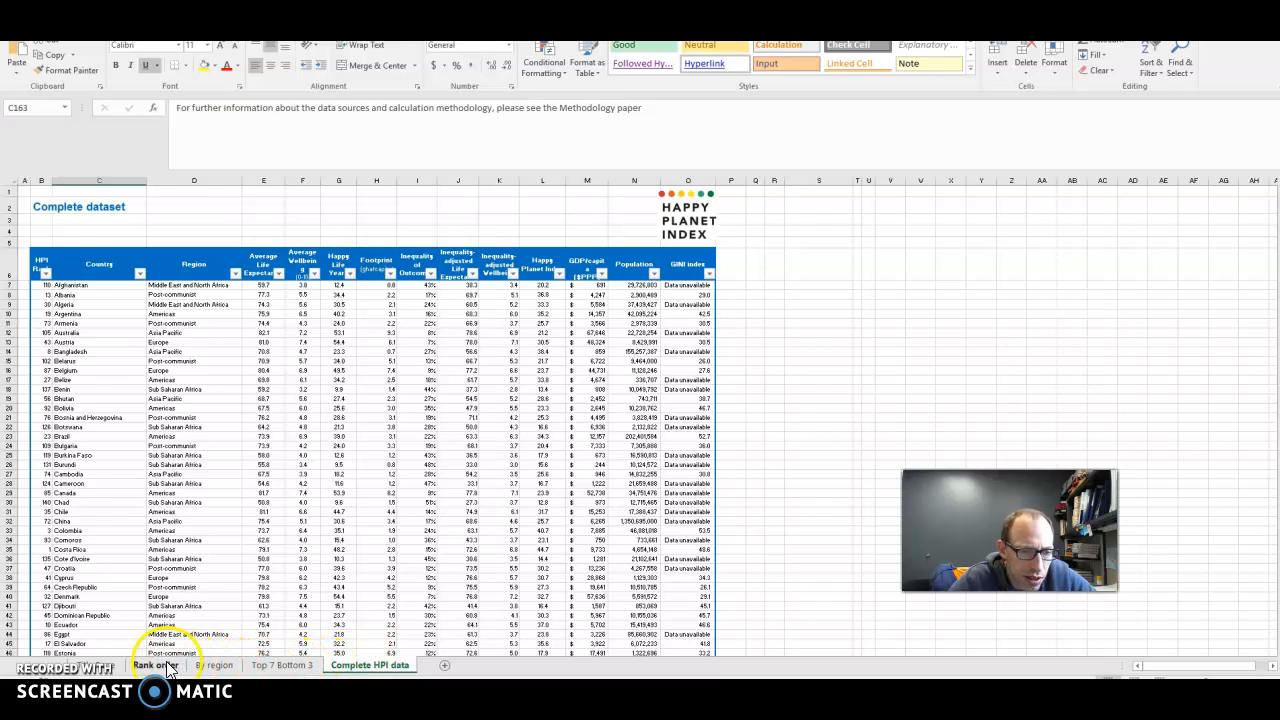
left_click(169, 665)
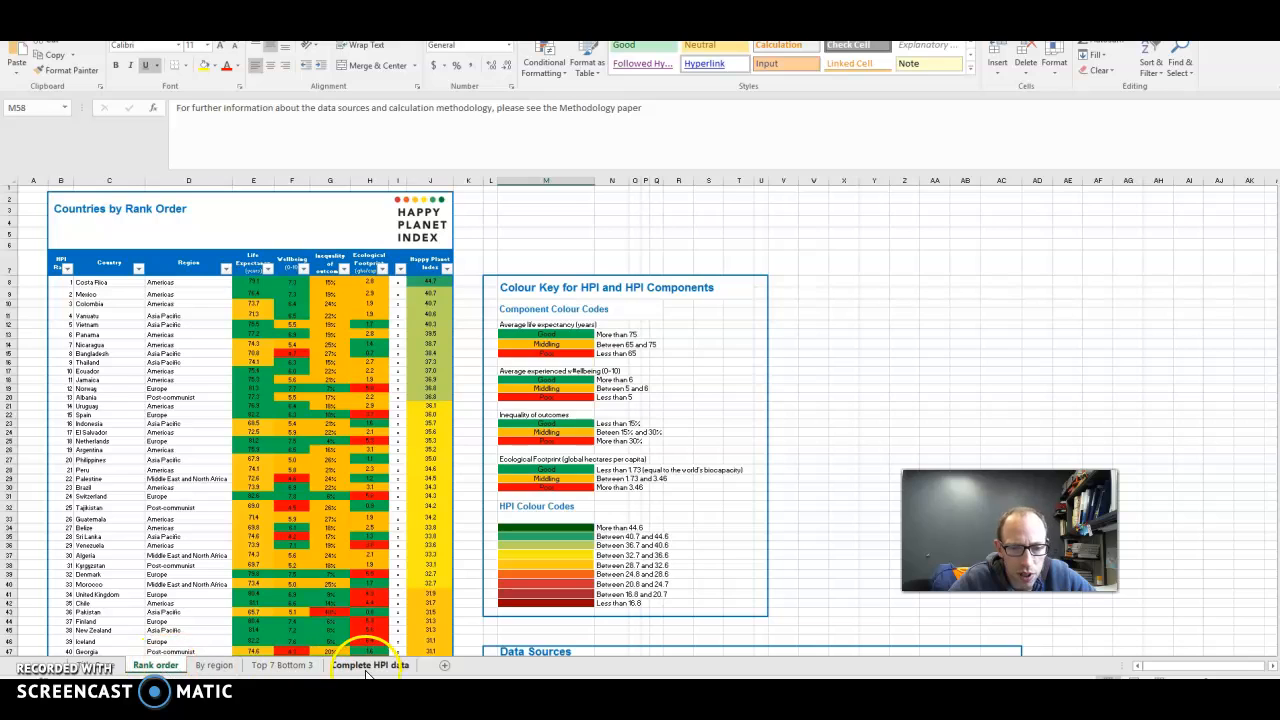
mouse_move(401, 331)
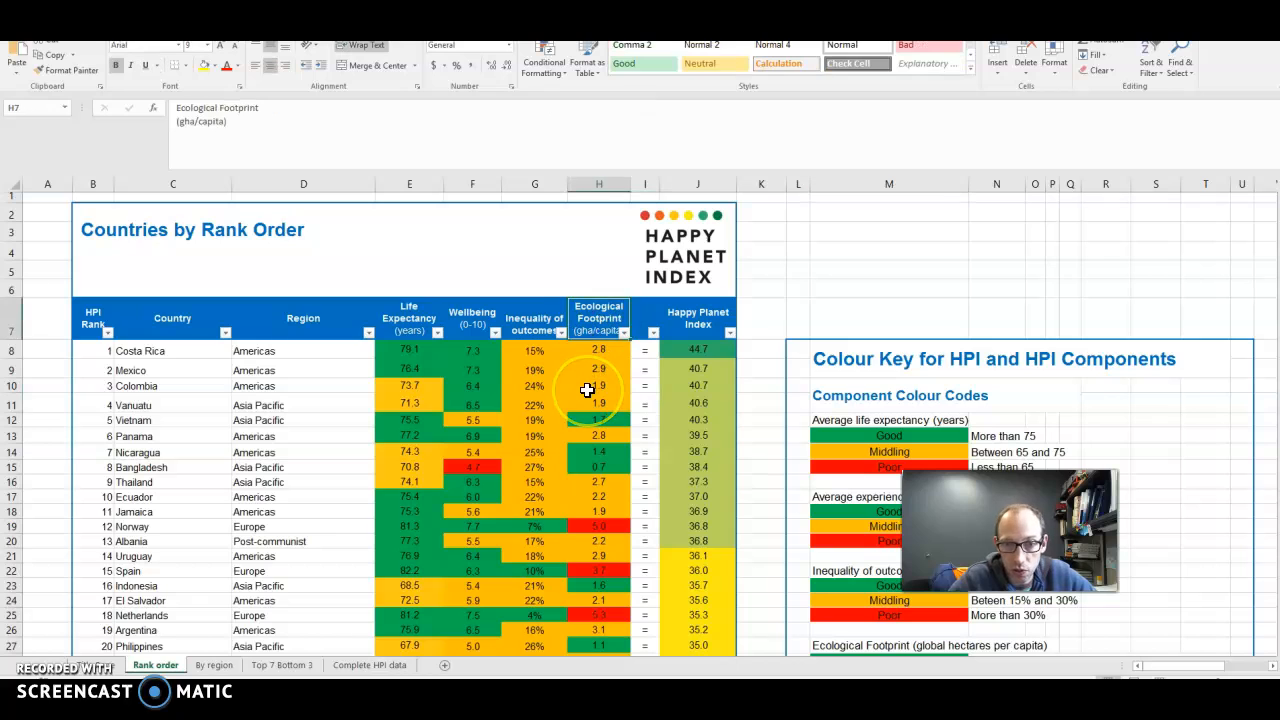
mouse_move(710, 318)
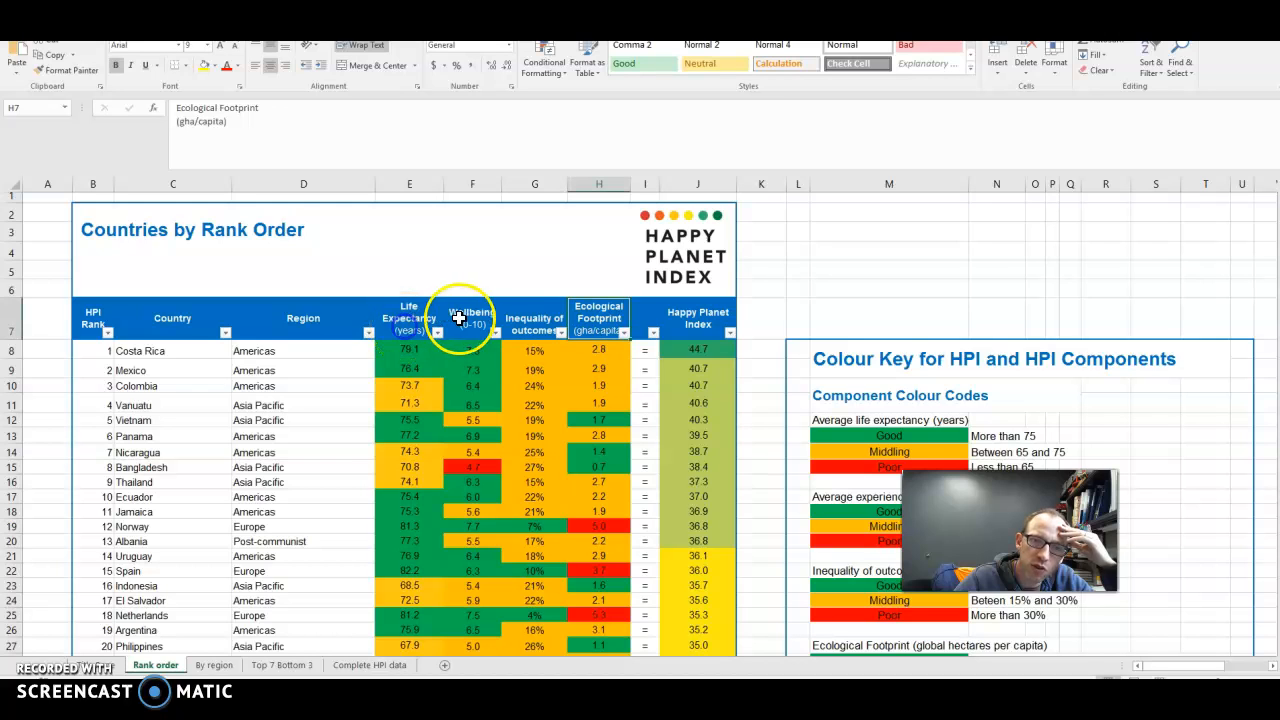
left_click(471, 318)
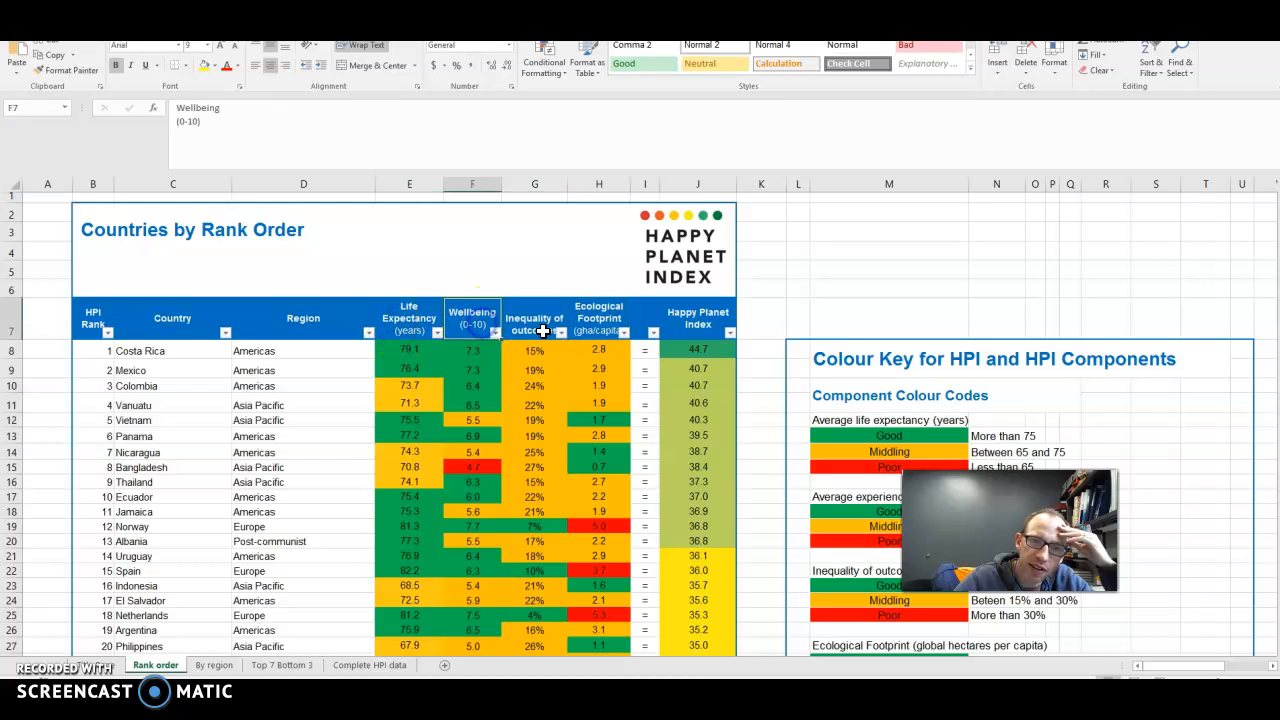
left_click(697, 318)
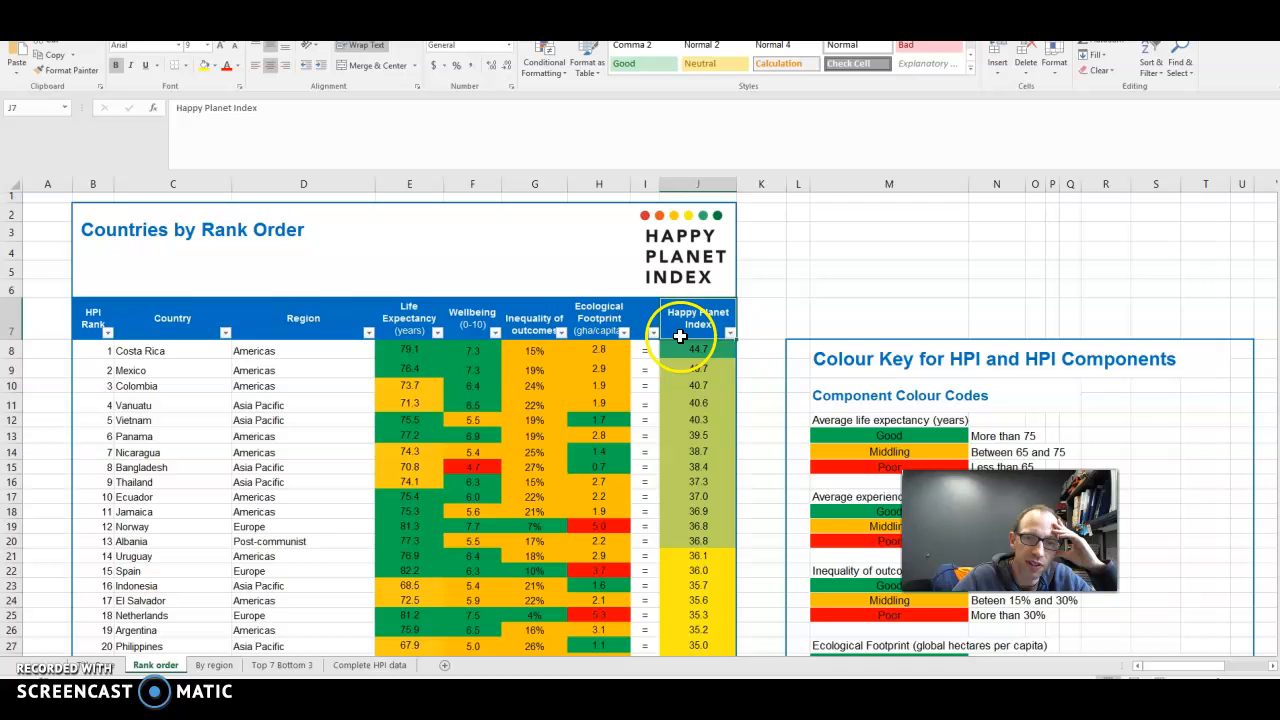
mouse_move(421, 322)
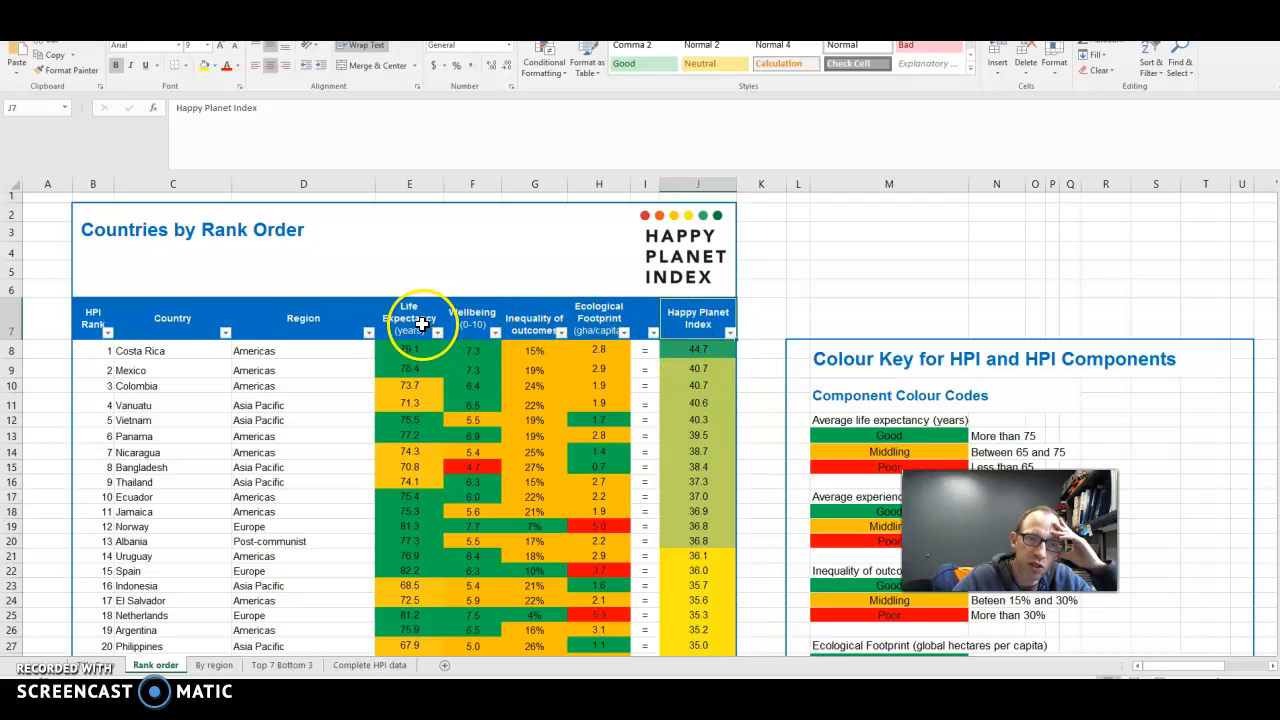
mouse_move(558, 324)
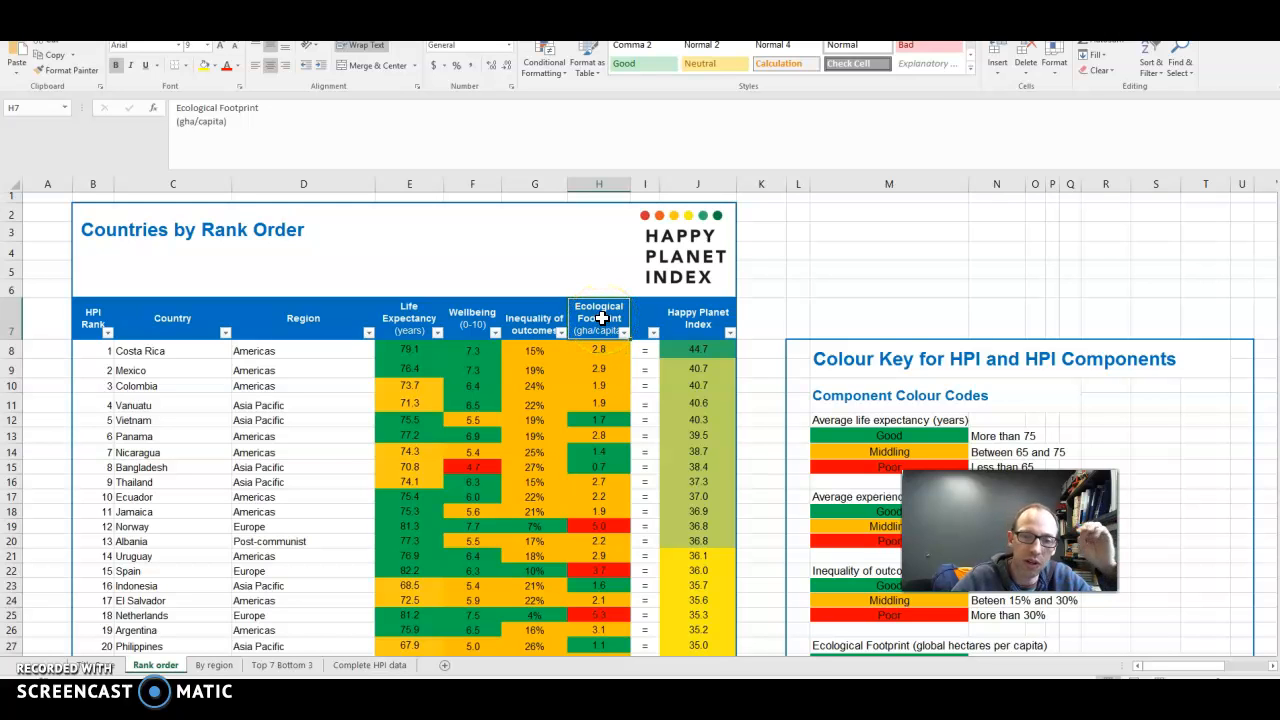
mouse_move(407, 325)
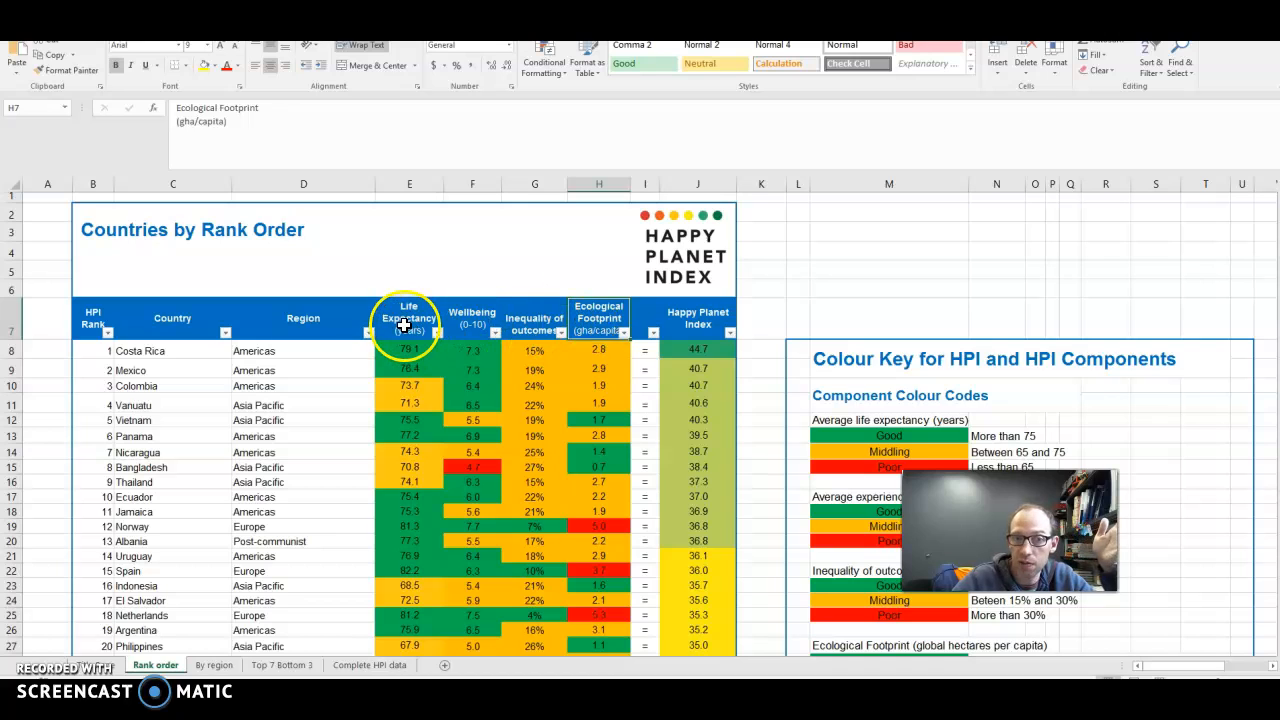
left_click(407, 318)
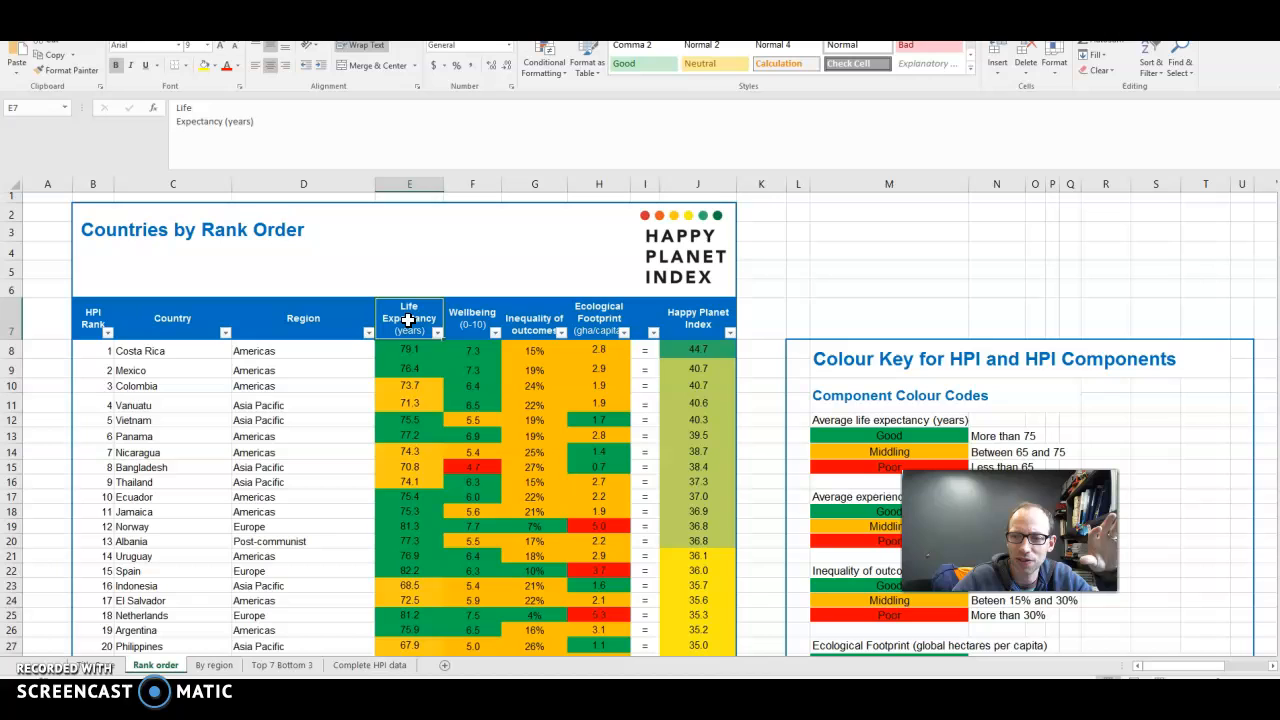
left_click(472, 318)
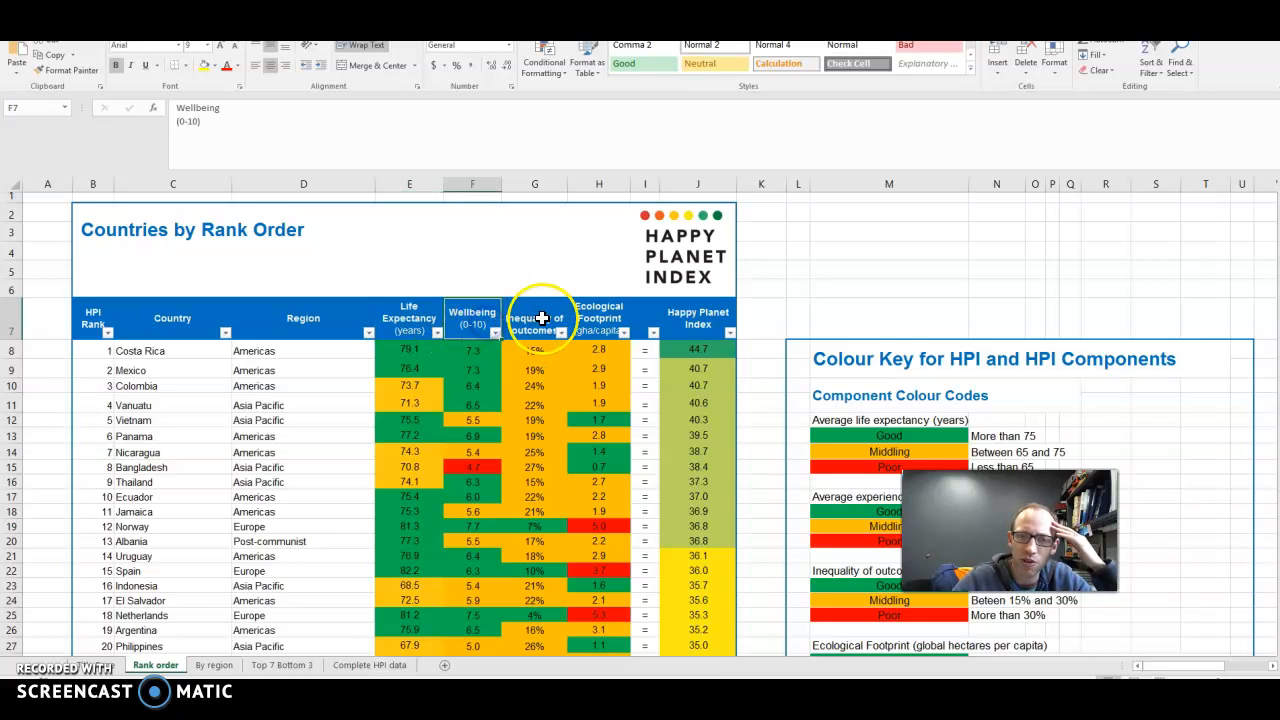
mouse_move(530, 308)
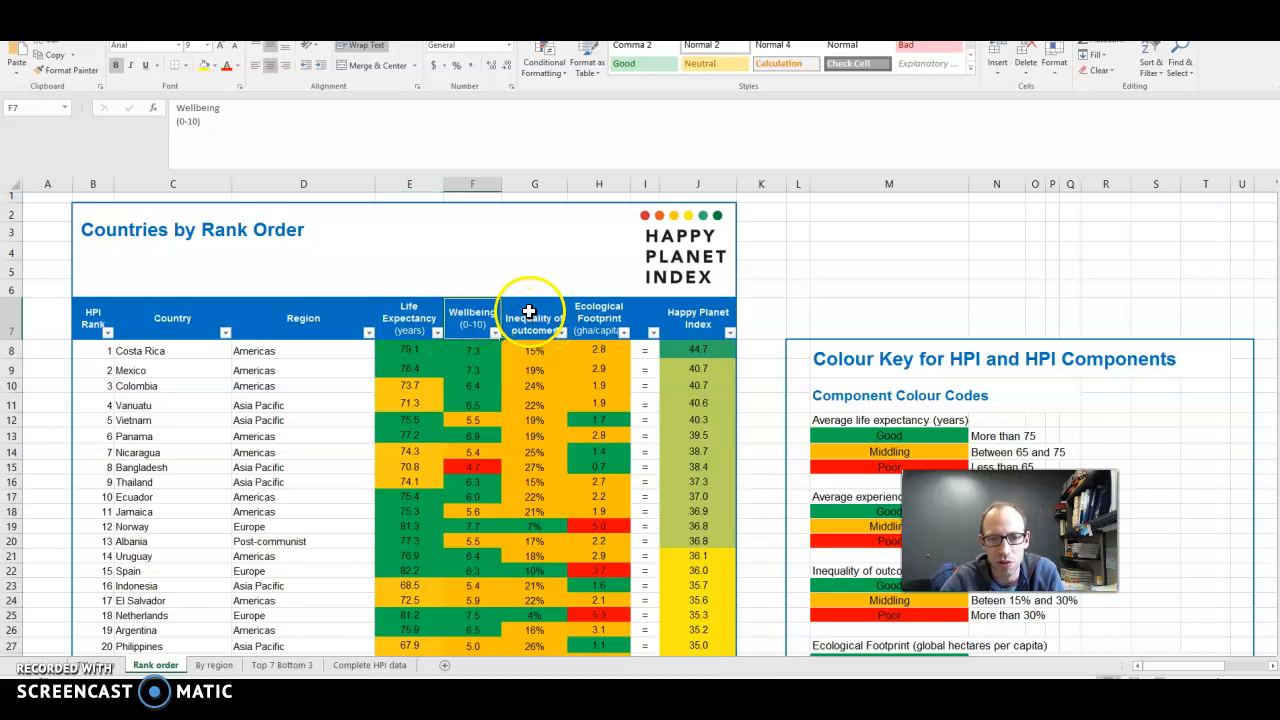
mouse_move(637, 315)
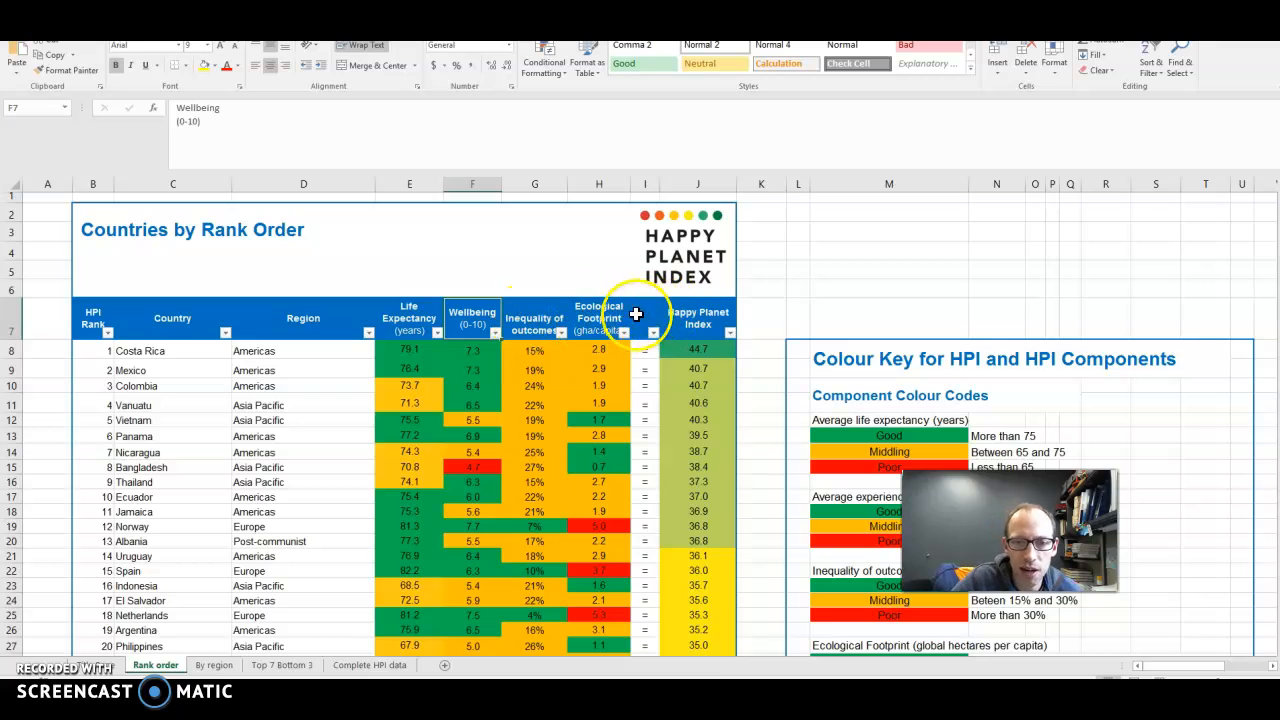
left_click(598, 318)
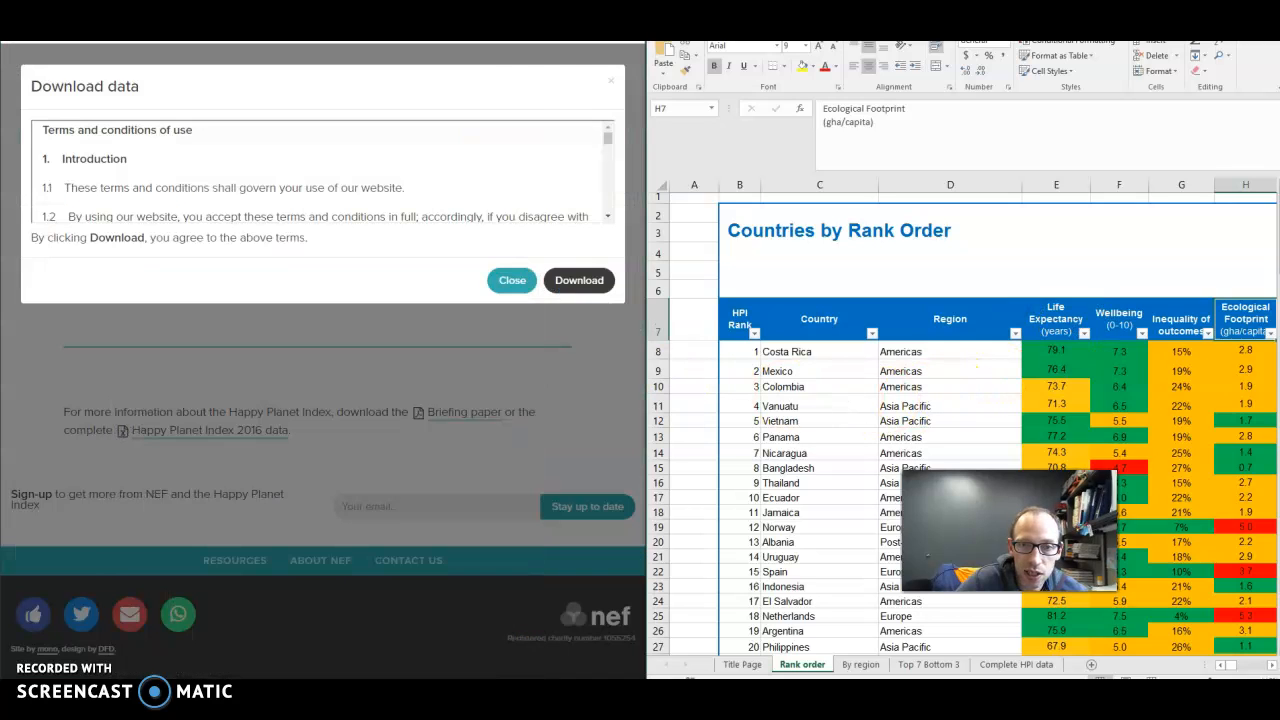
Step: Enter Norway's ecological footprint, 5, in cell C1
left_click(511, 280)
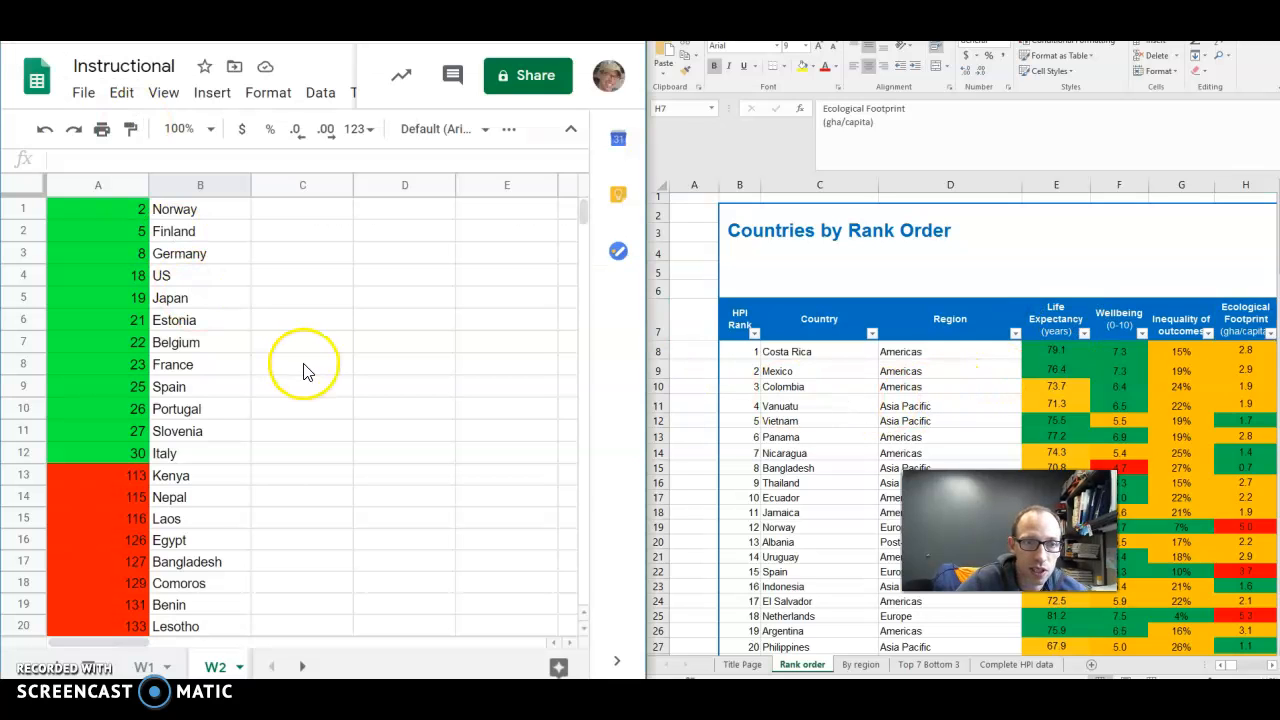
left_click(302, 209)
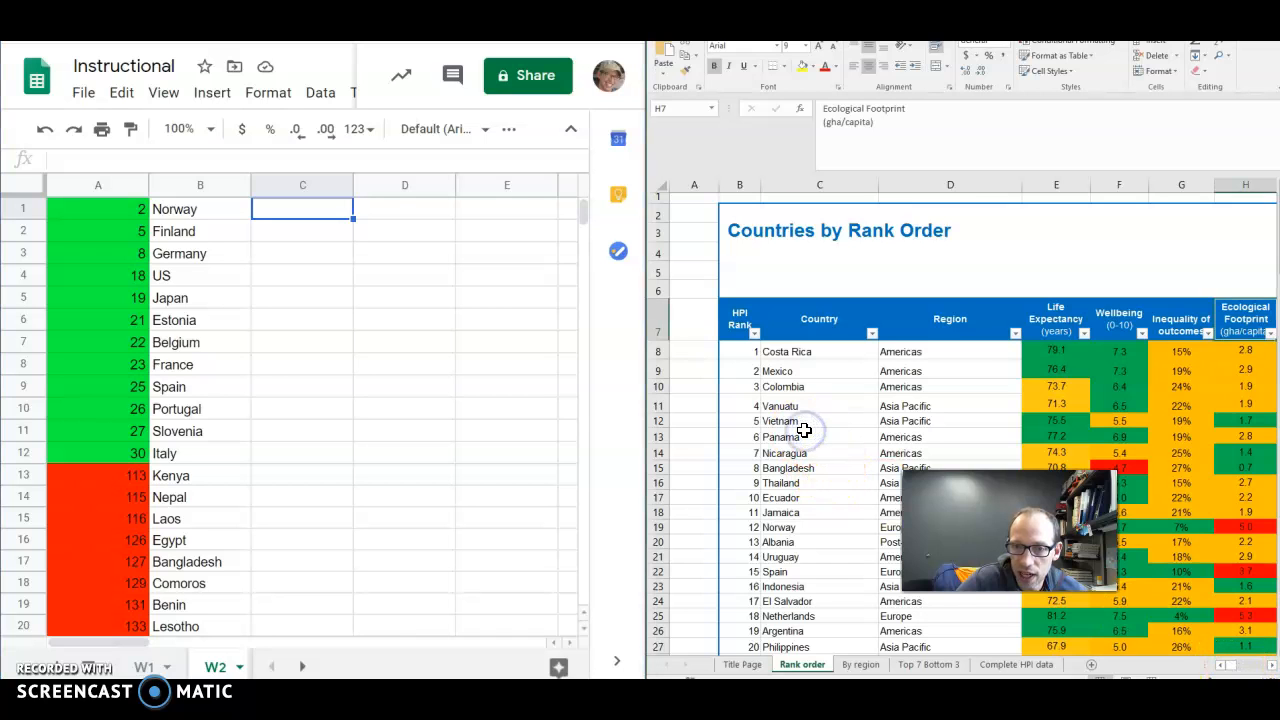
scroll("down", 3)
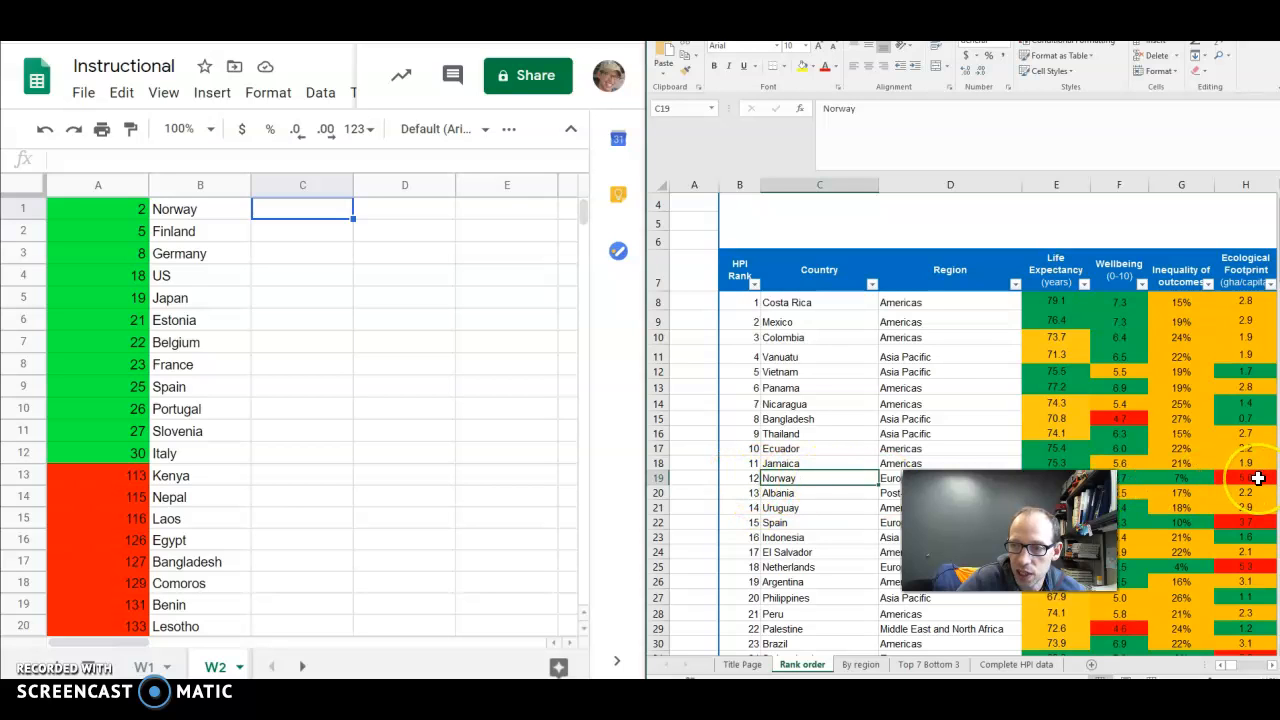
mouse_move(377, 220)
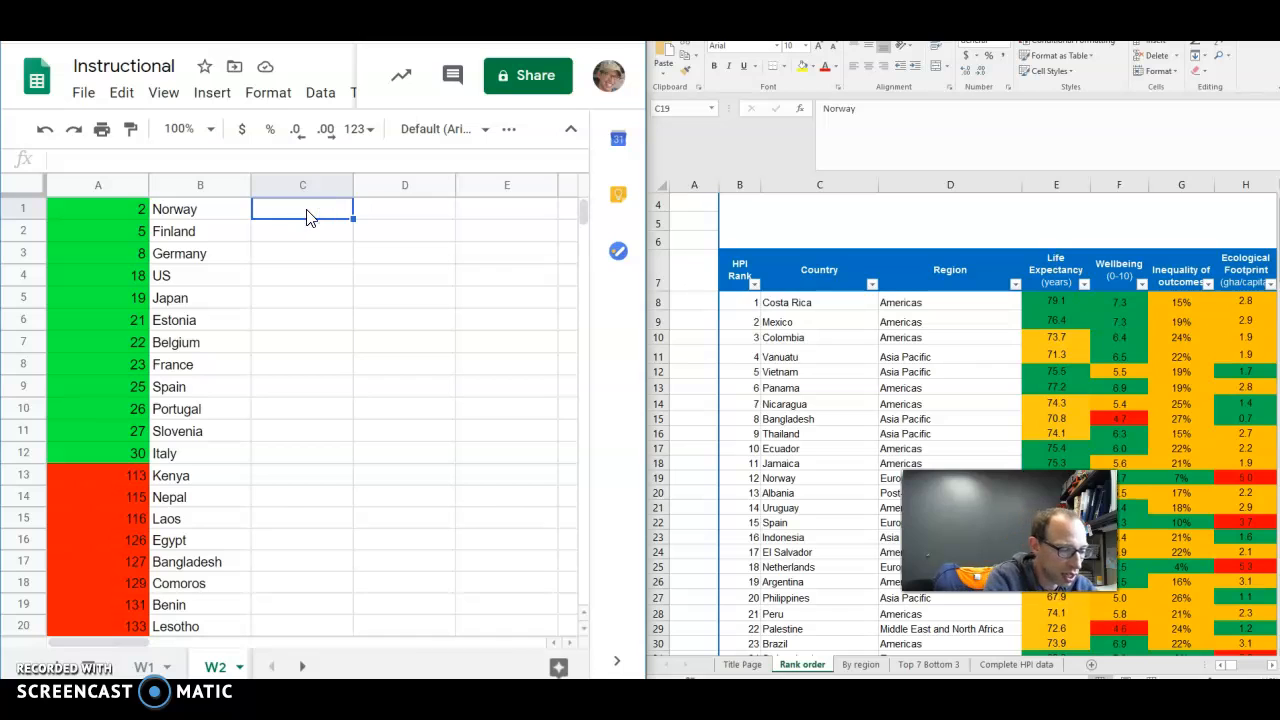
type("5")
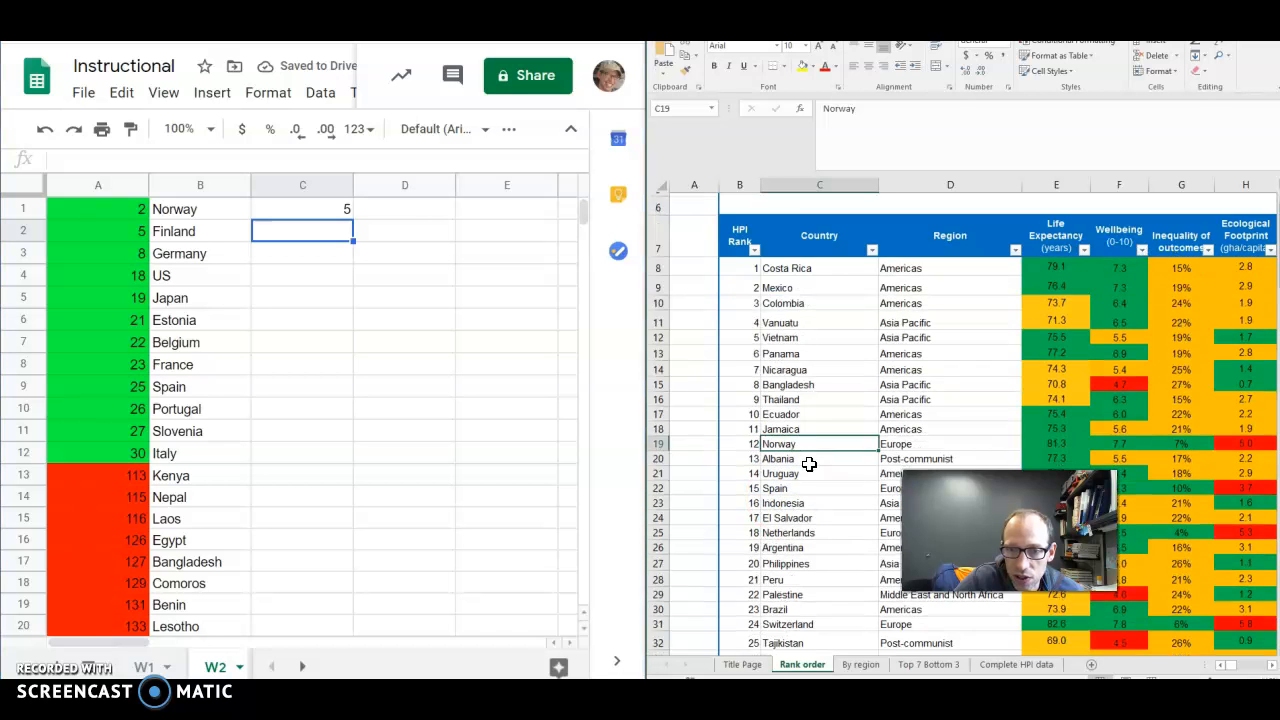
Step: Sort the Excel table by country, look up Finland, and enter 5.9 in C2
scroll("down", 3)
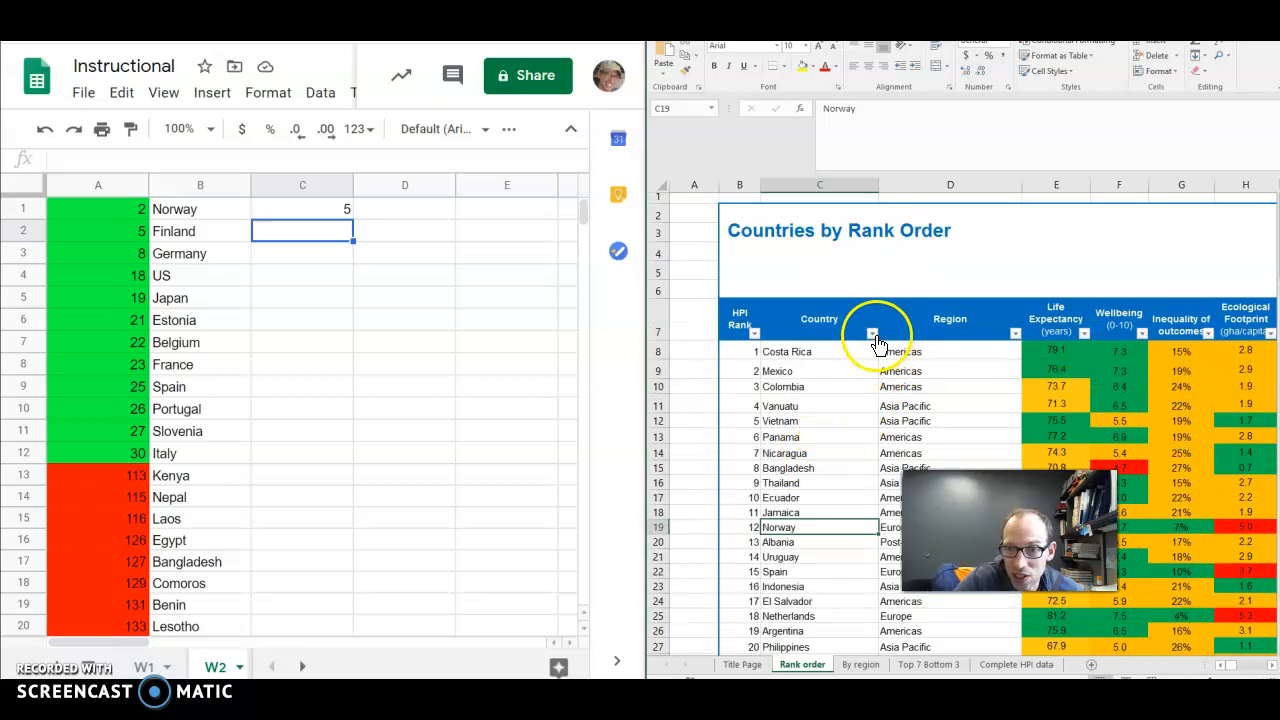
left_click(872, 333)
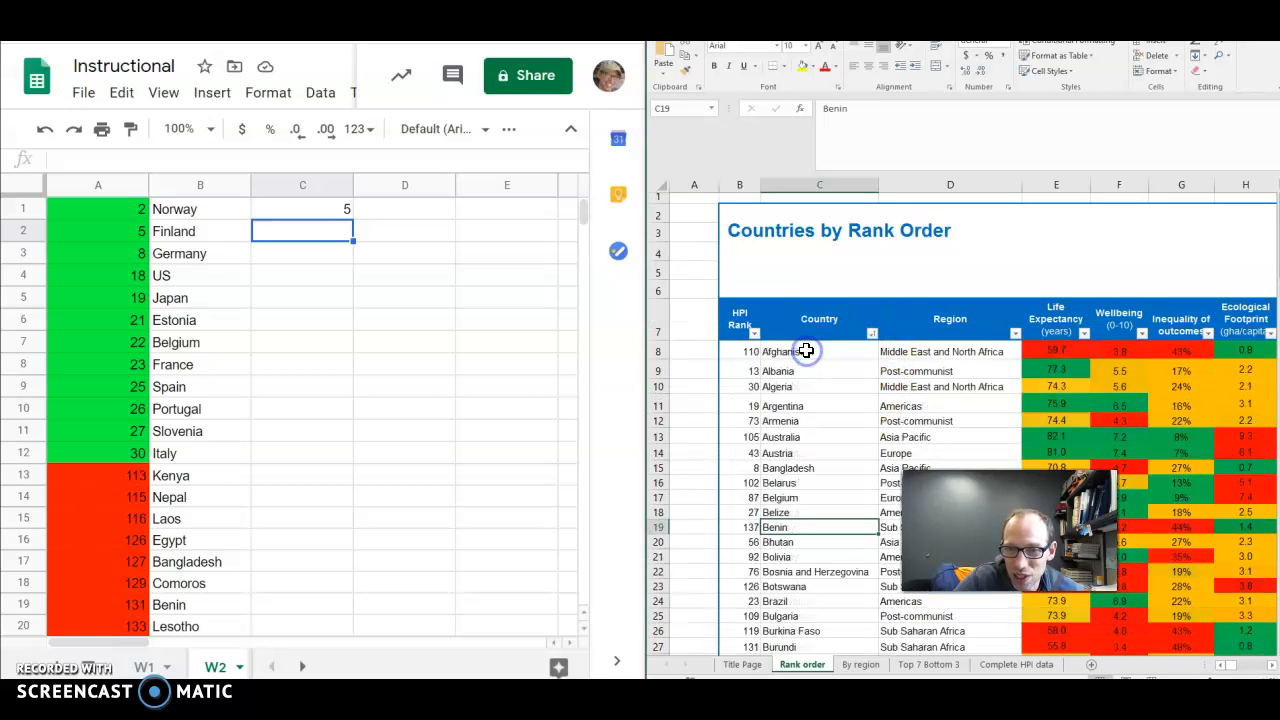
scroll("down", 3)
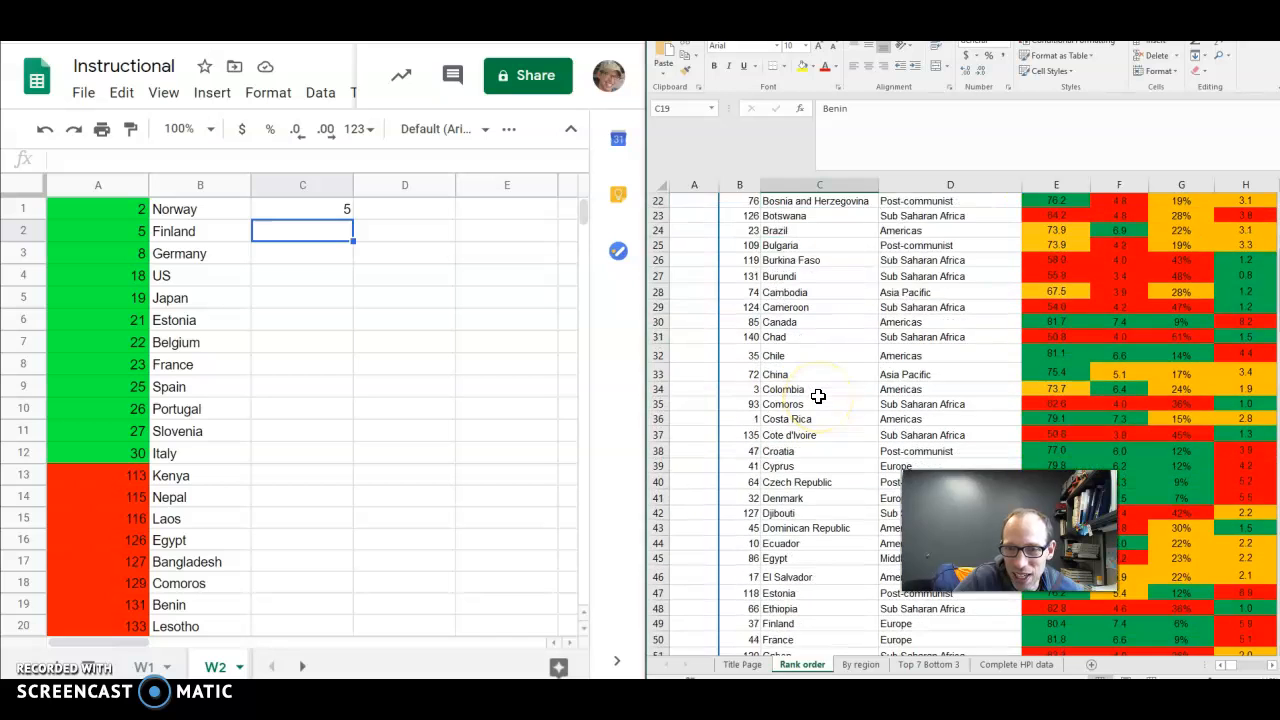
scroll("down", 3)
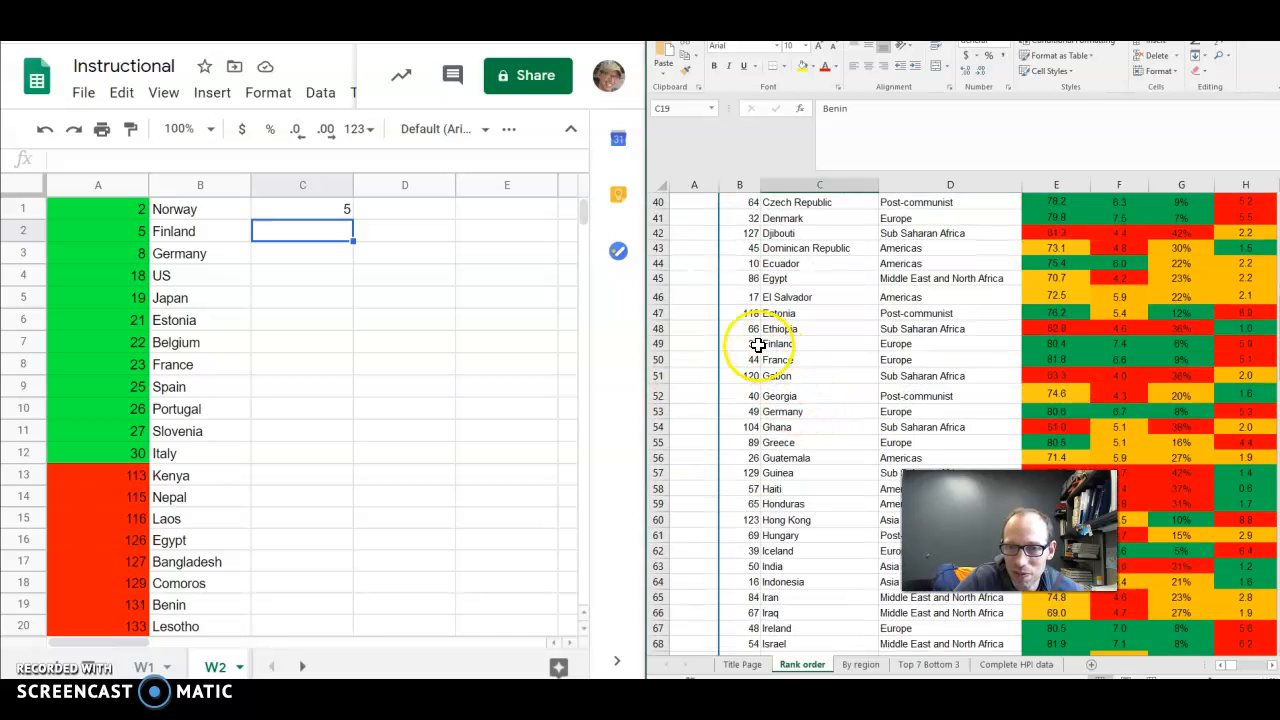
left_click(818, 343)
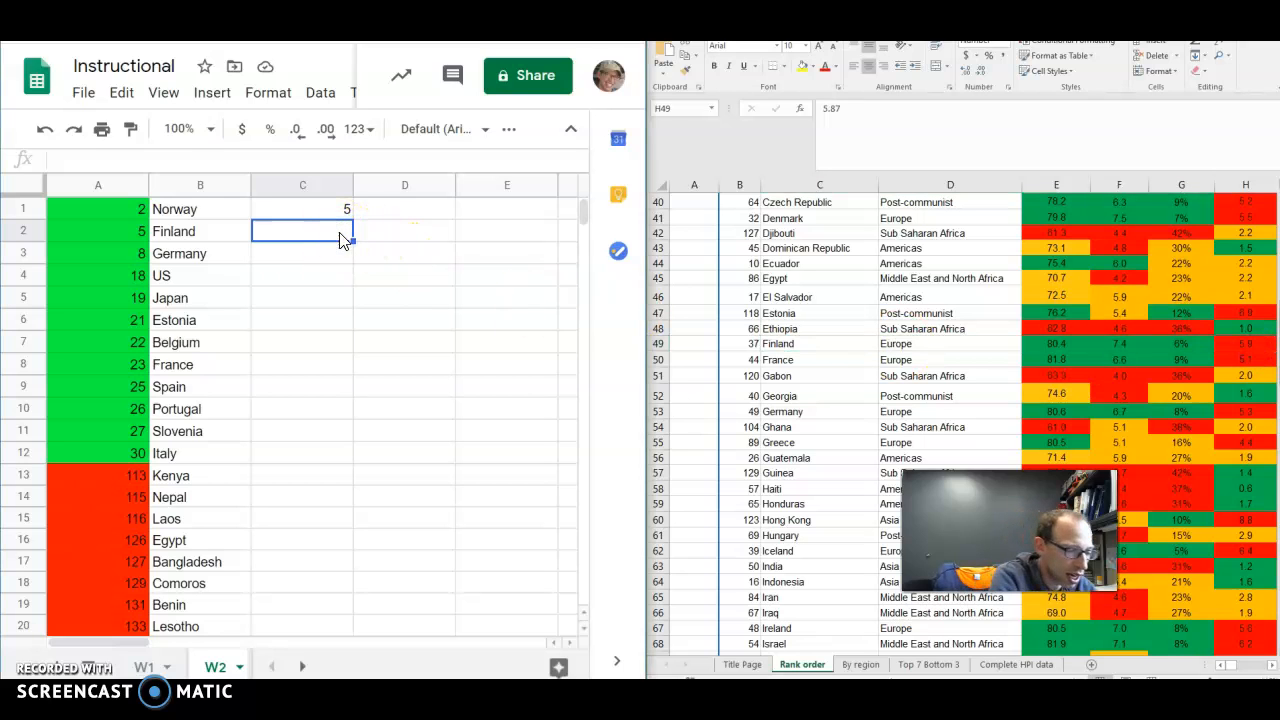
type("5.9")
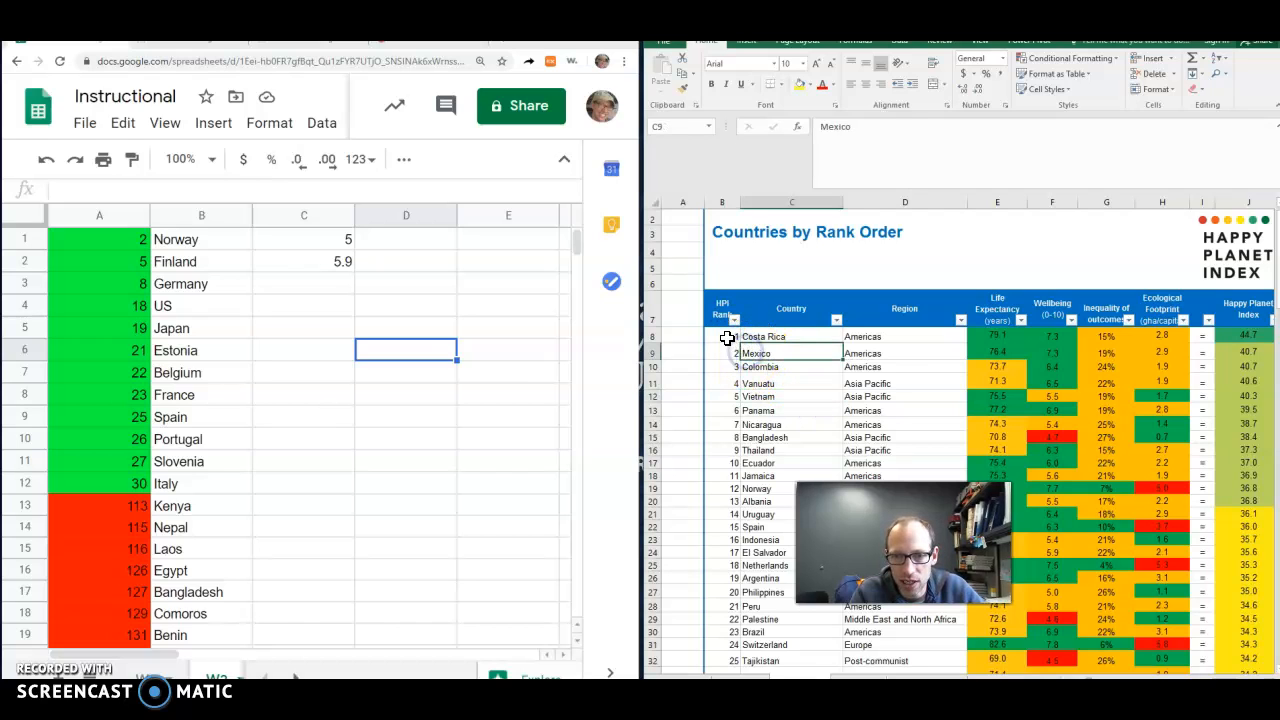
Step: Scroll through the pasted rank-order table starting in column E
scroll("down", 3)
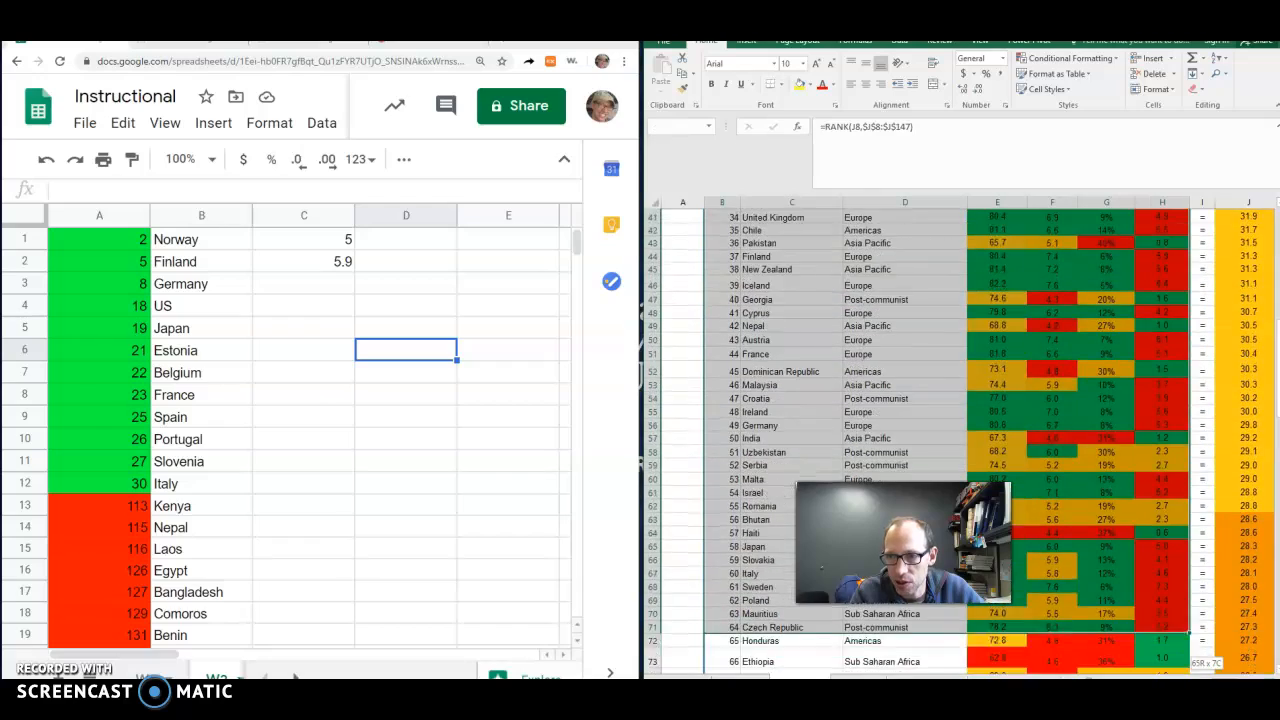
scroll("down", 3)
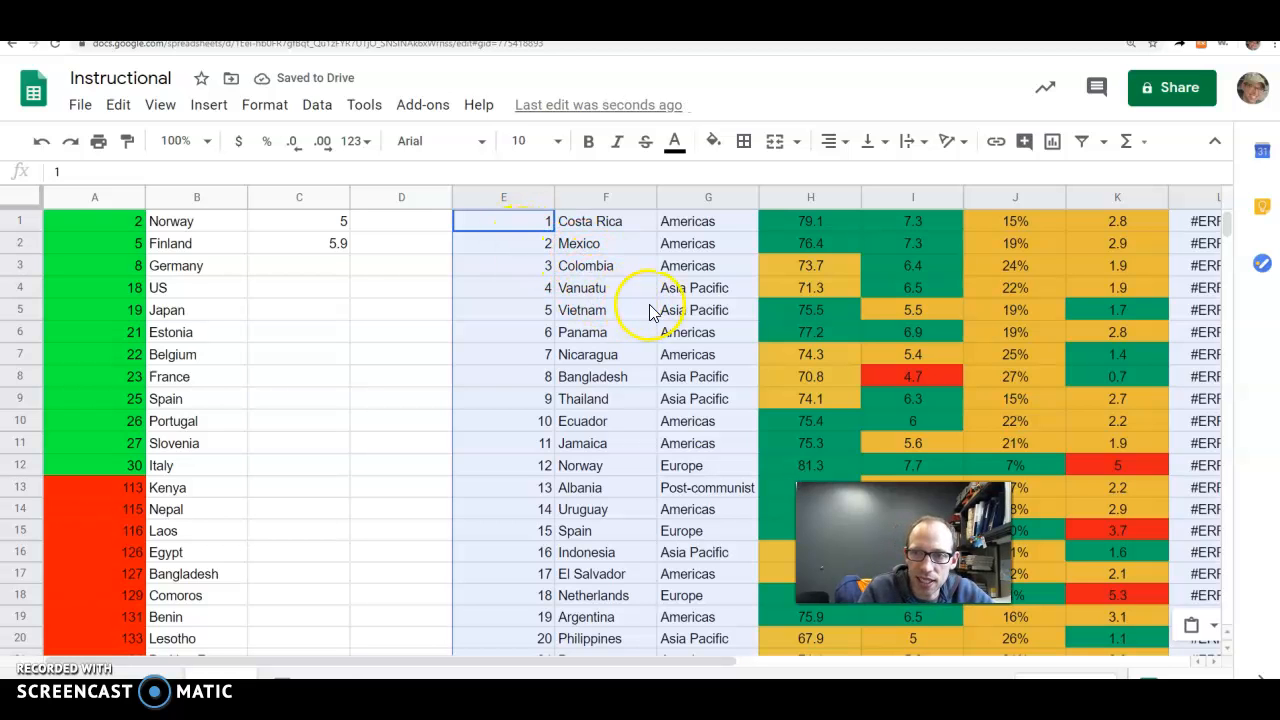
scroll("right", 3)
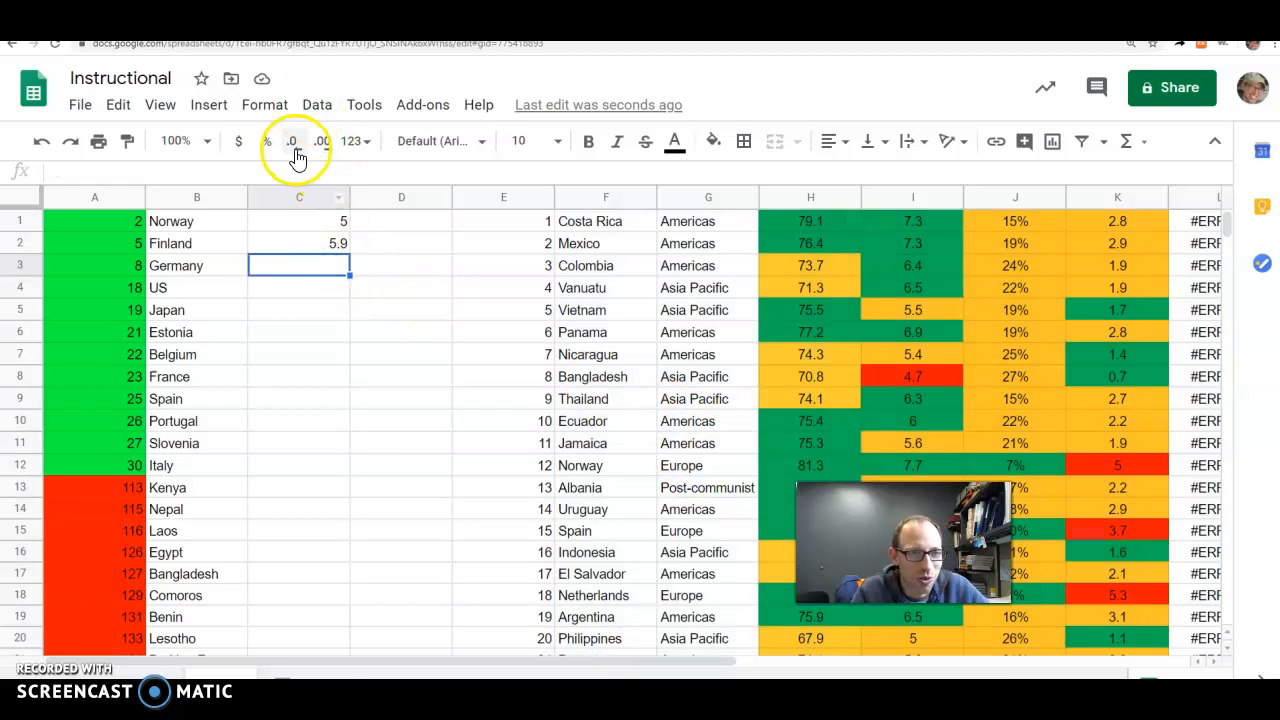
Step: Enter =VLOOKUP(B3, F:M, 6, FALSE) in C3 to return Germany's footprint
type("=")
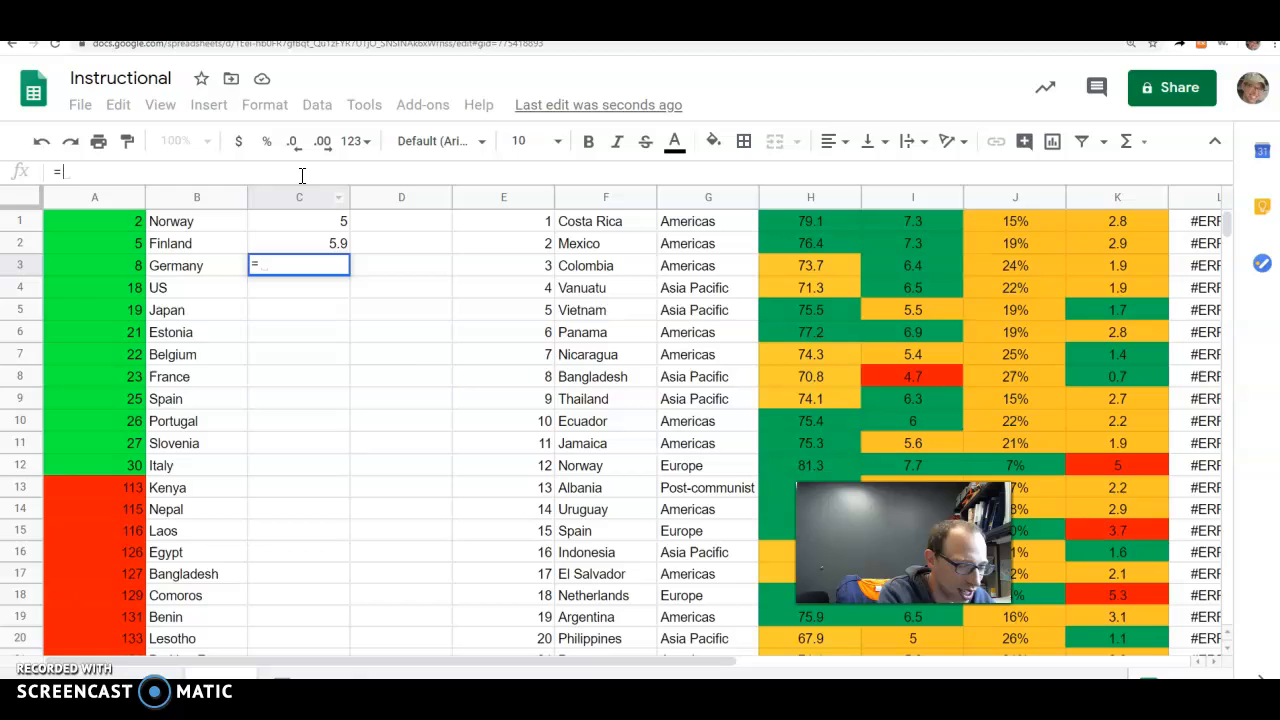
type("vlookup")
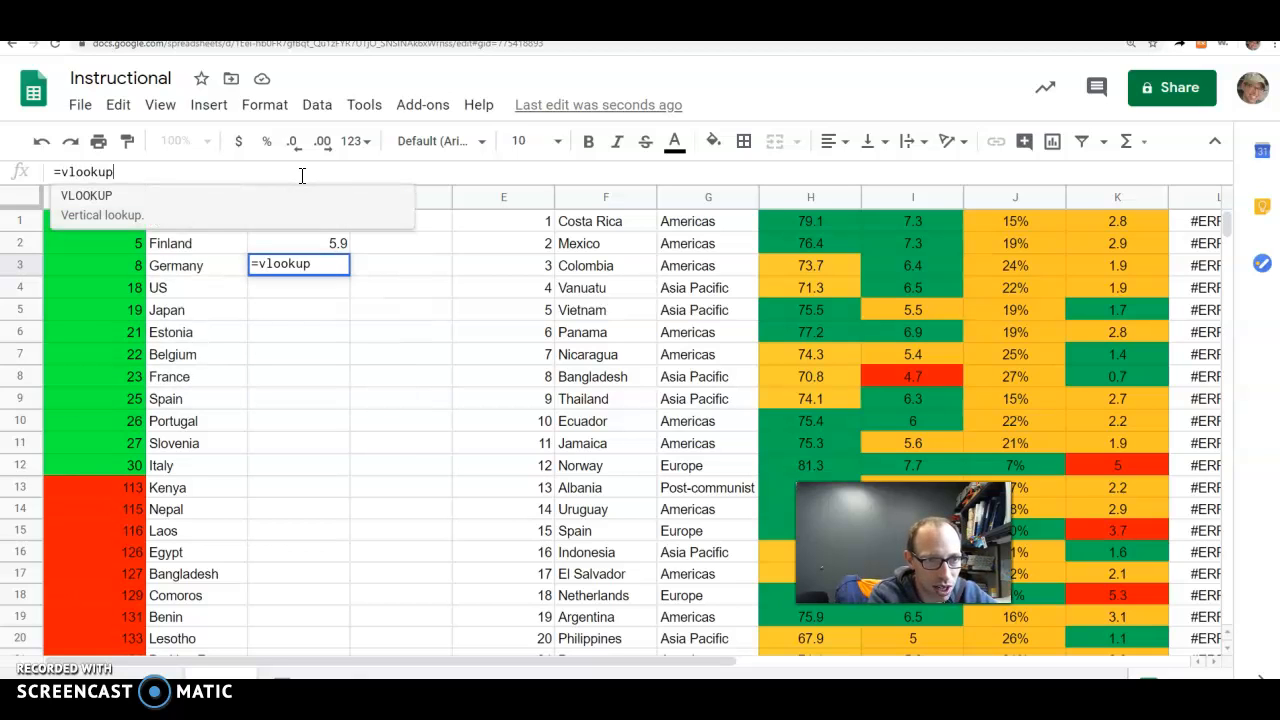
type("(B3,")
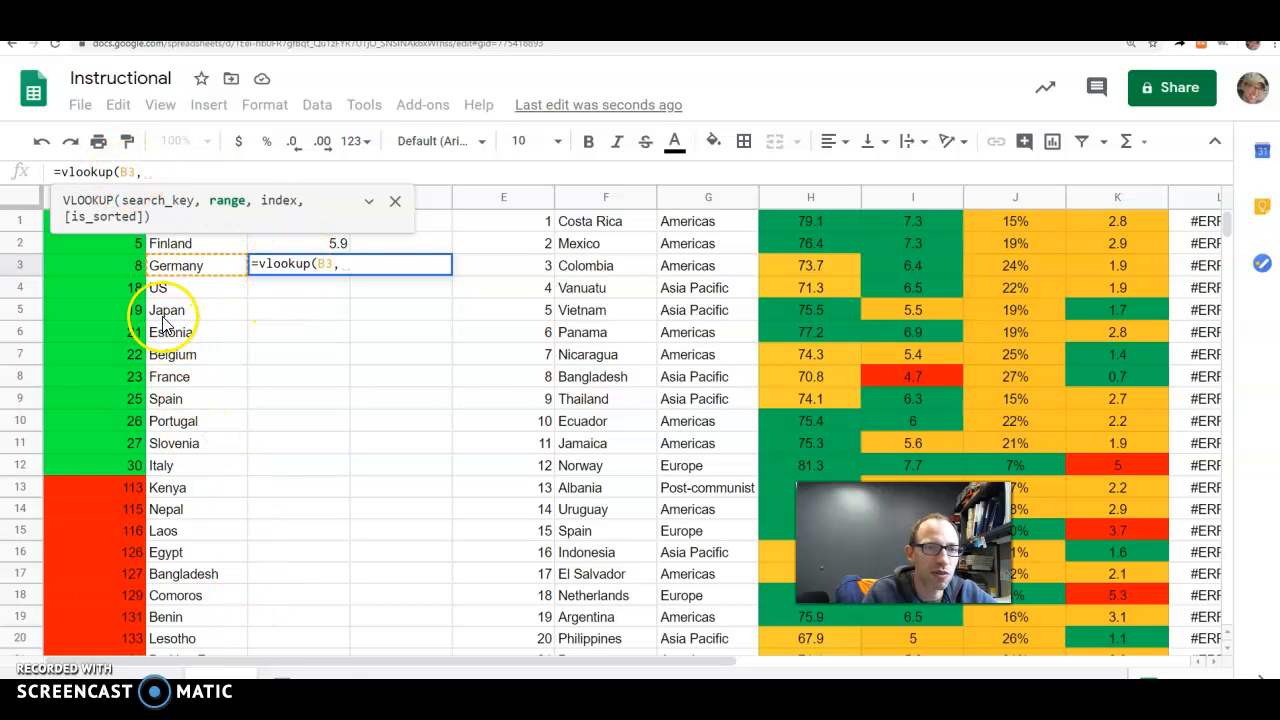
mouse_move(665, 290)
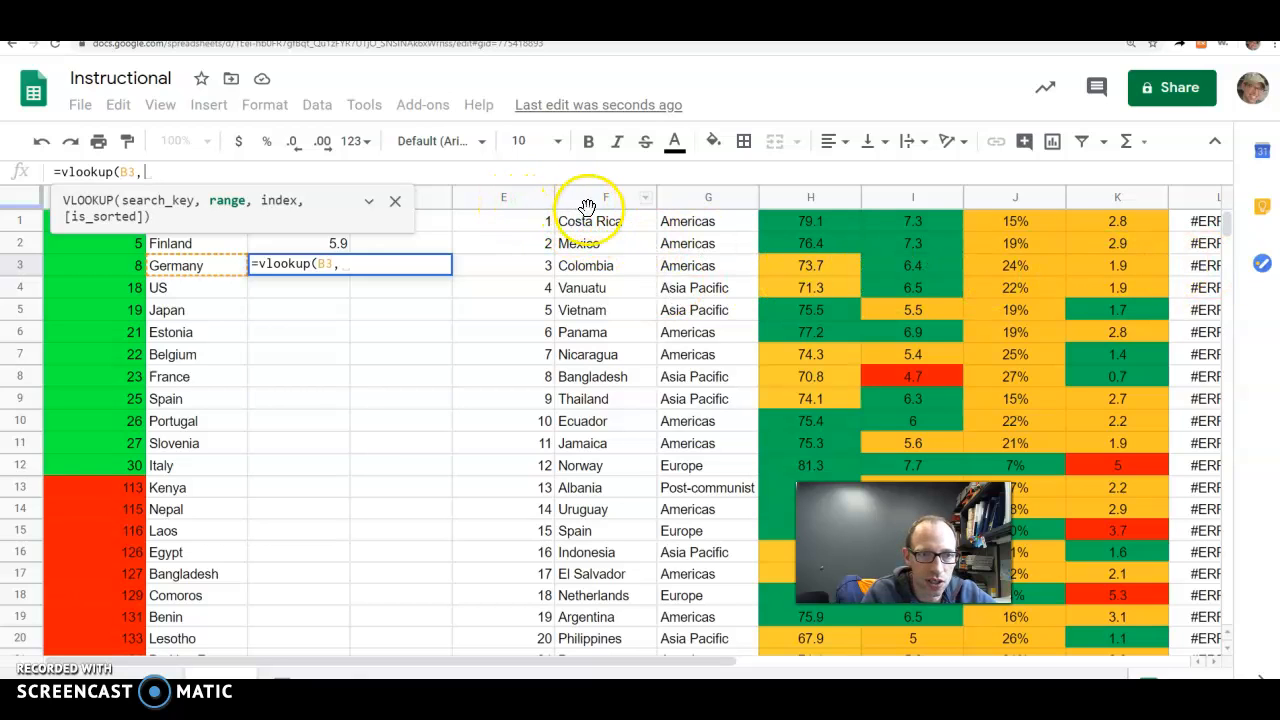
mouse_move(588, 232)
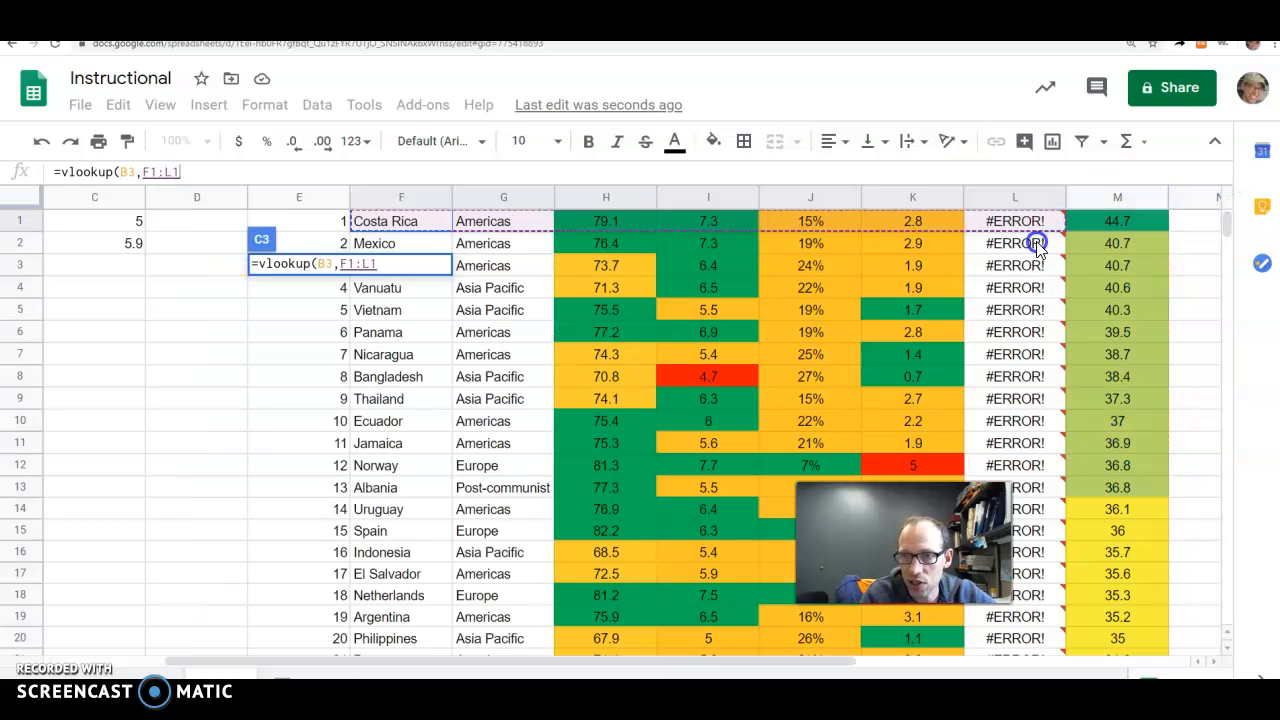
left_click(1113, 197)
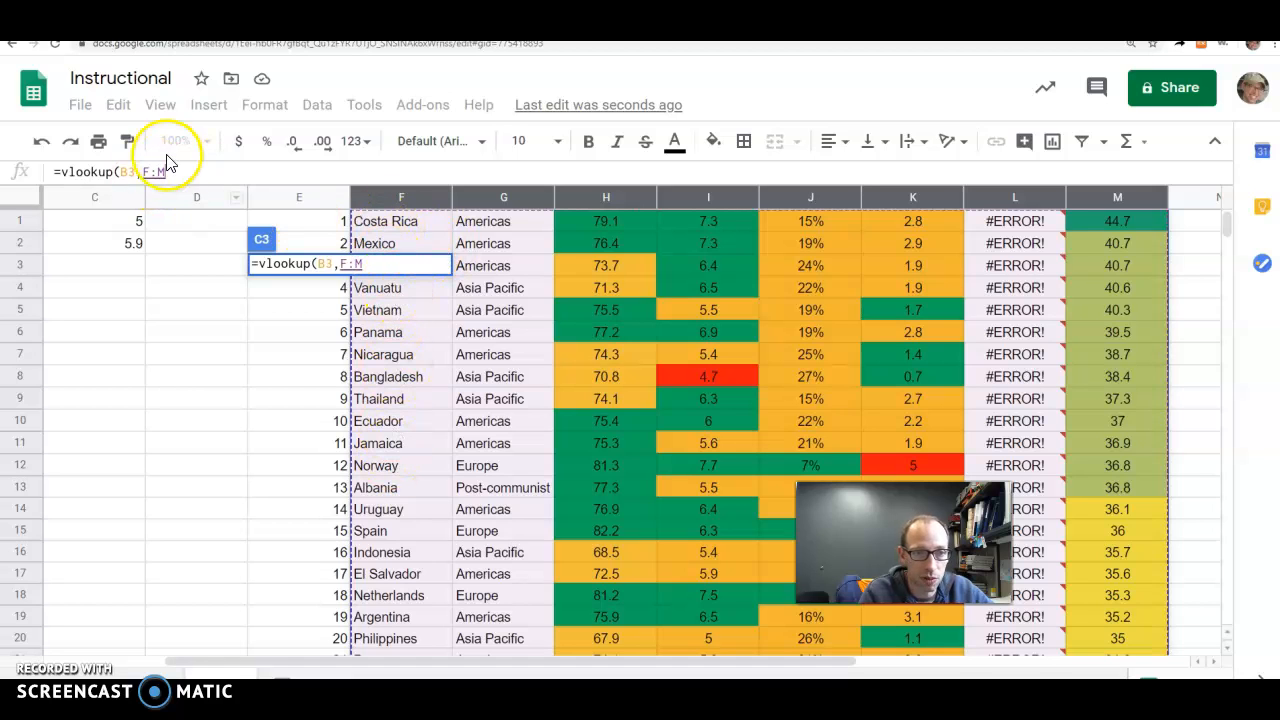
type(",")
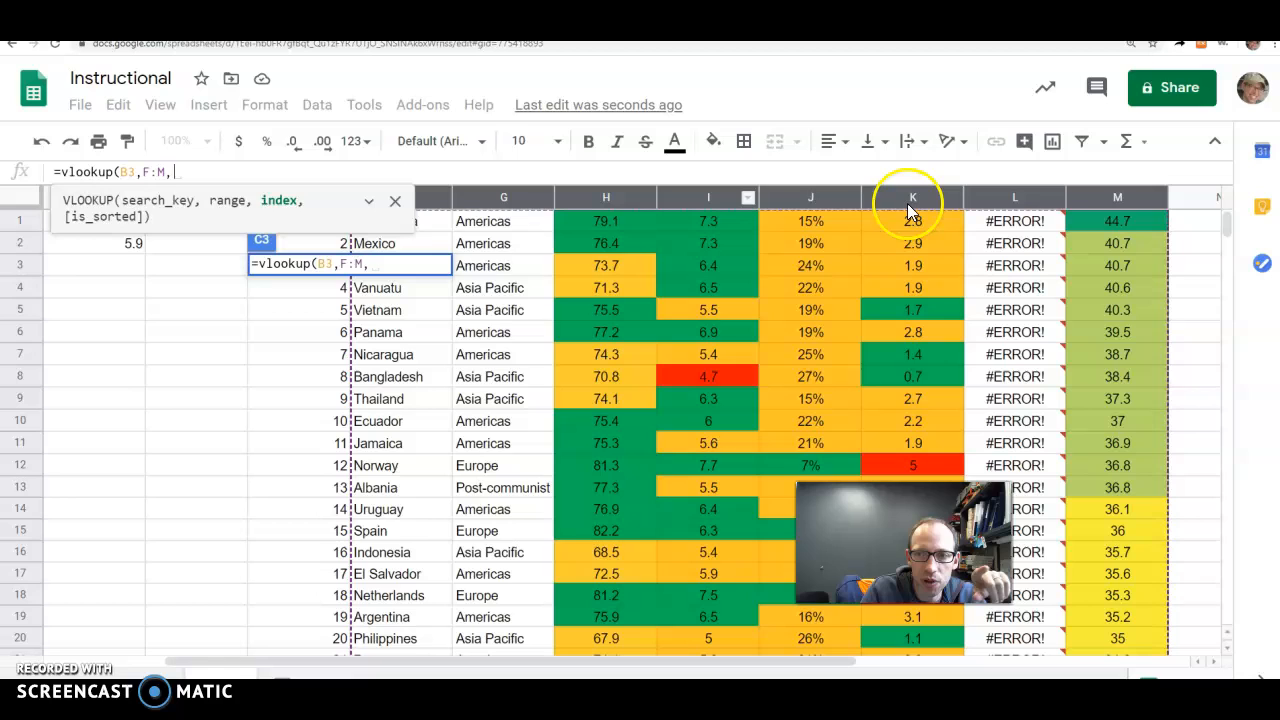
mouse_move(503, 205)
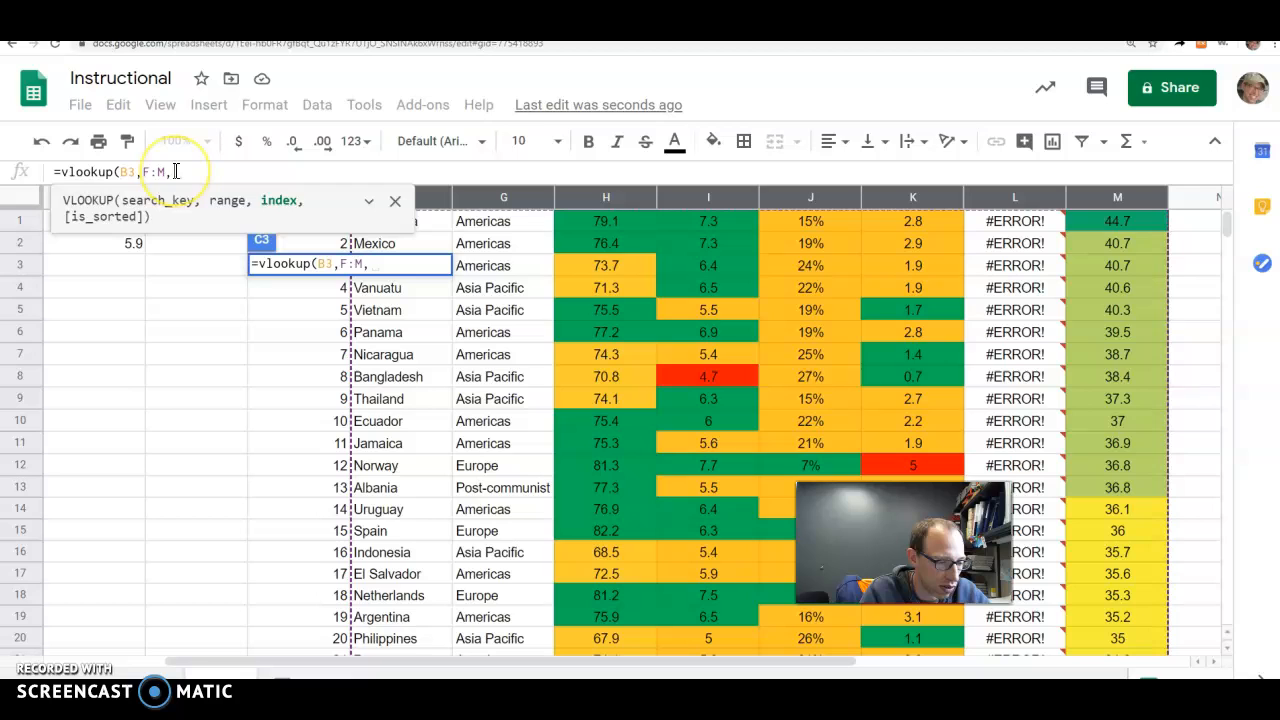
type("6")
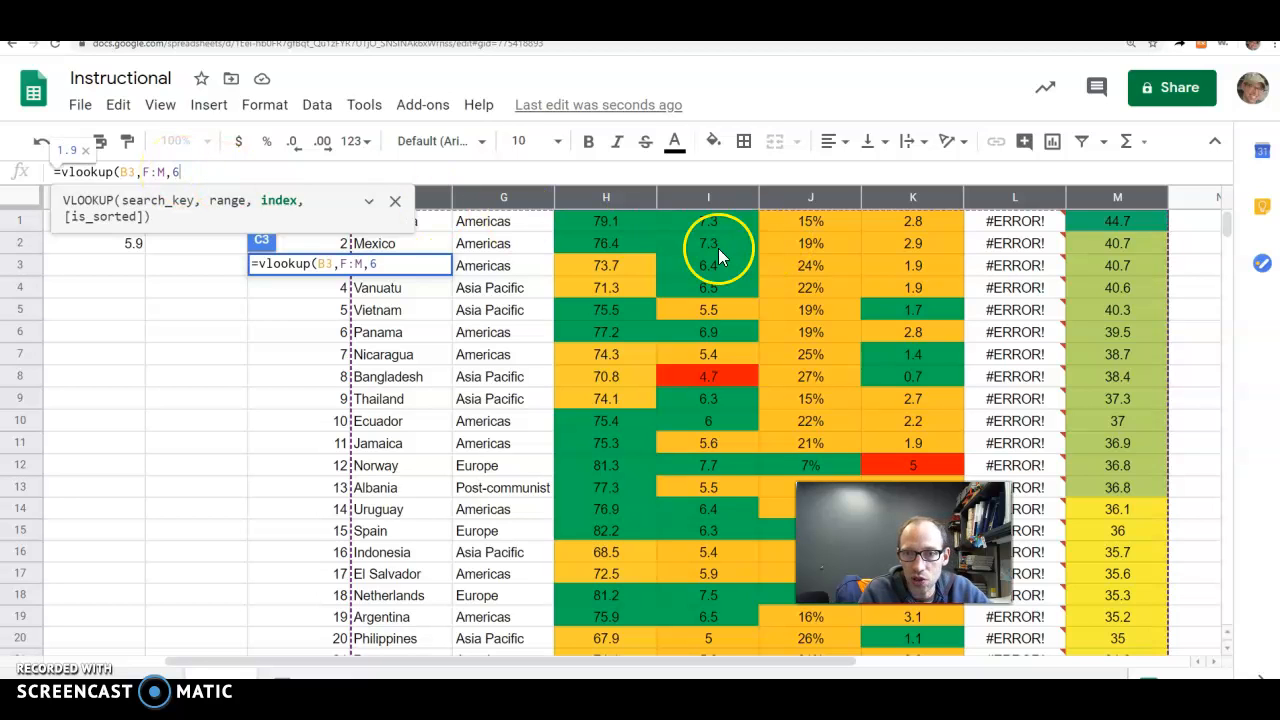
mouse_move(962, 243)
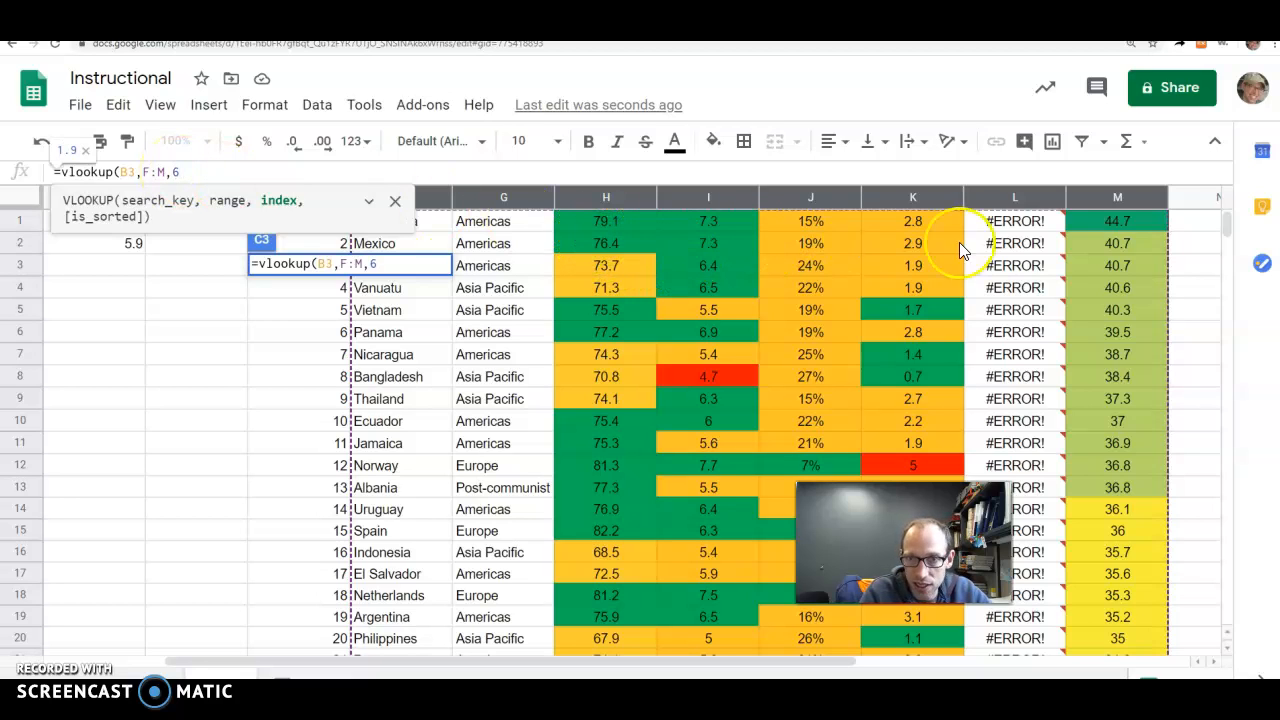
mouse_move(940, 221)
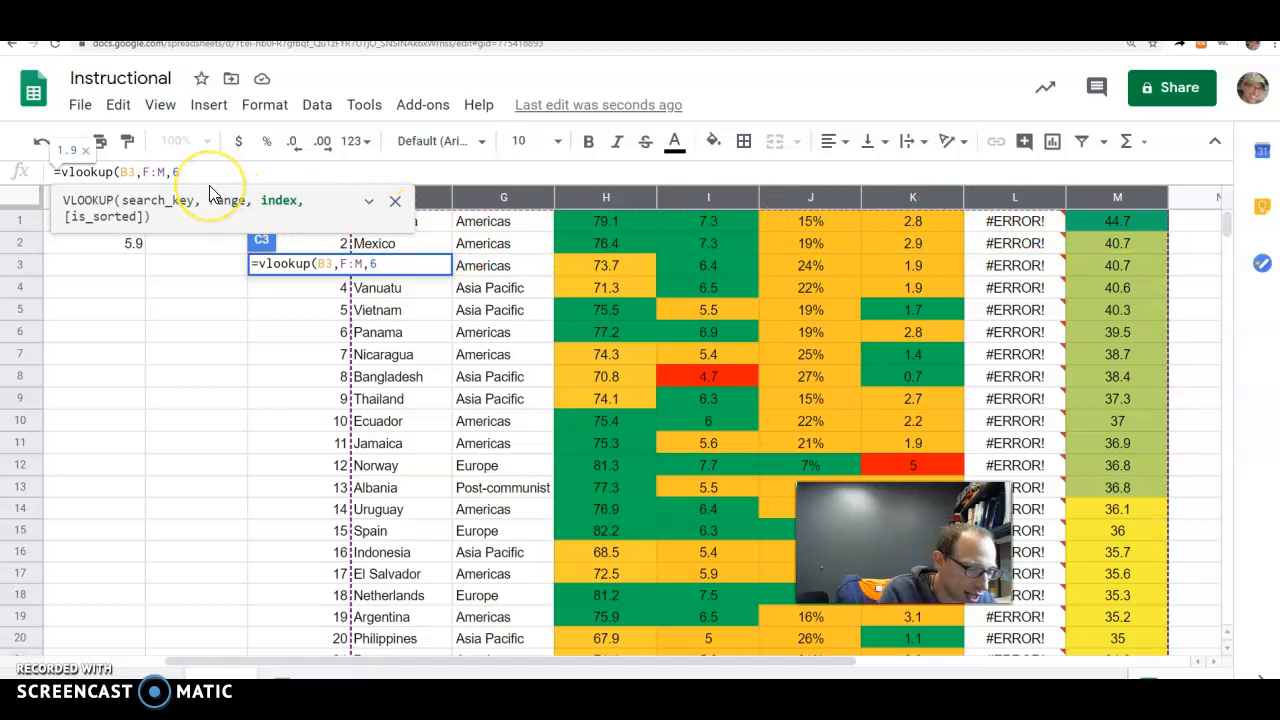
type(",FA")
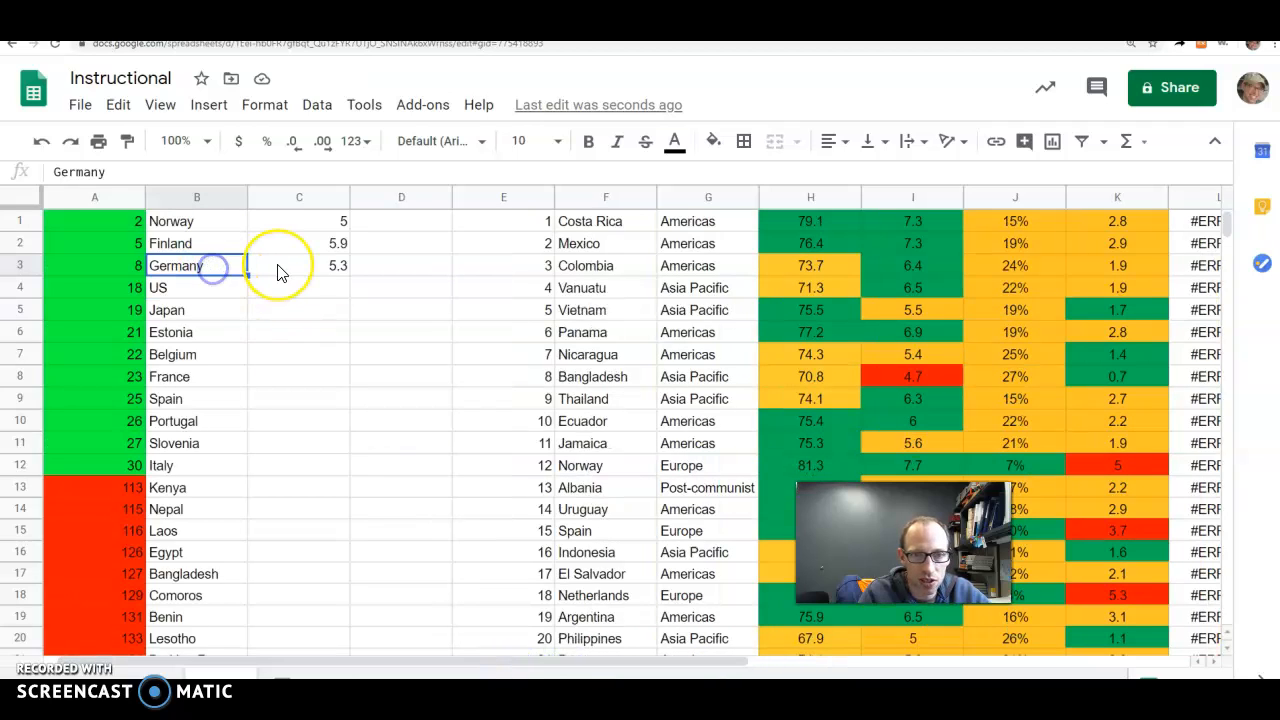
Step: Verify Germany's lookup in C3, then fill it down column C; US returns #N/A
left_click(280, 265)
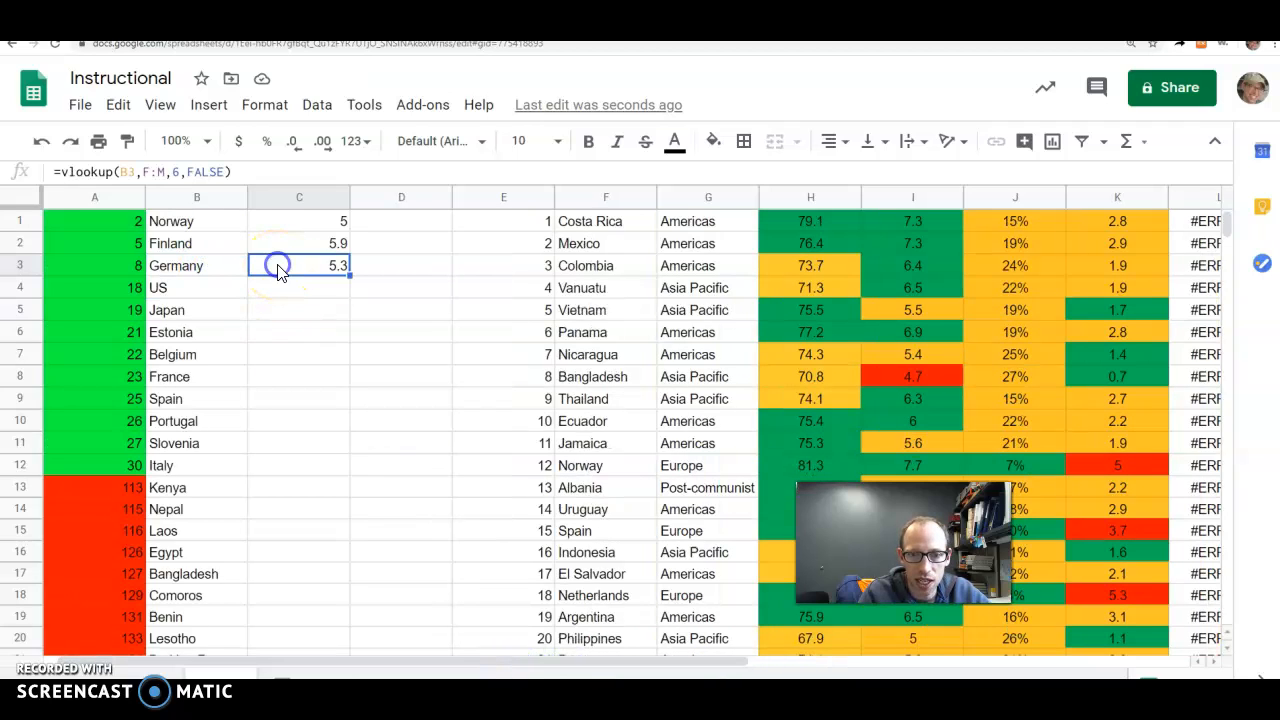
scroll("down", 3)
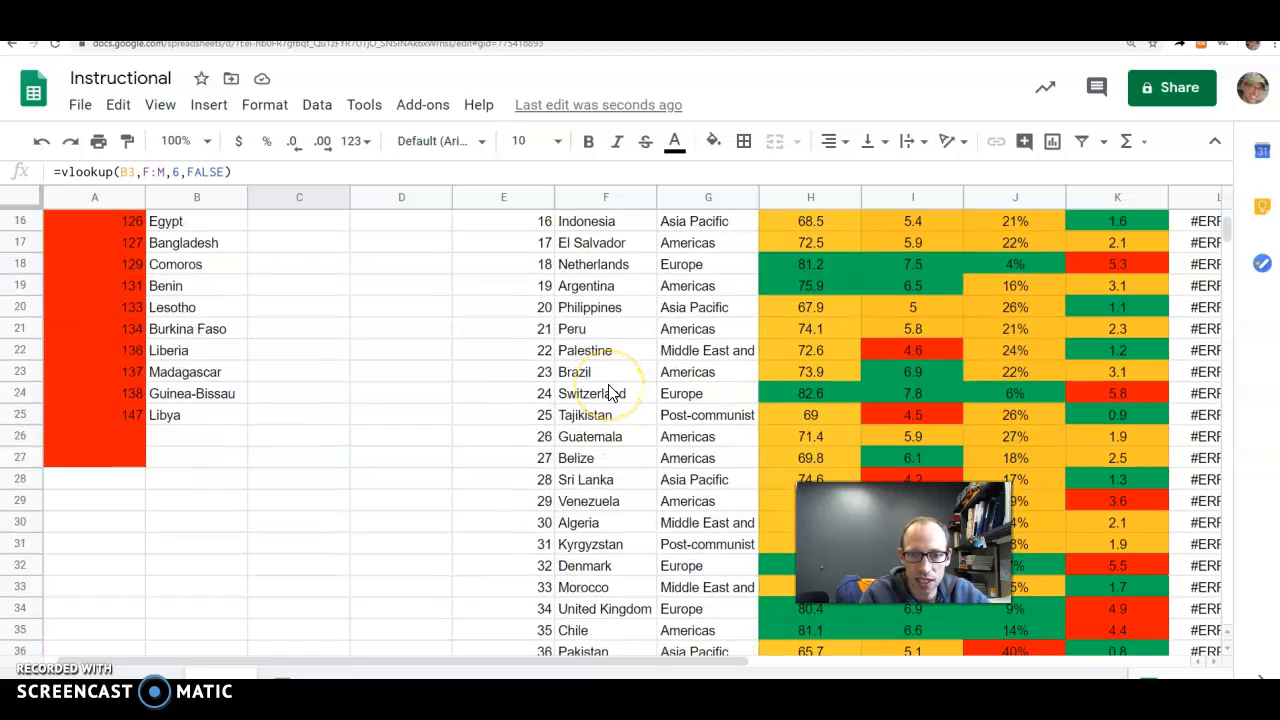
scroll("down", 3)
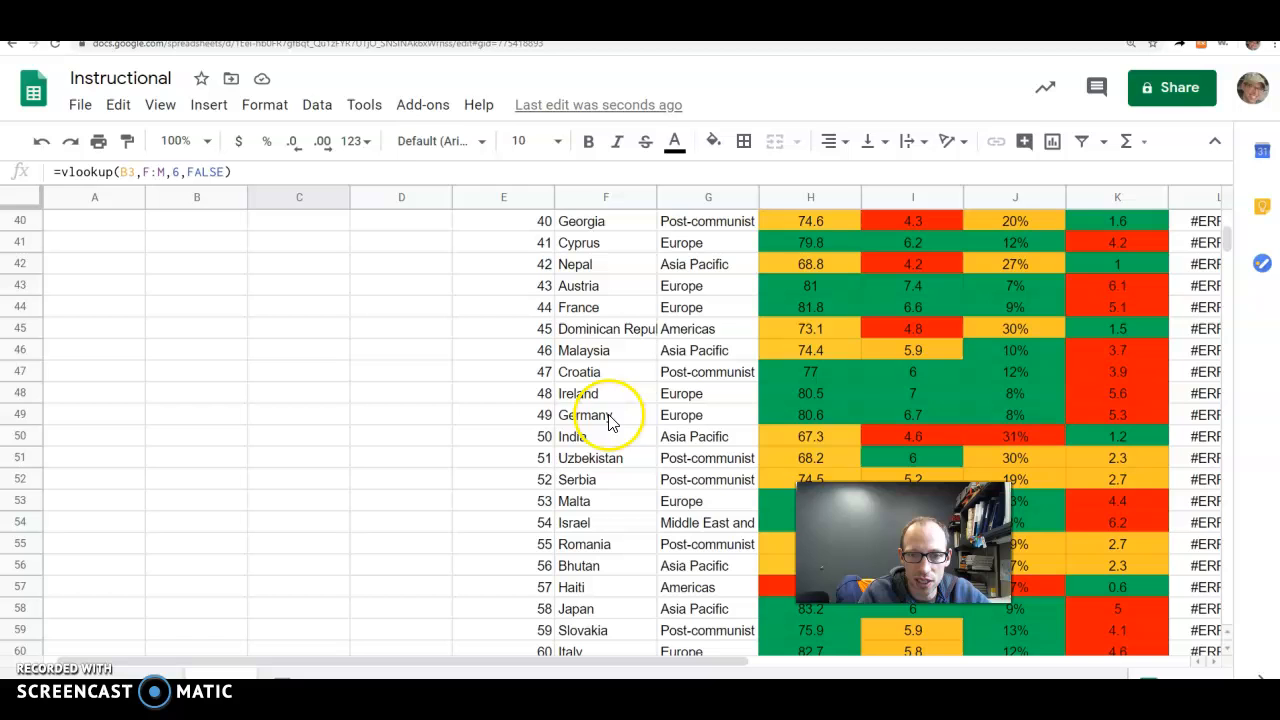
left_click(1117, 414)
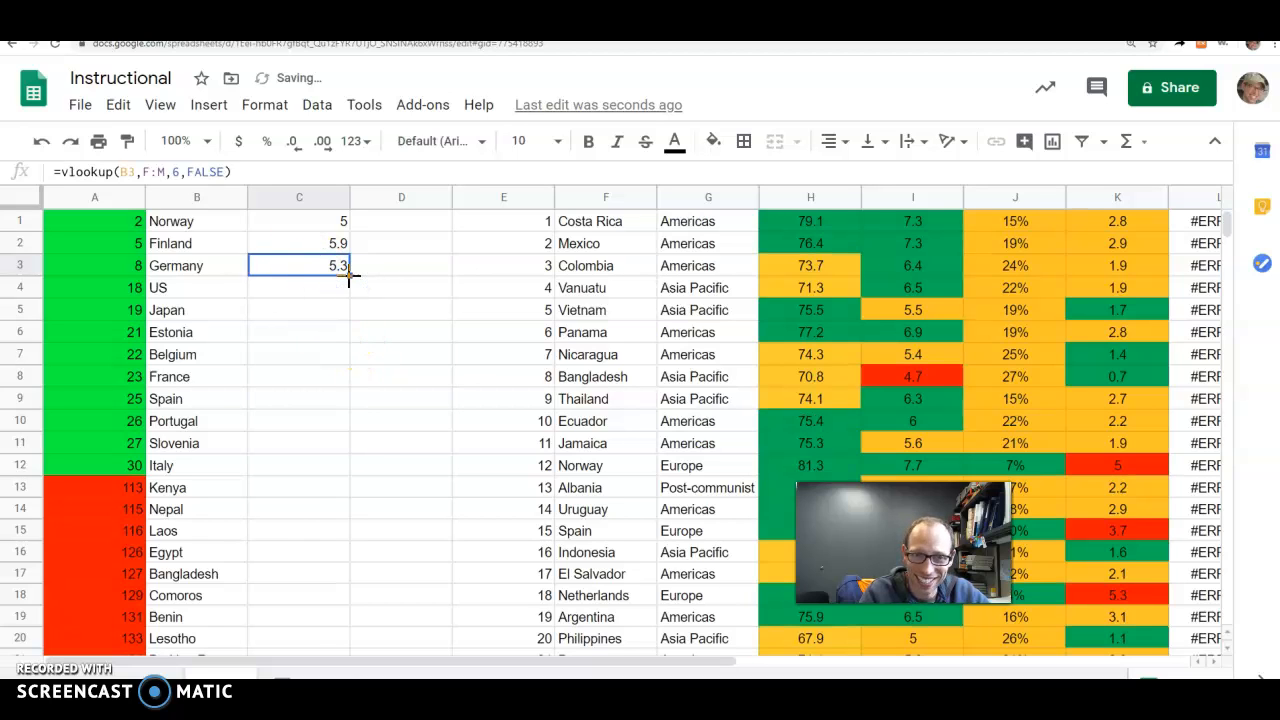
left_click_drag(344, 265, 344, 638)
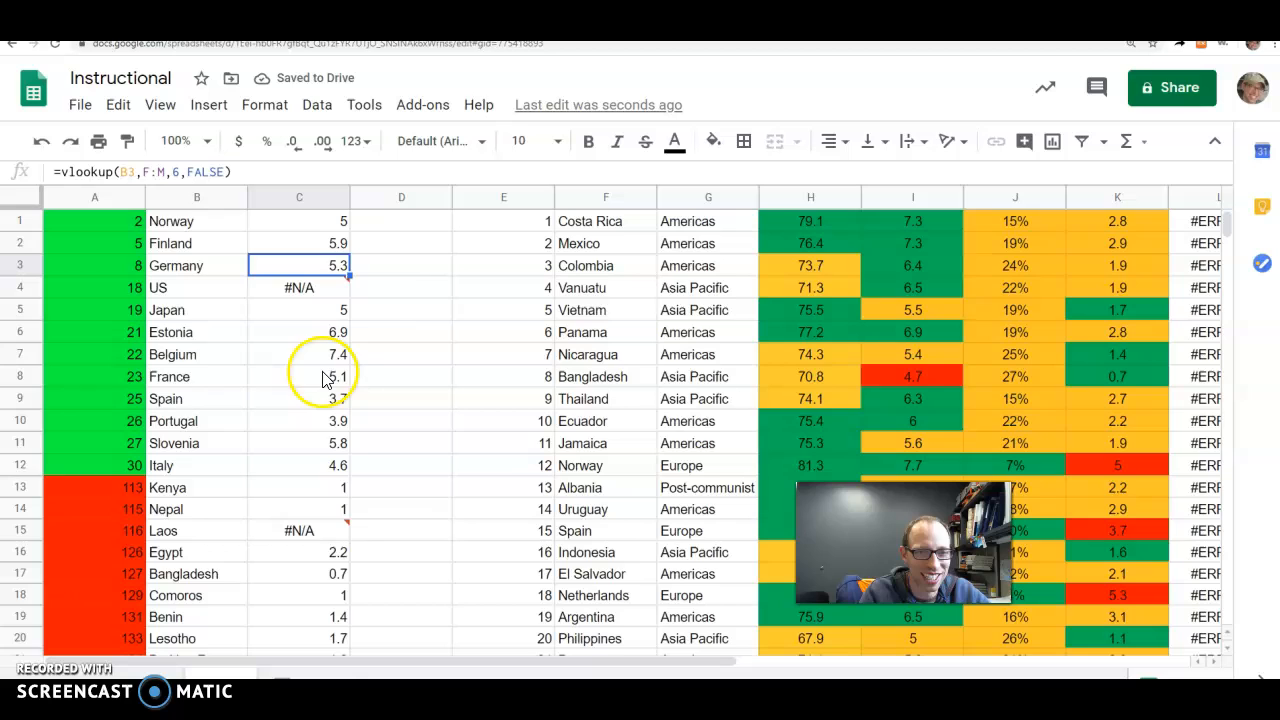
scroll("down", 3)
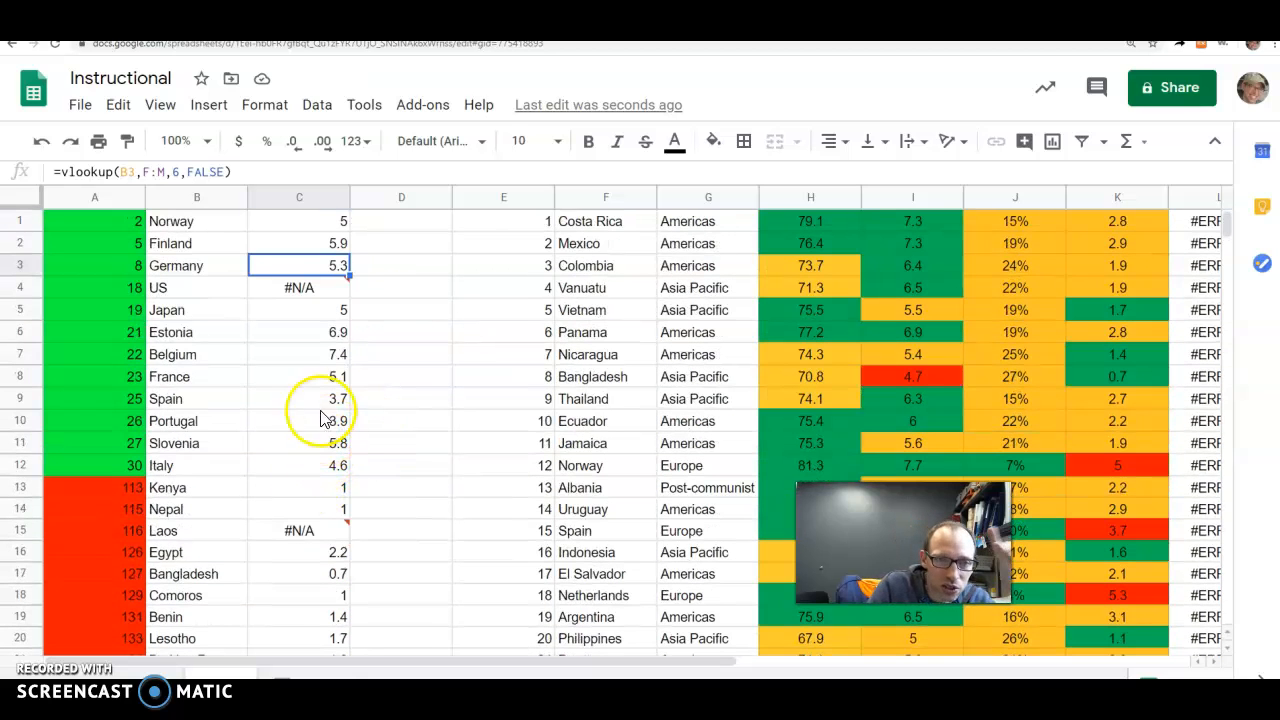
left_click(299, 287)
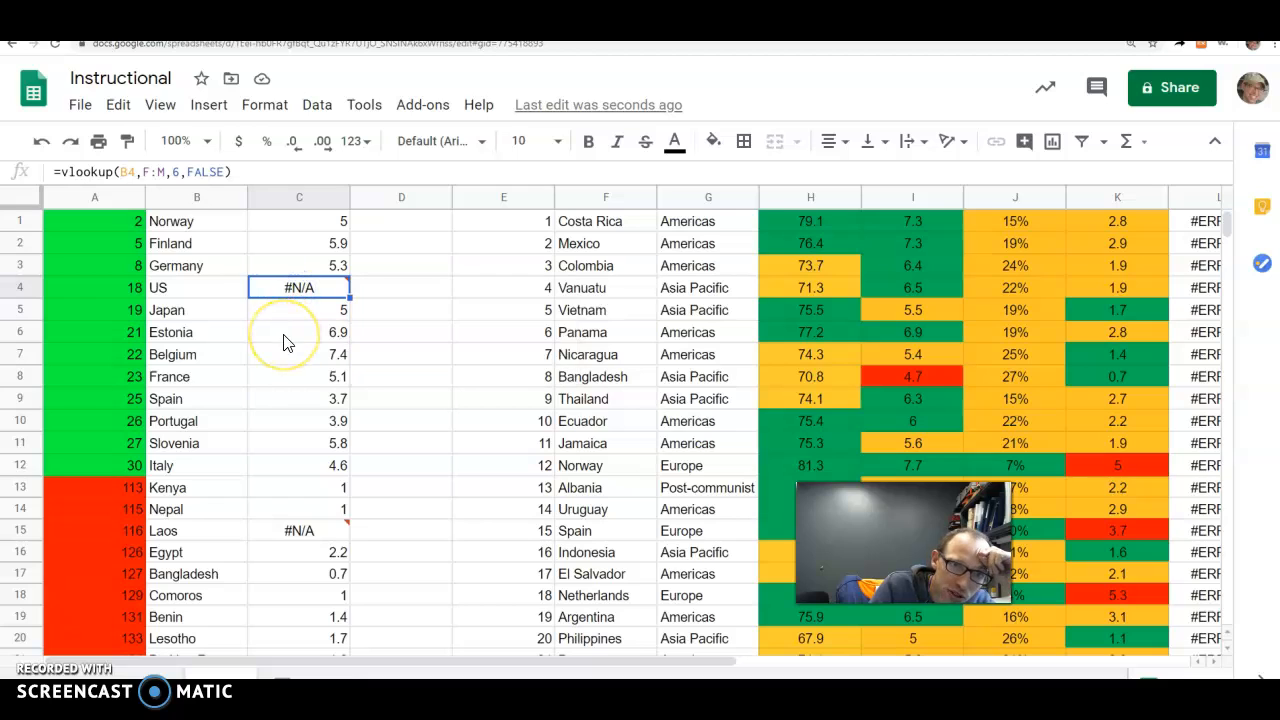
mouse_move(174, 287)
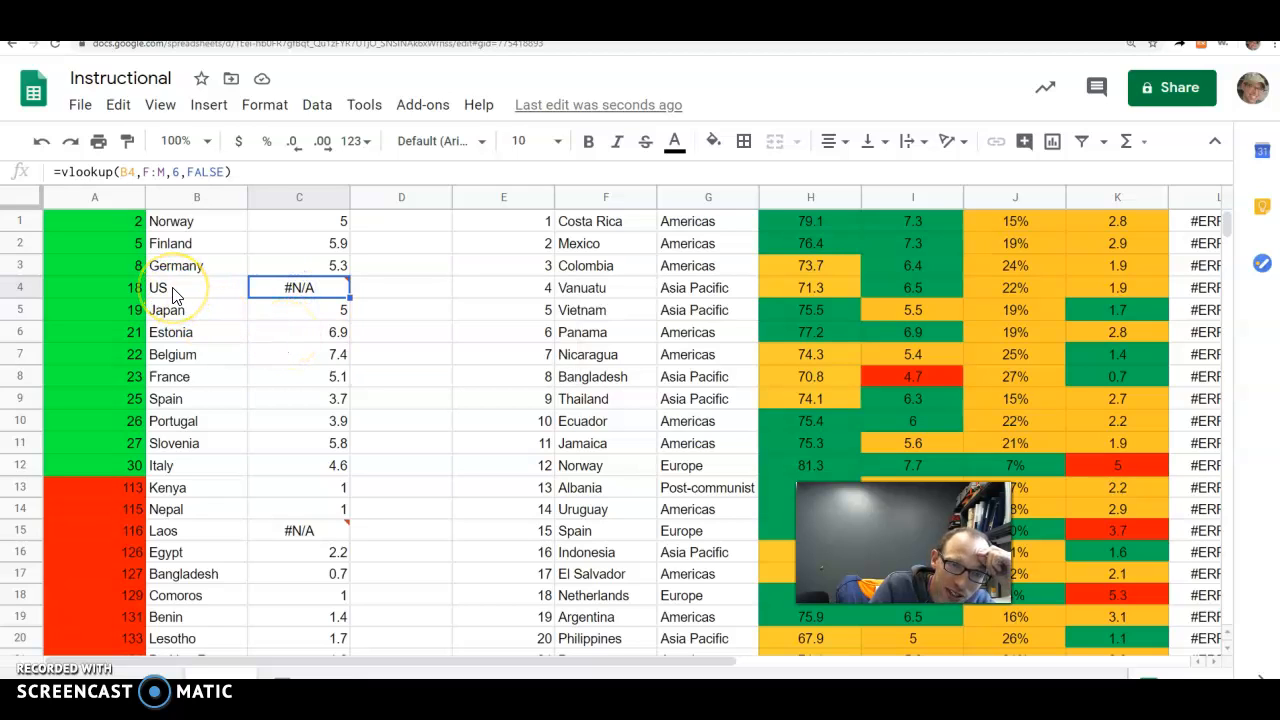
Step: Rename US in B4 to United States so its footprint shows 8.2
left_click(196, 287)
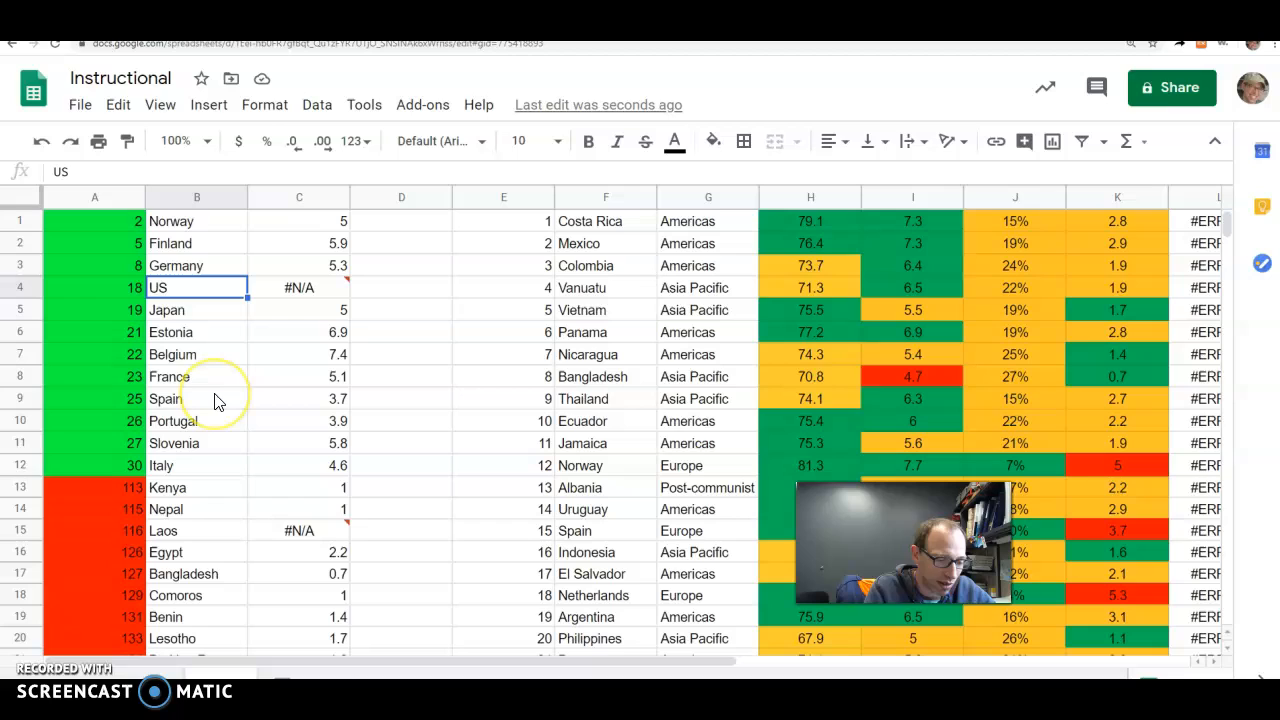
type("United States")
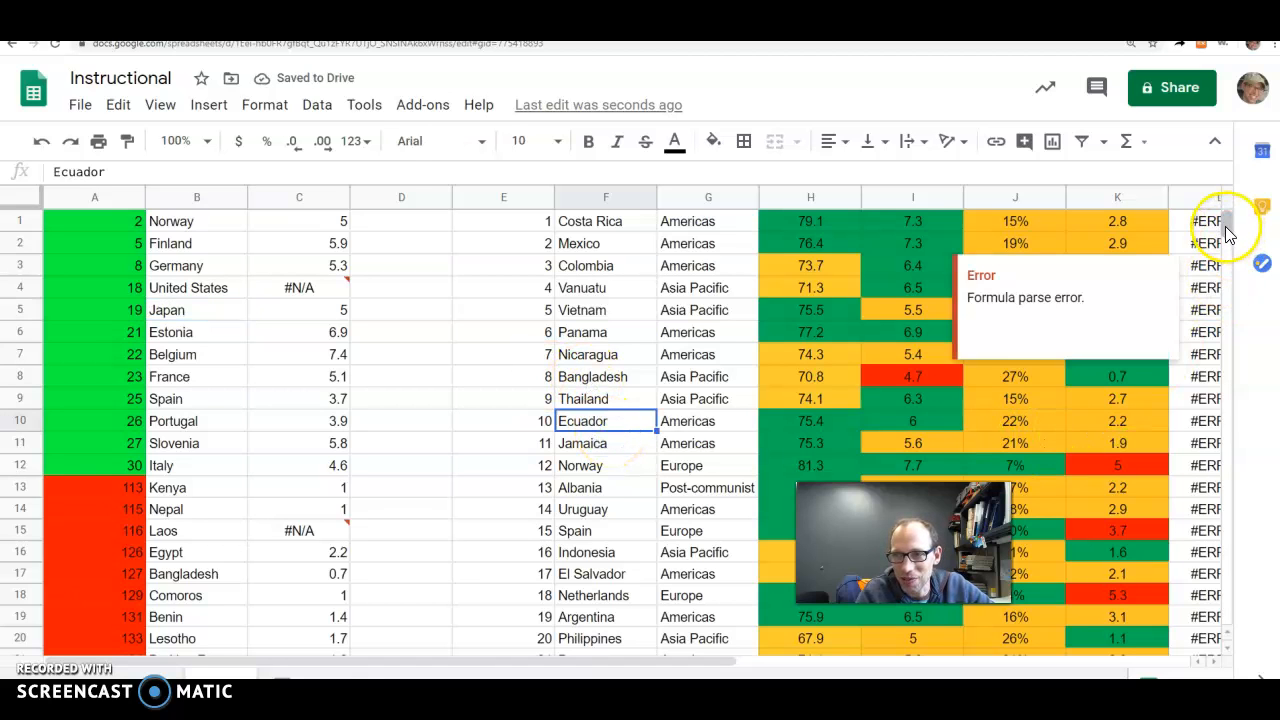
scroll("down", 3)
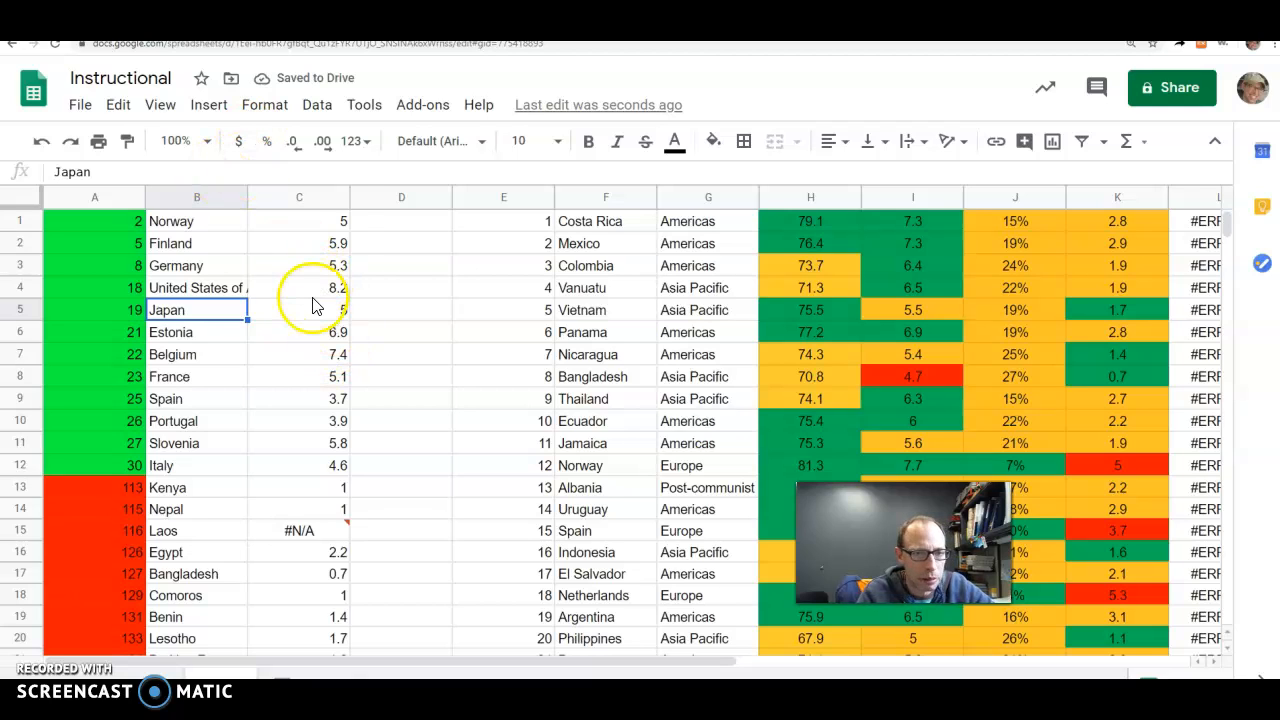
left_click(299, 287)
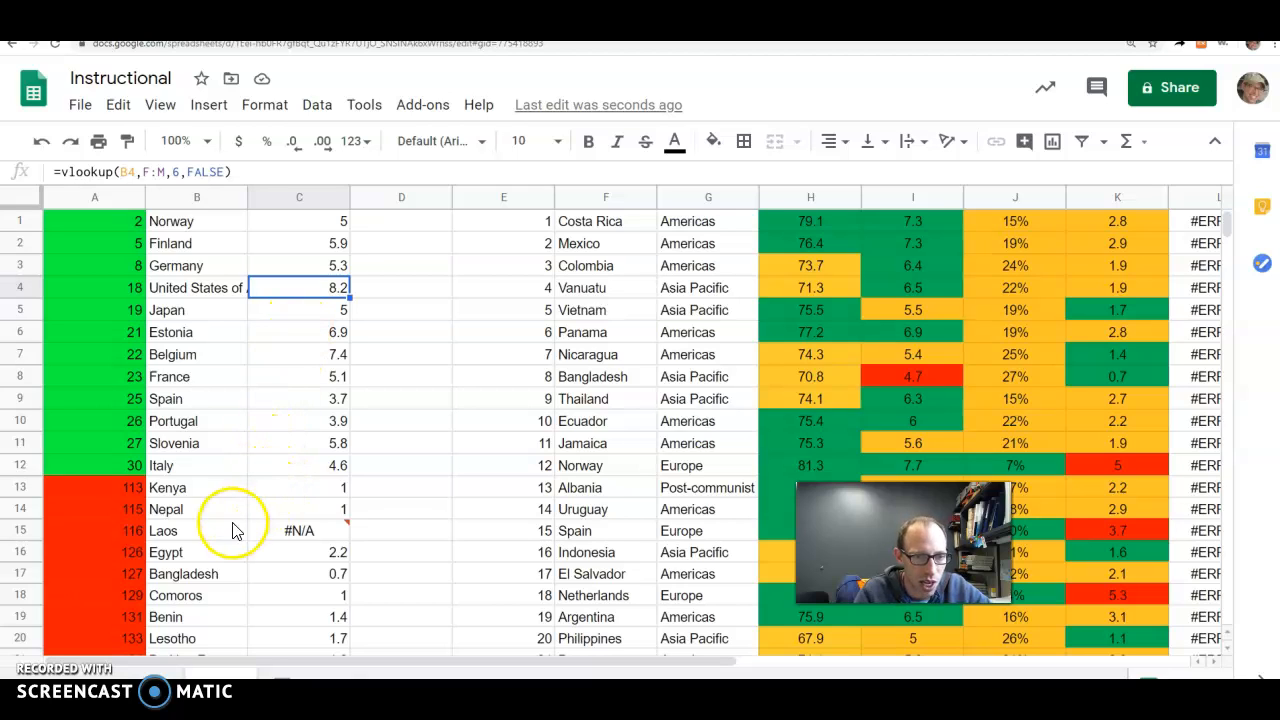
left_click(196, 530)
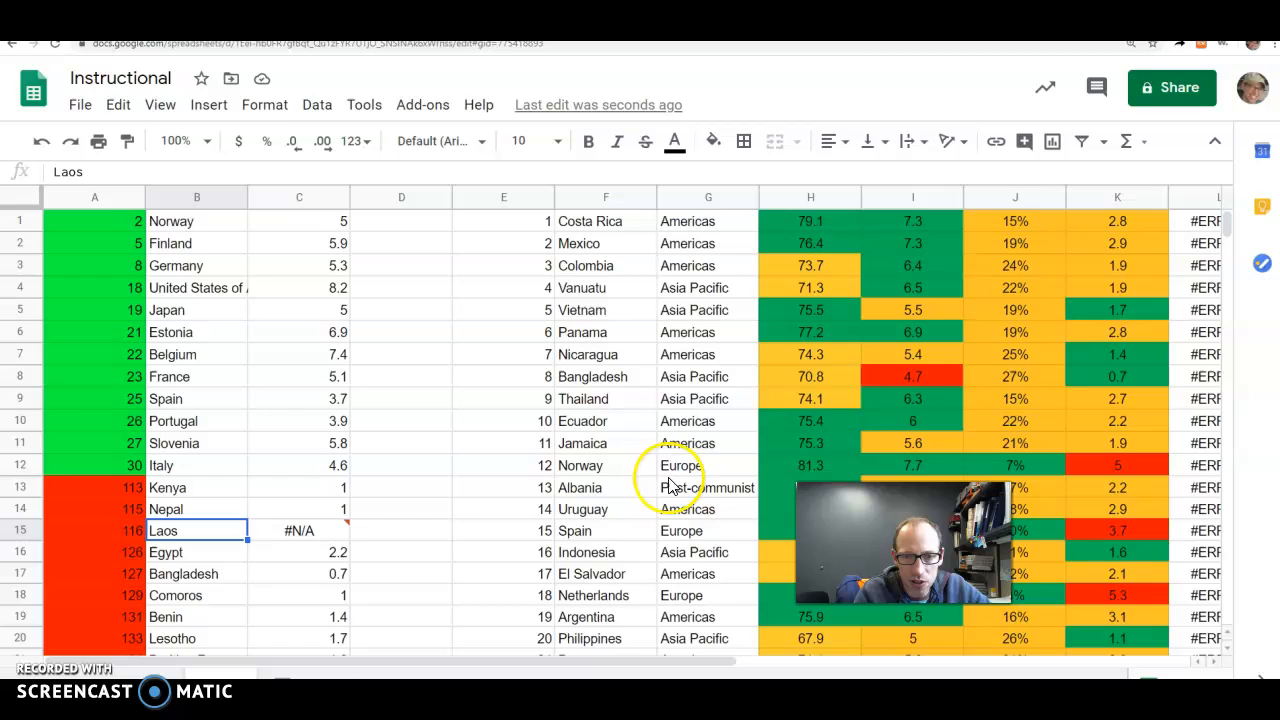
scroll("down", 3)
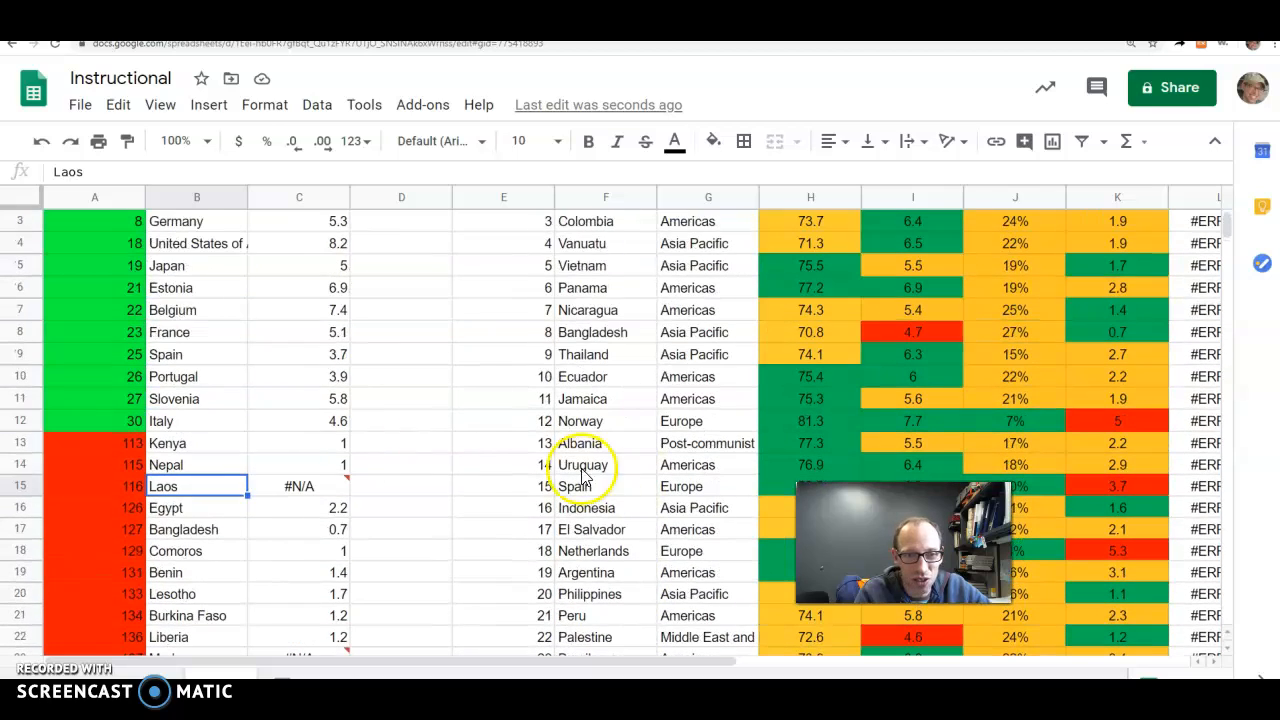
scroll("down", 3)
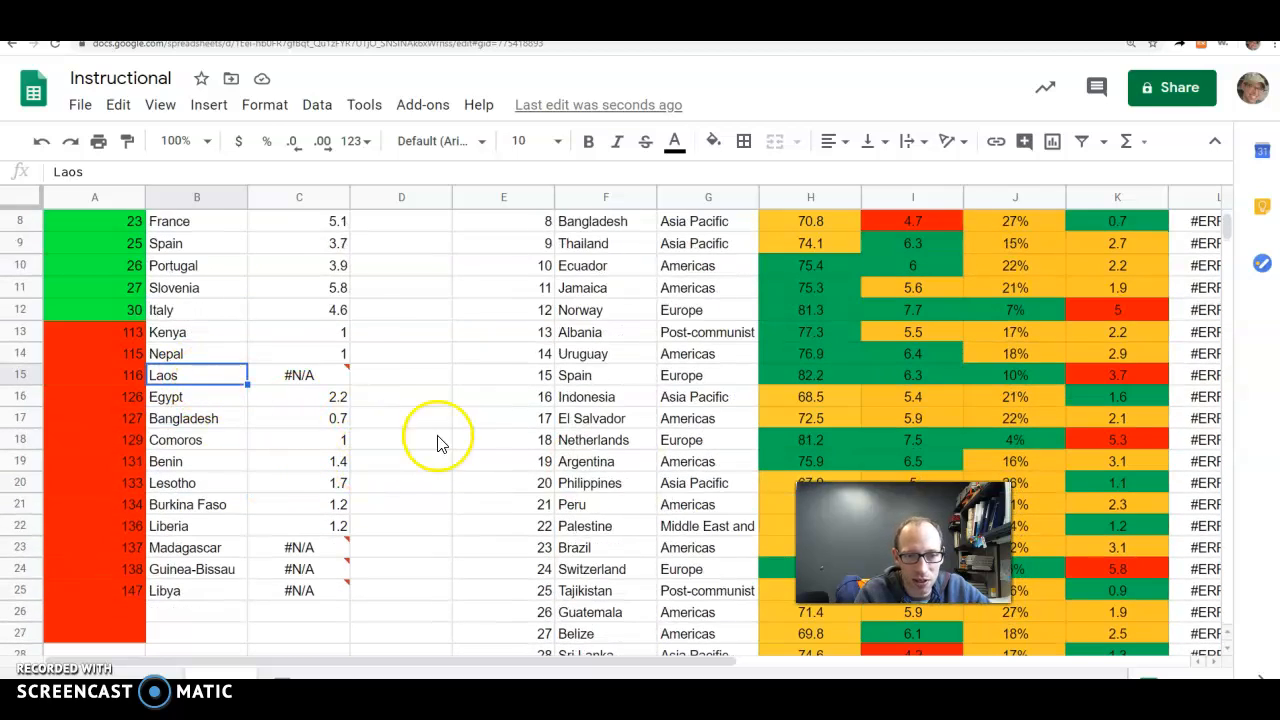
scroll("down", 3)
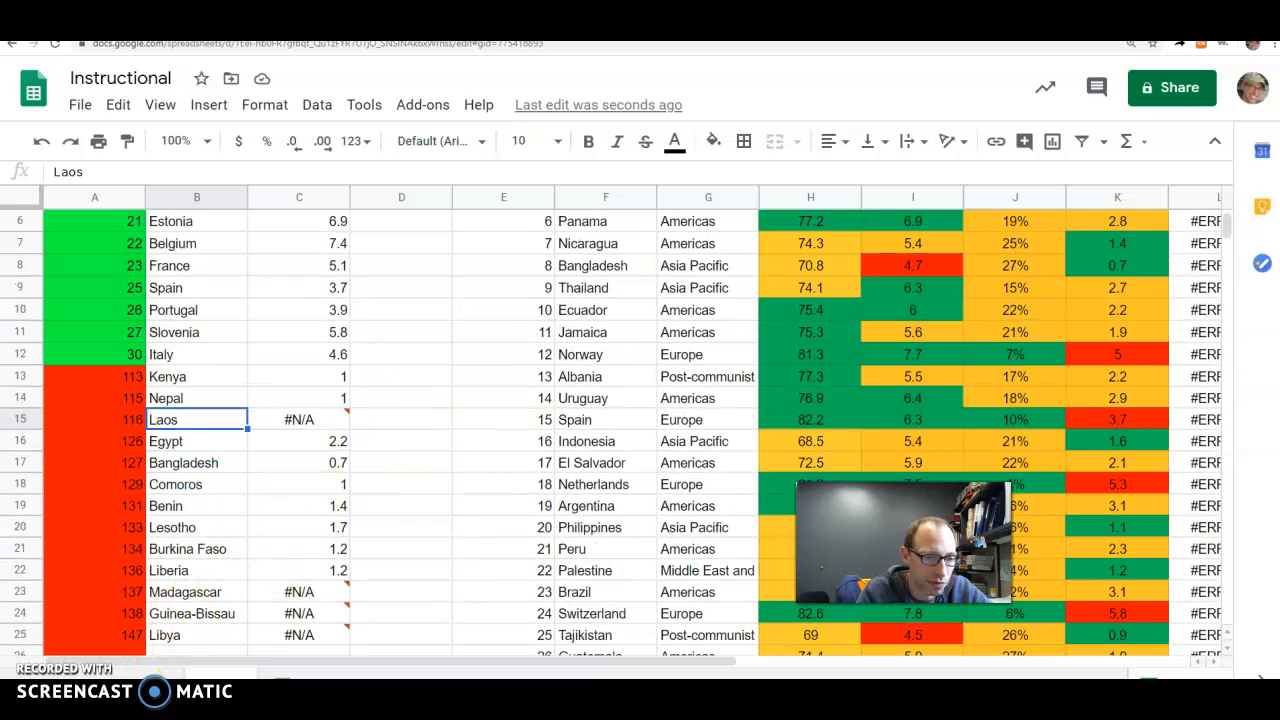
mouse_move(262, 440)
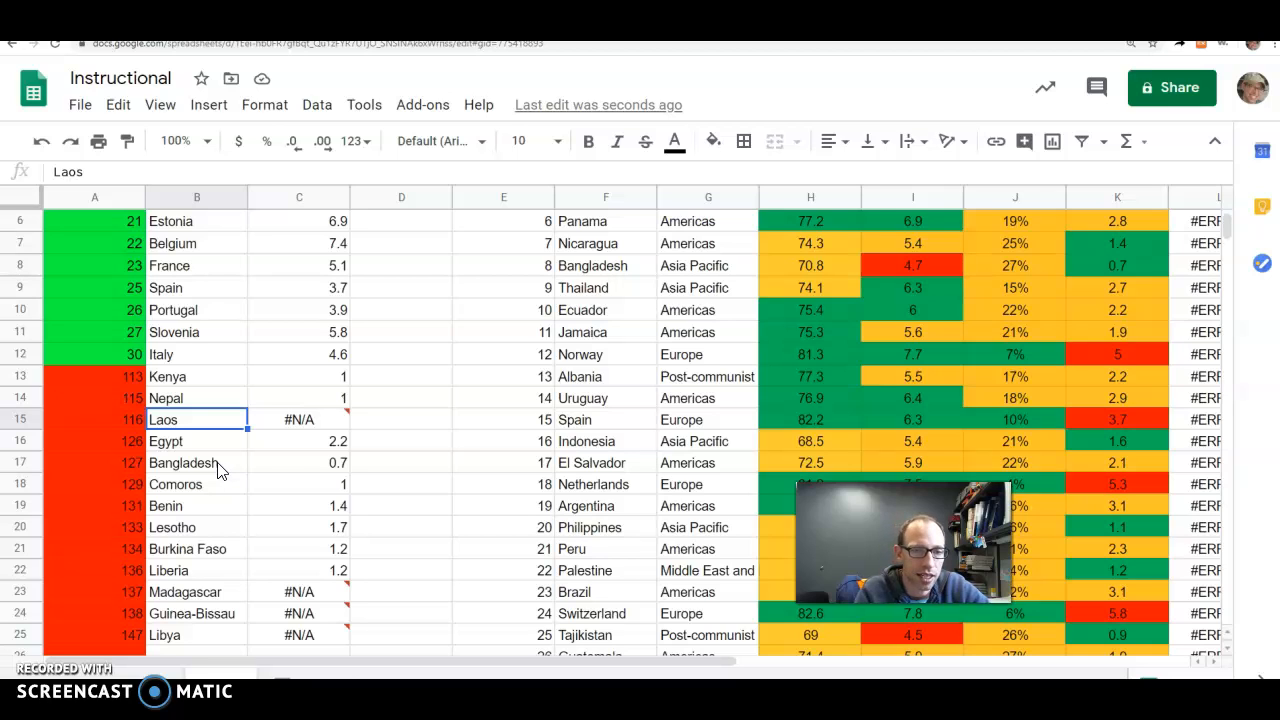
mouse_move(432, 447)
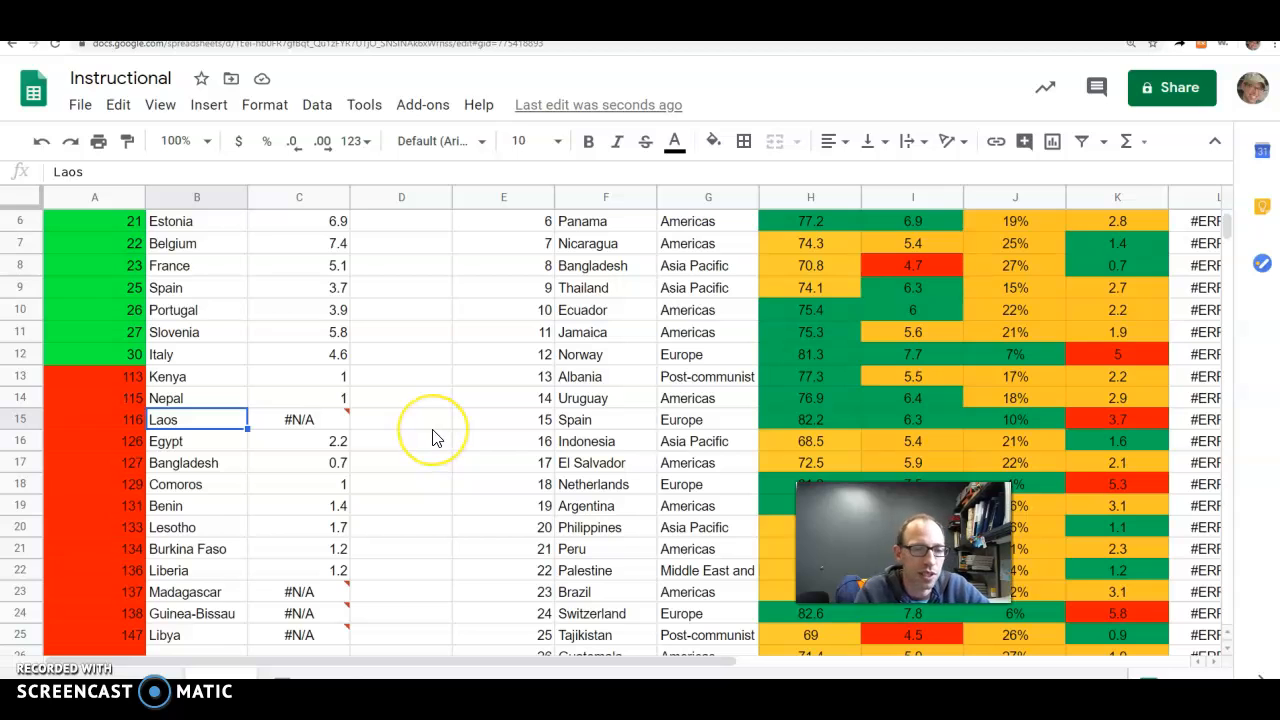
scroll("down", 3)
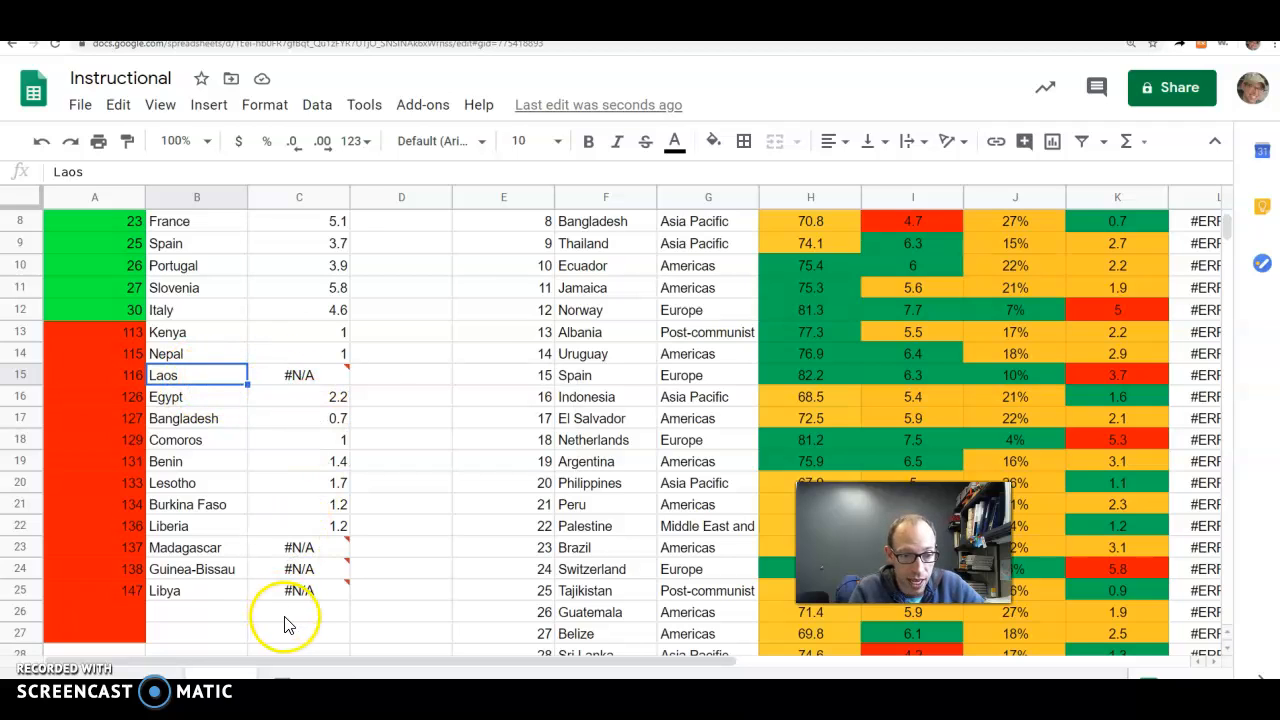
mouse_move(115, 378)
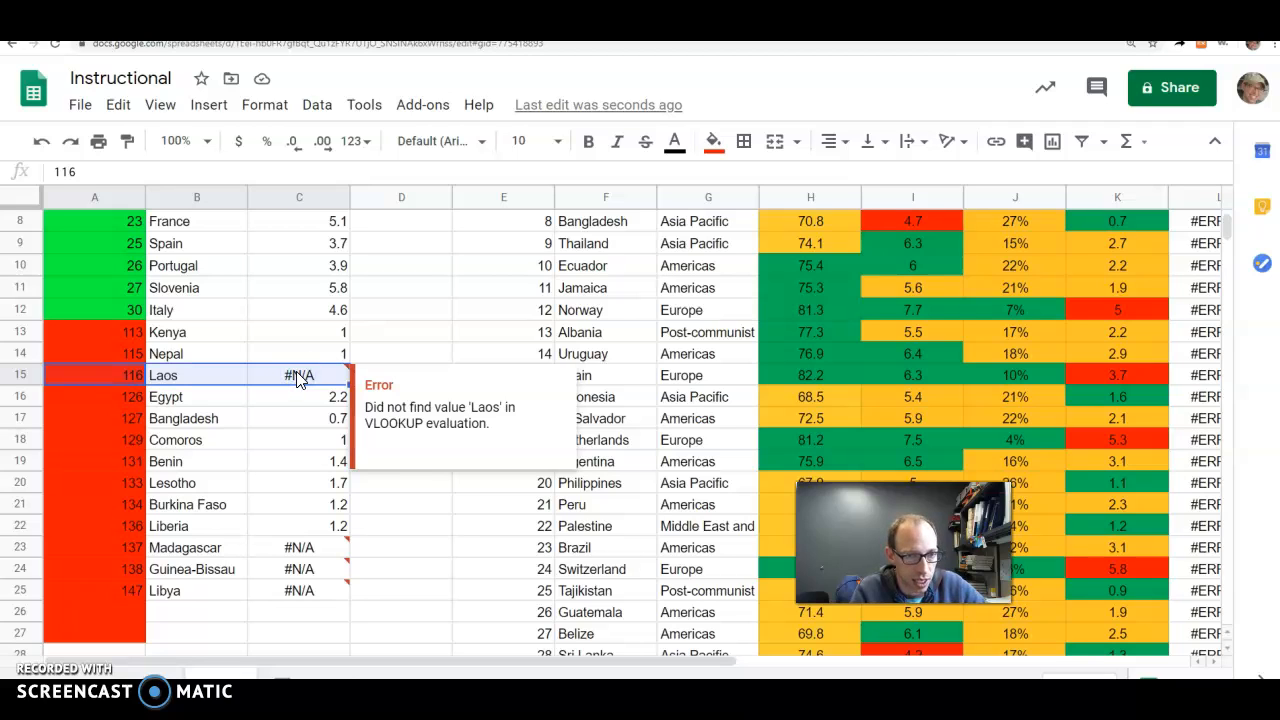
Step: Copy the Laos row from row 15 to row 26 and delete the original row
left_click(98, 610)
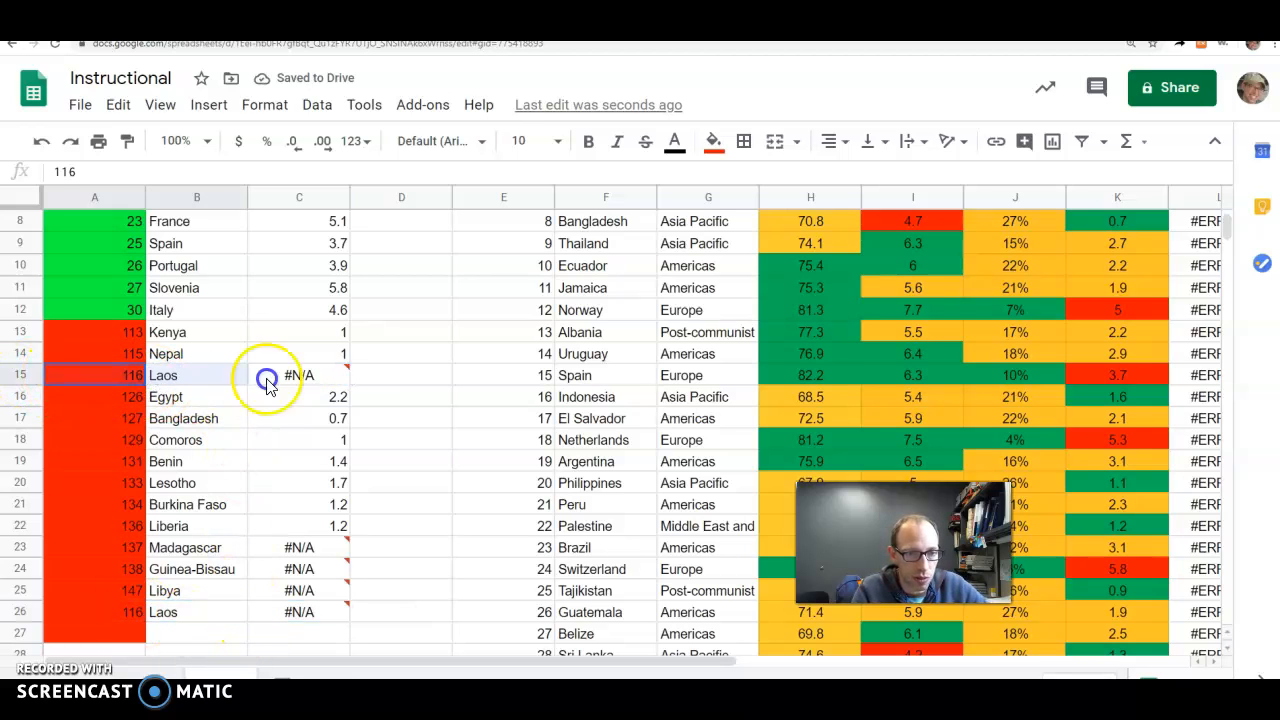
right_click(299, 375)
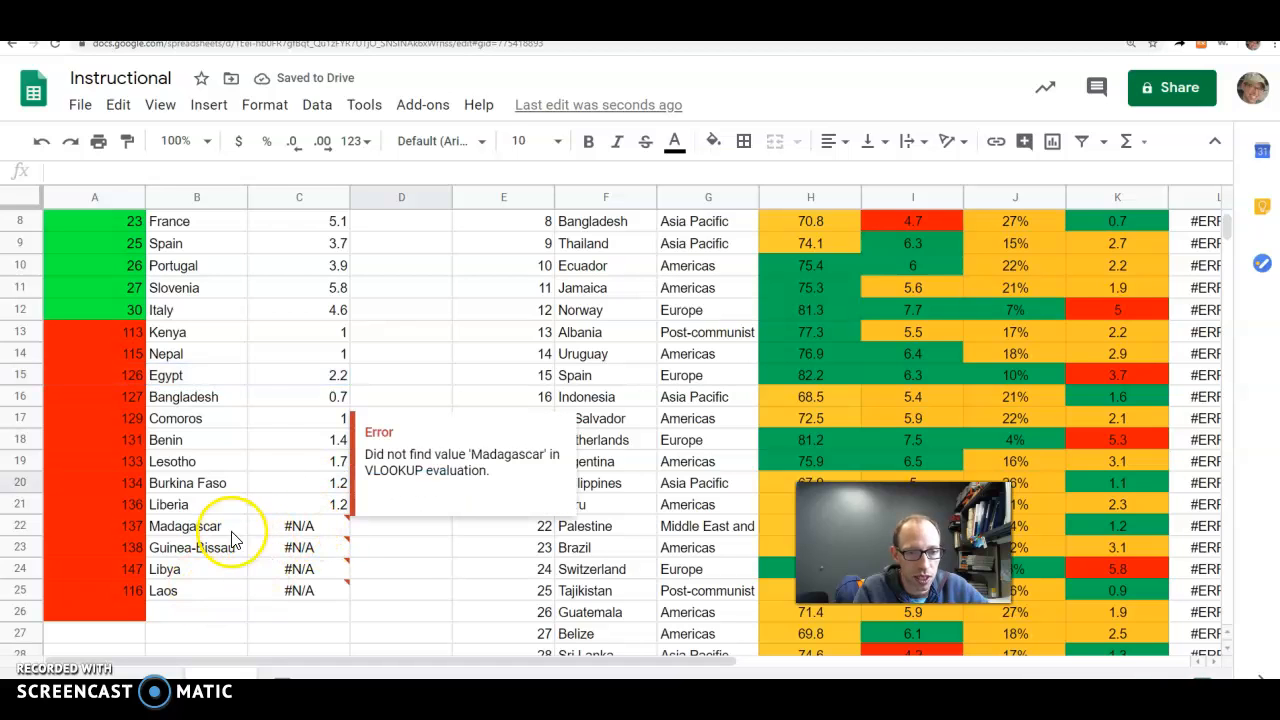
mouse_move(382, 624)
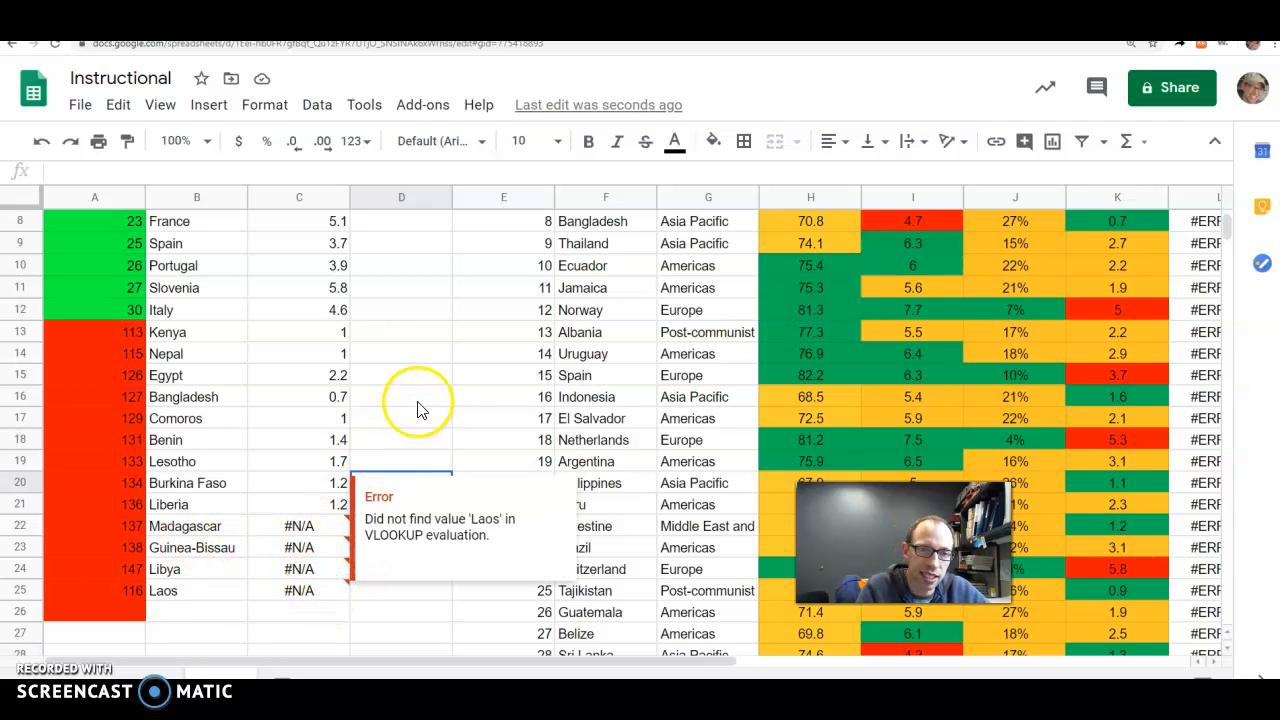
left_click(299, 332)
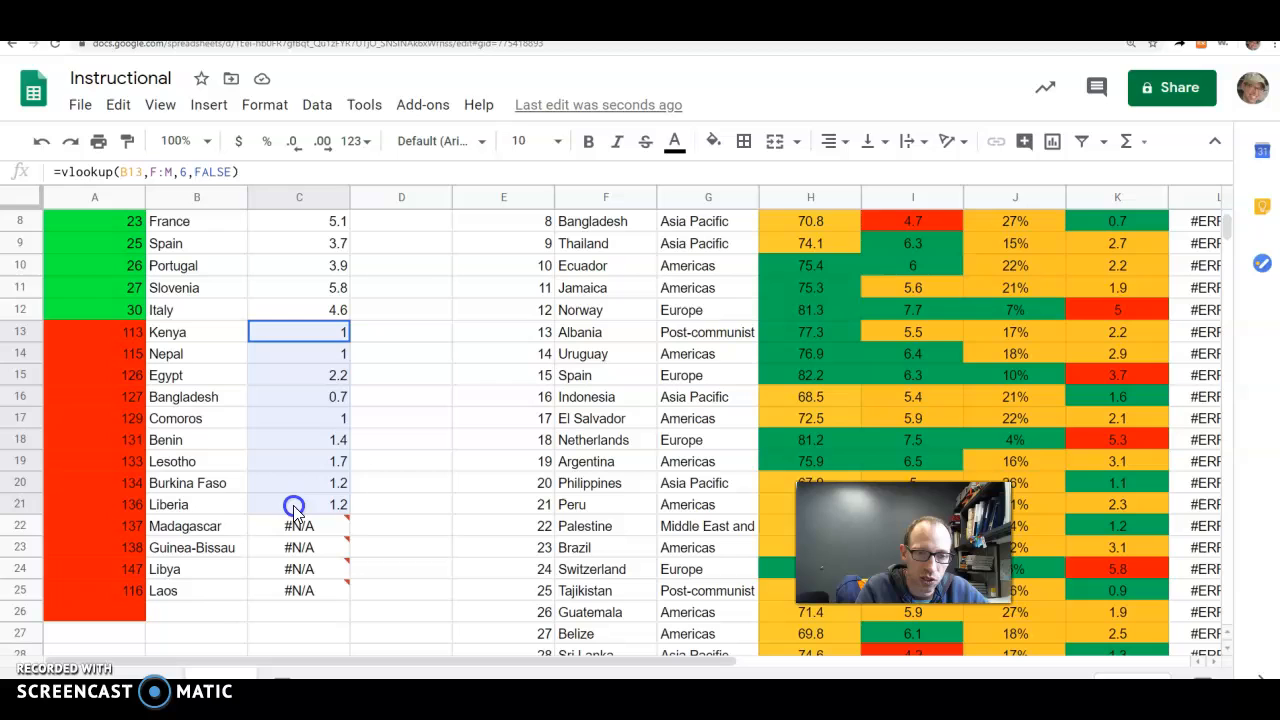
mouse_move(425, 455)
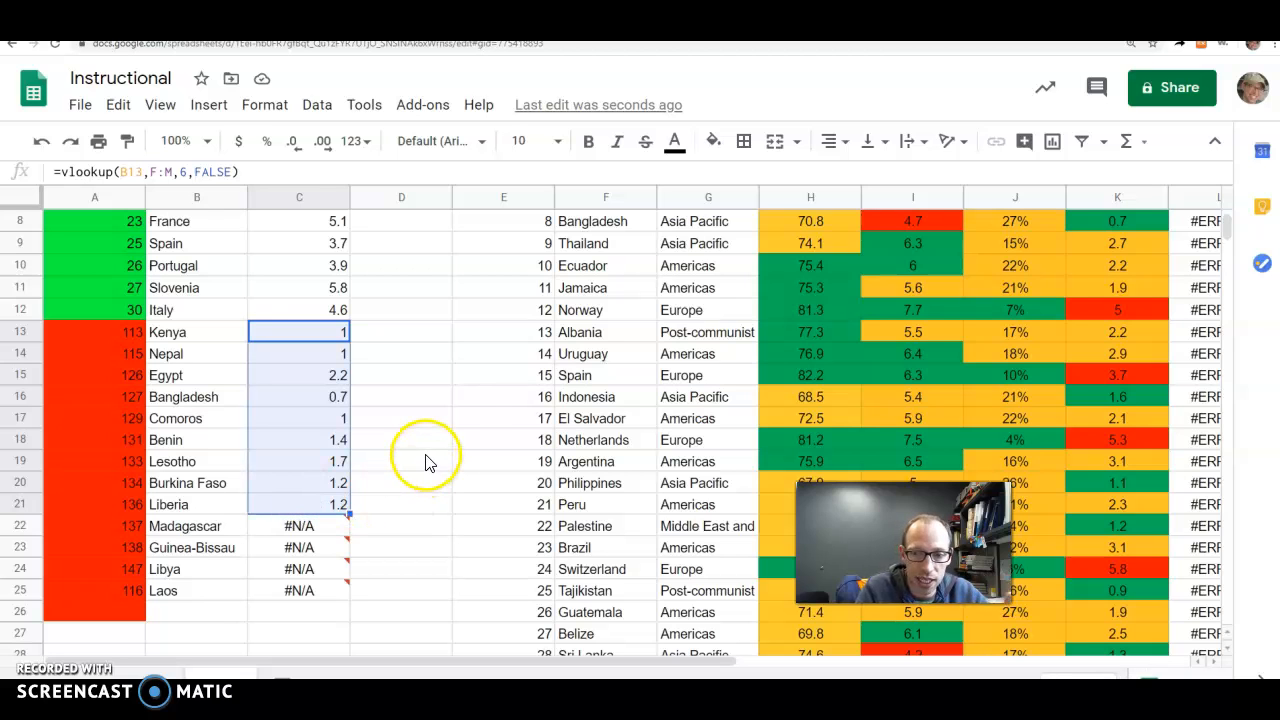
scroll("up", 3)
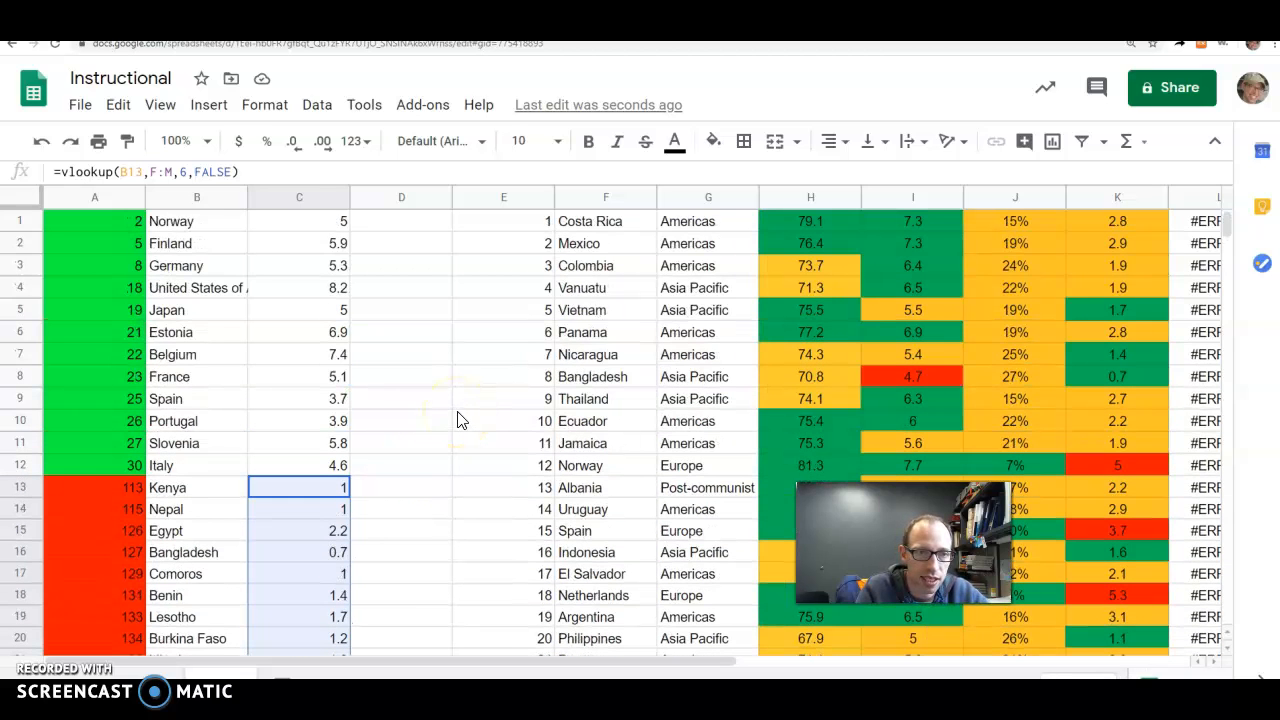
scroll("down", 3)
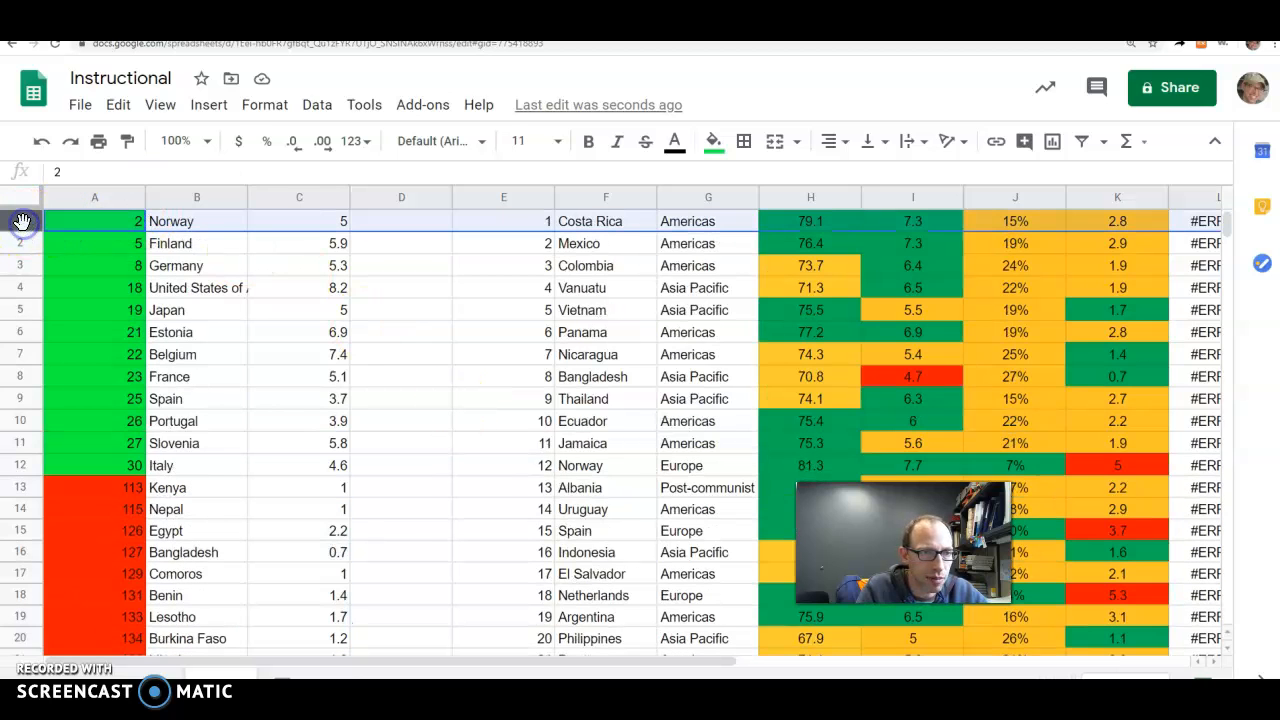
Step: Insert a row above Norway headed Prosperity Rank, Country, Ecological Footprint in A1:C1
right_click(21, 221)
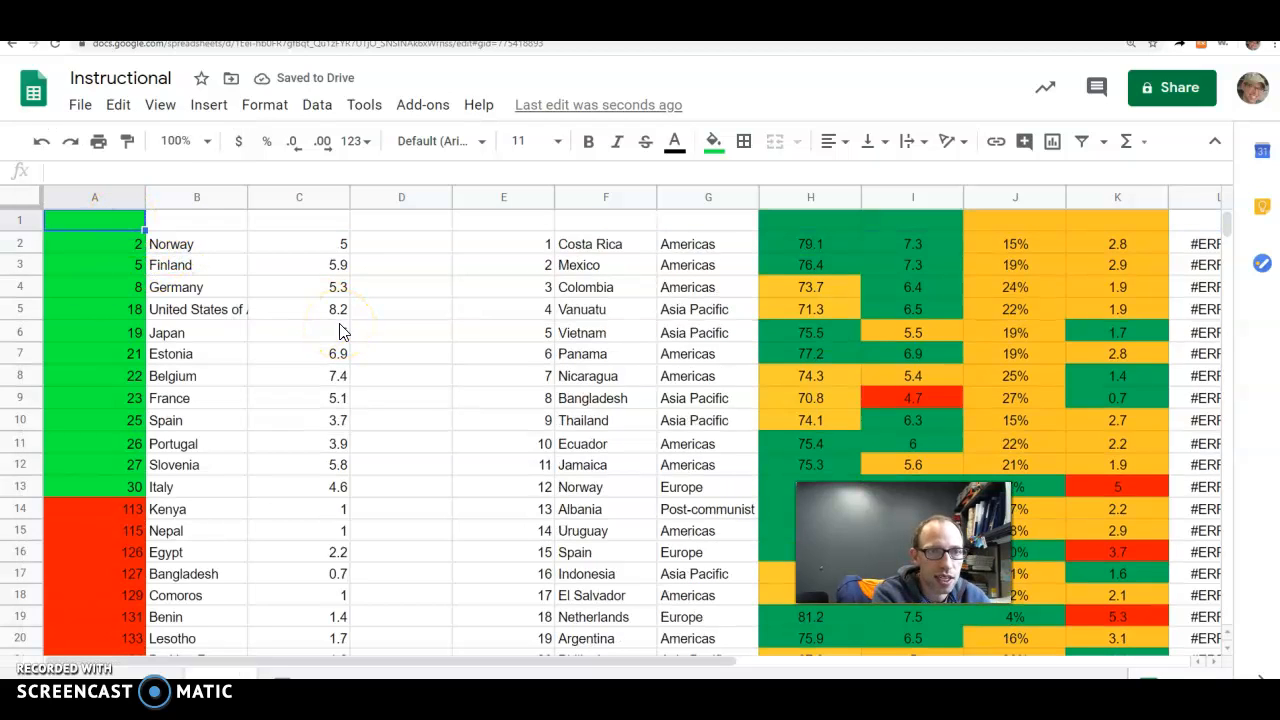
type("HDI")
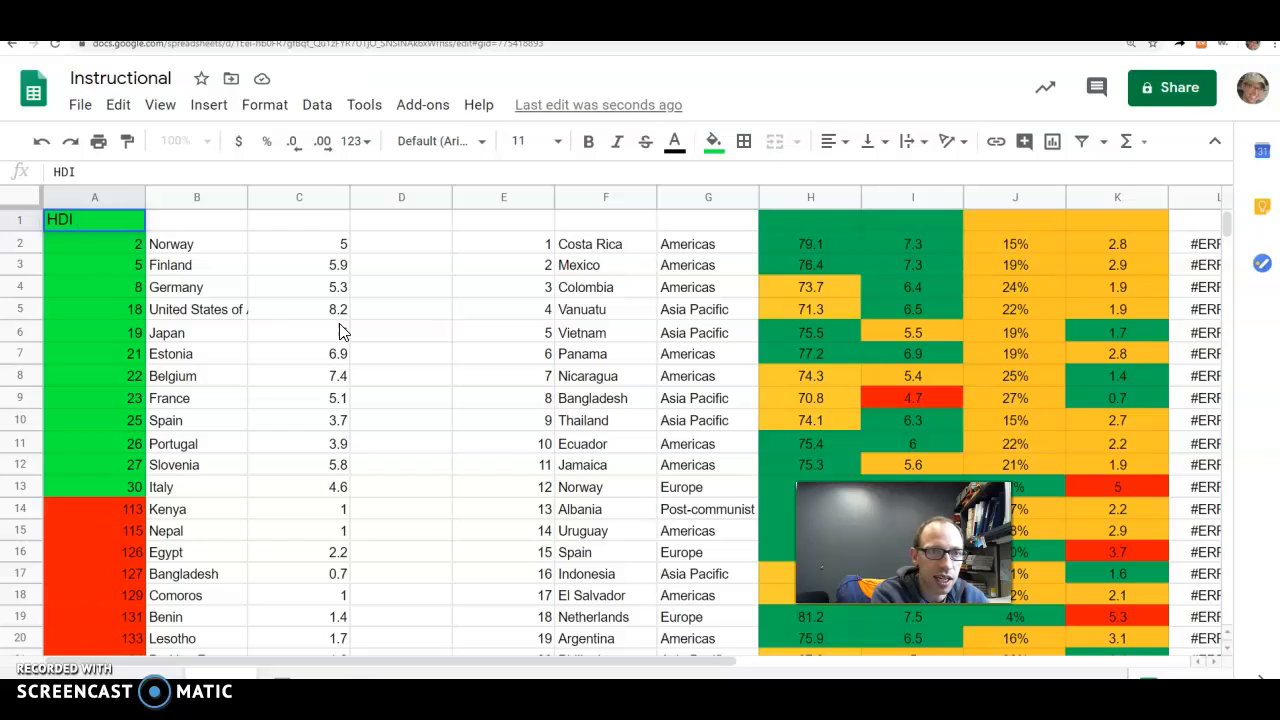
type("Ran")
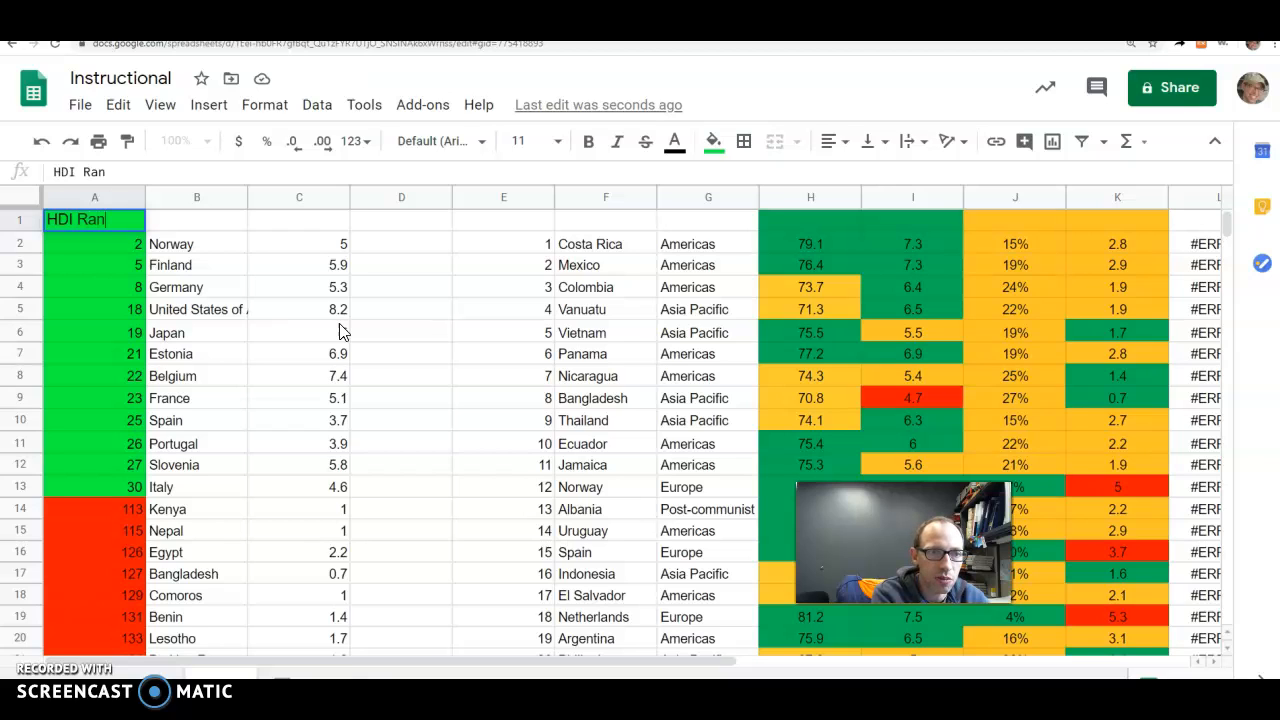
key("Backspace")
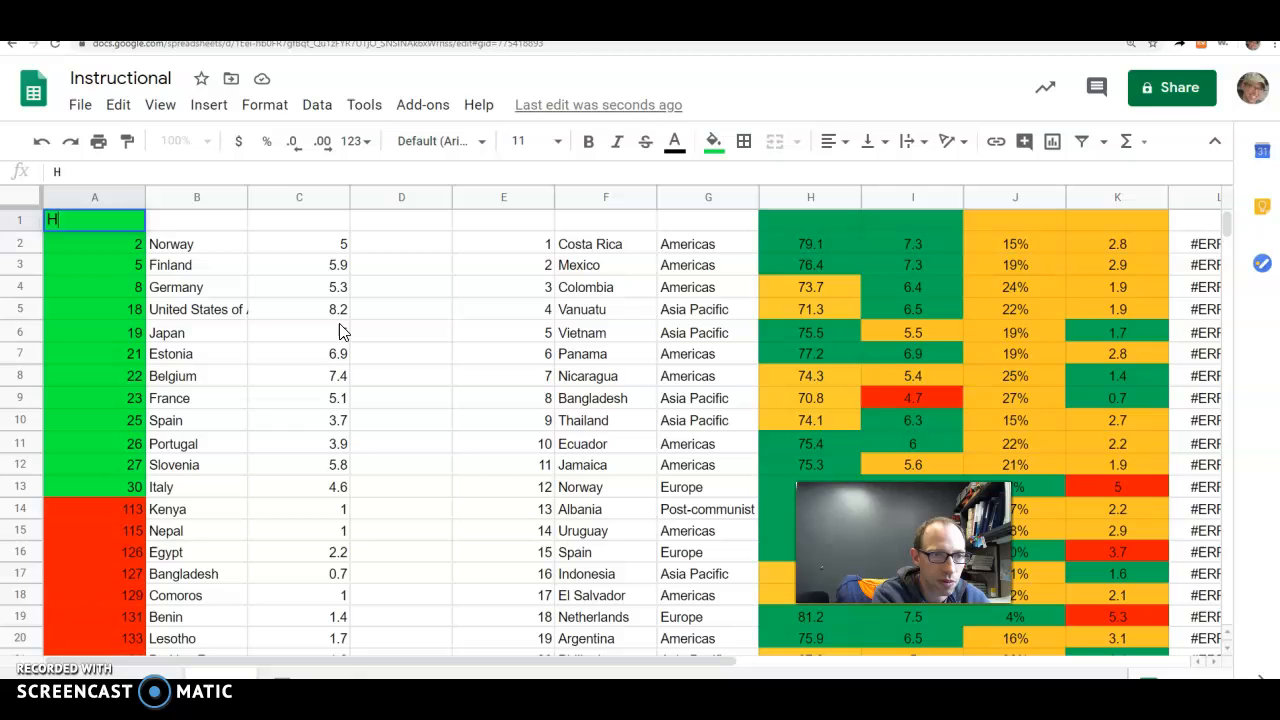
type("rosperity Rank")
left_click(197, 220)
type("Country")
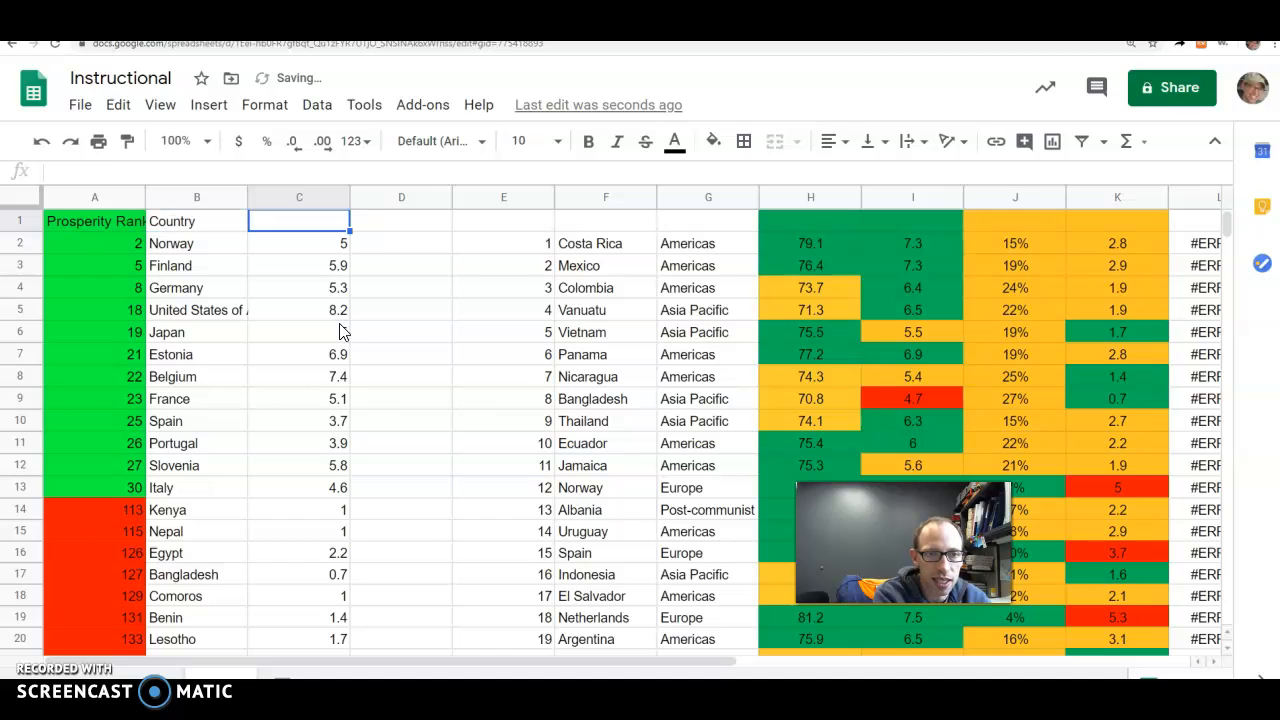
type("Ecological Foo")
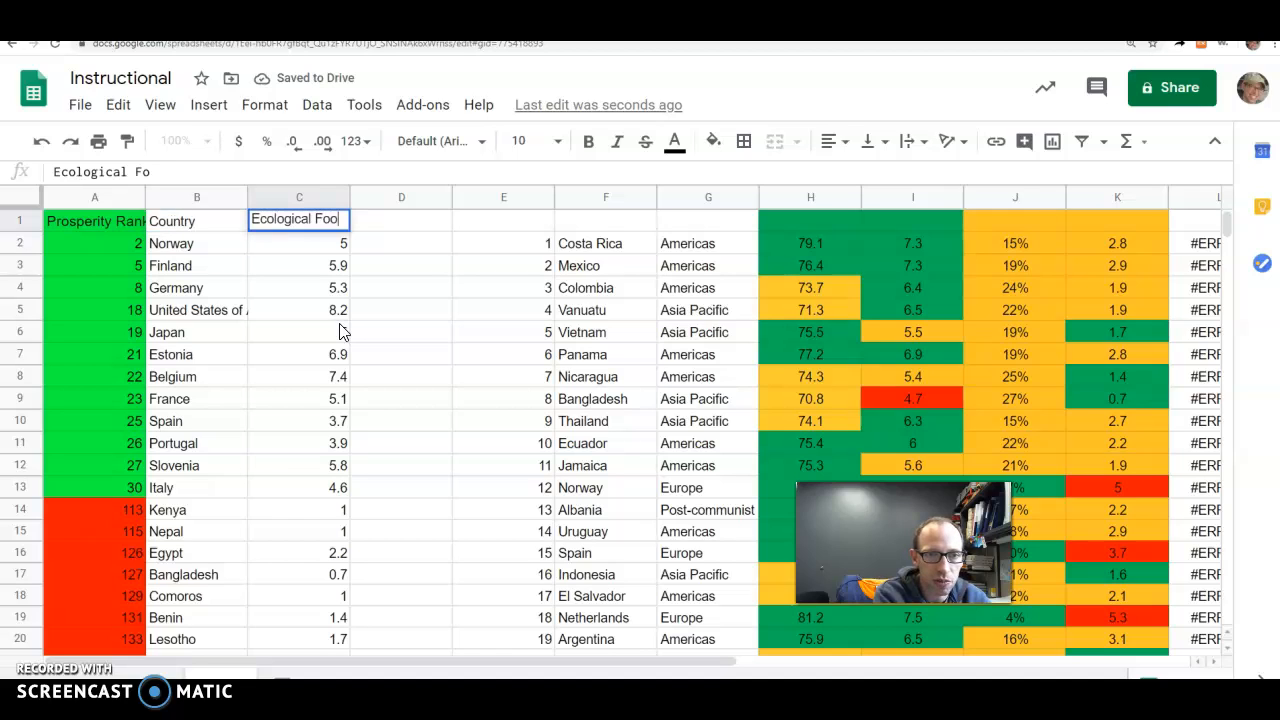
key("Enter")
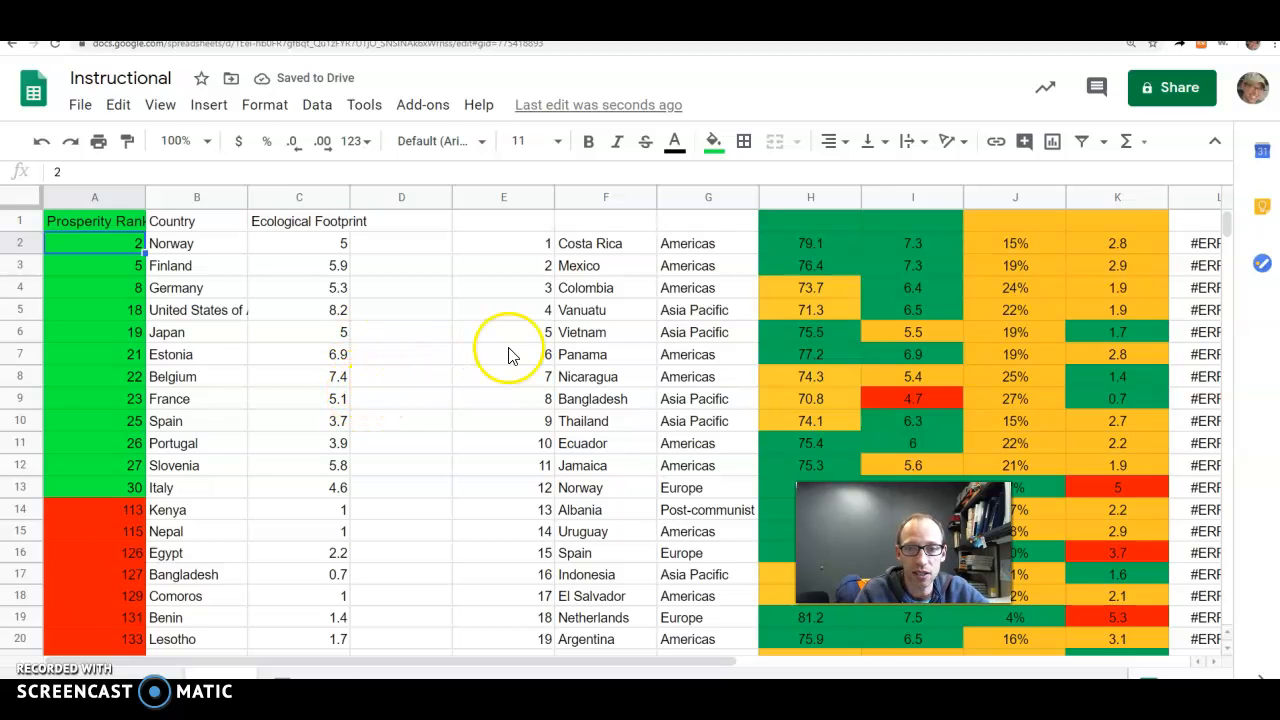
mouse_move(503, 197)
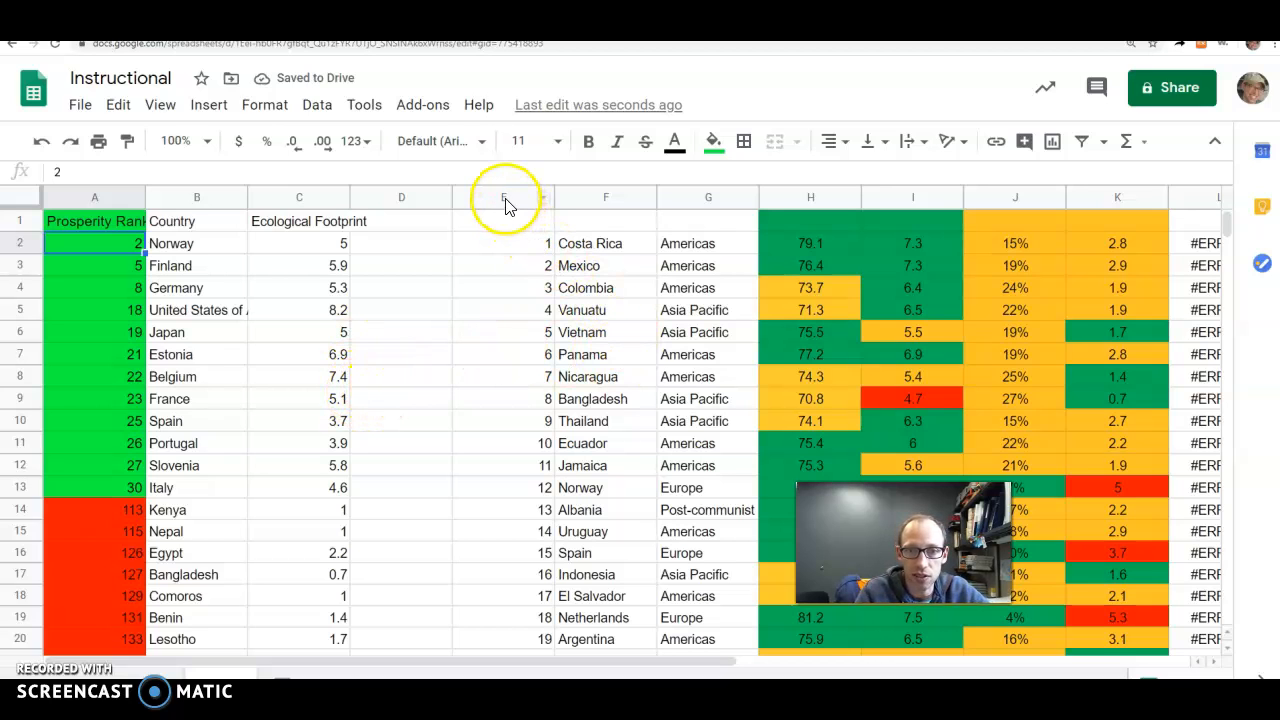
scroll("right", 3)
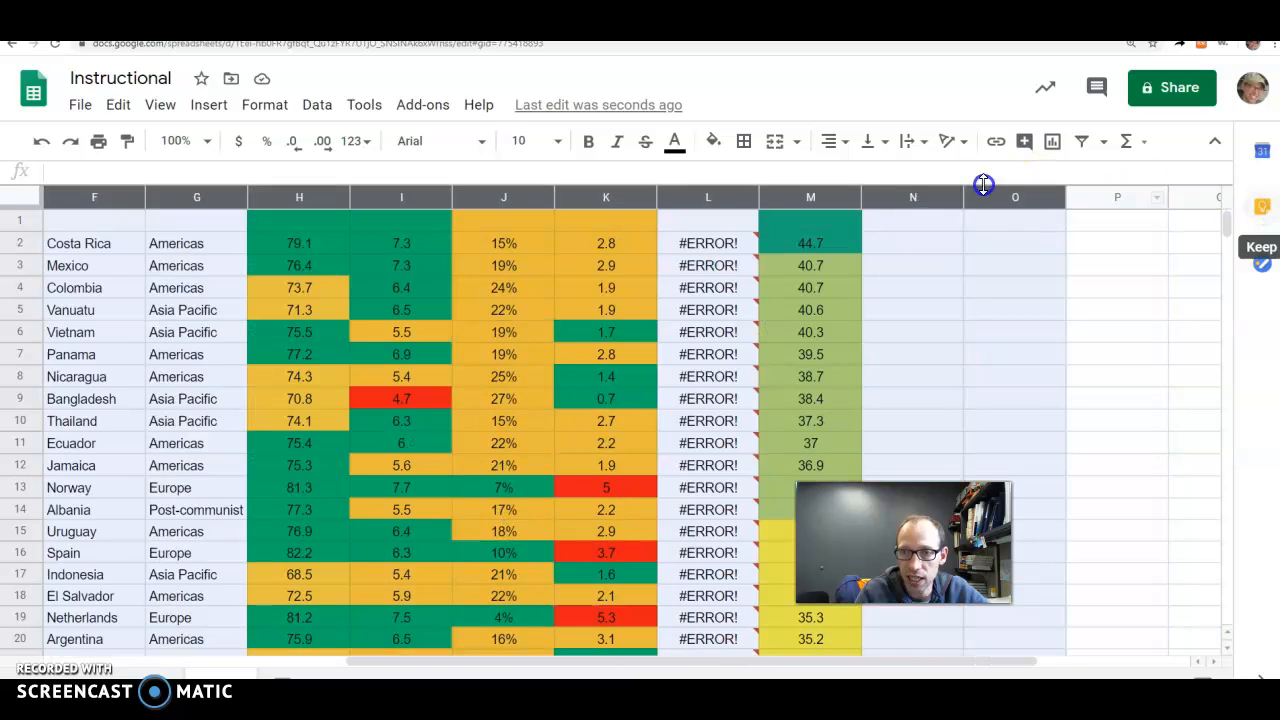
right_click(810, 197)
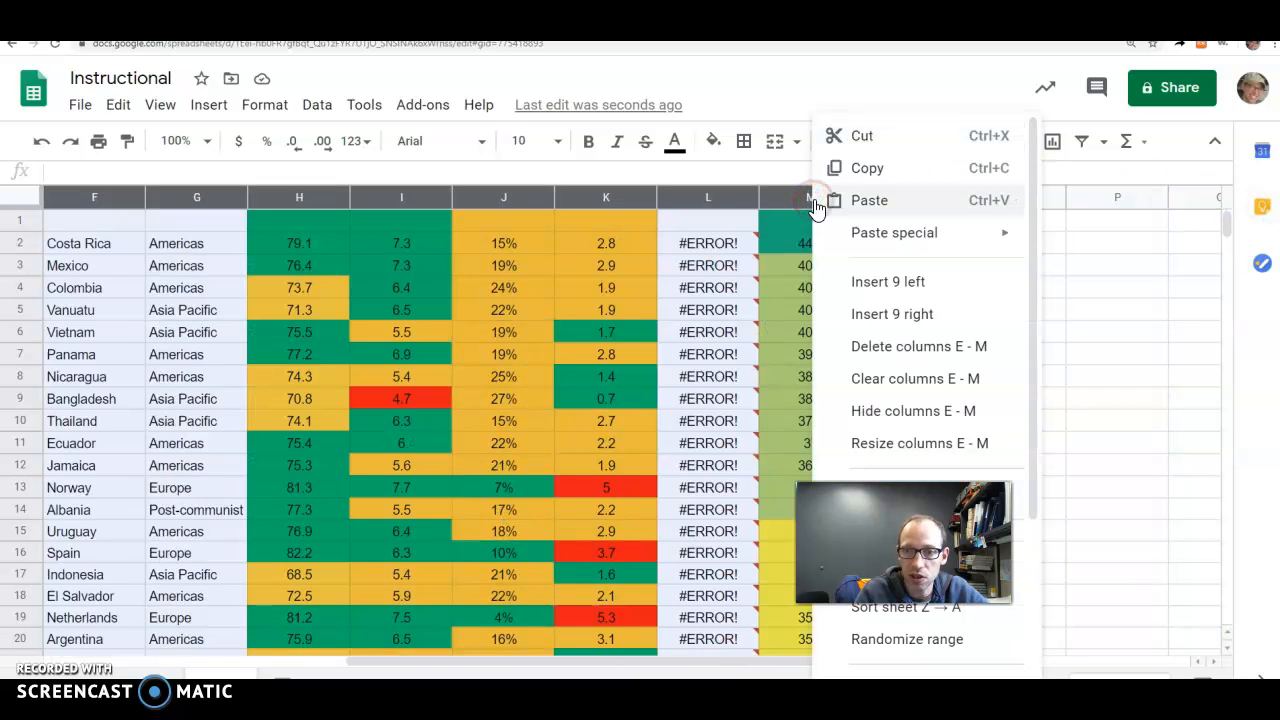
left_click(918, 346)
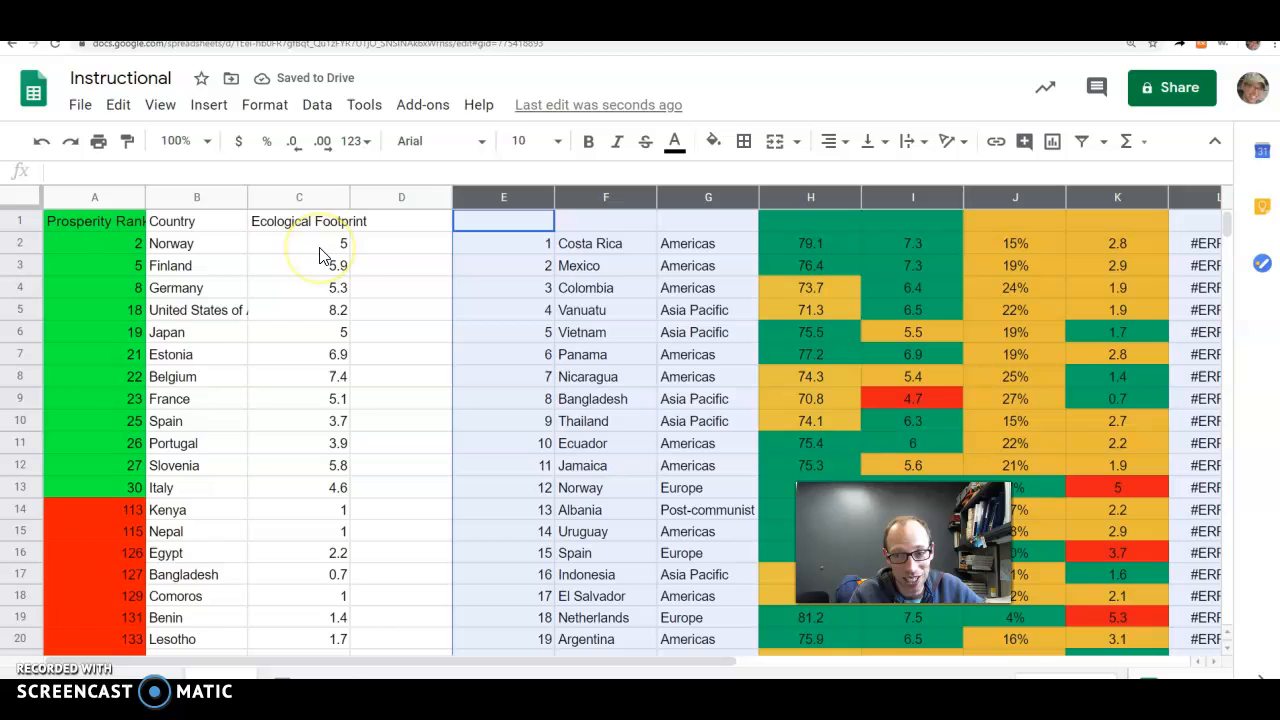
mouse_move(322, 355)
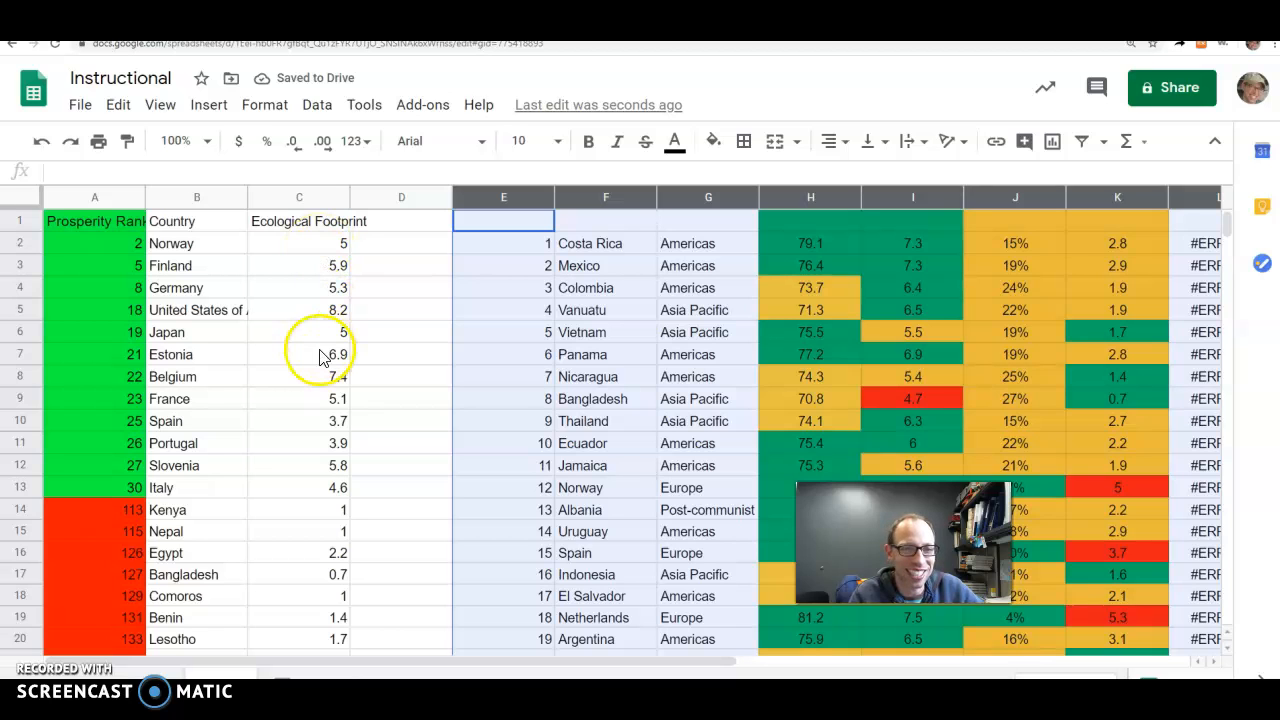
left_click(315, 243)
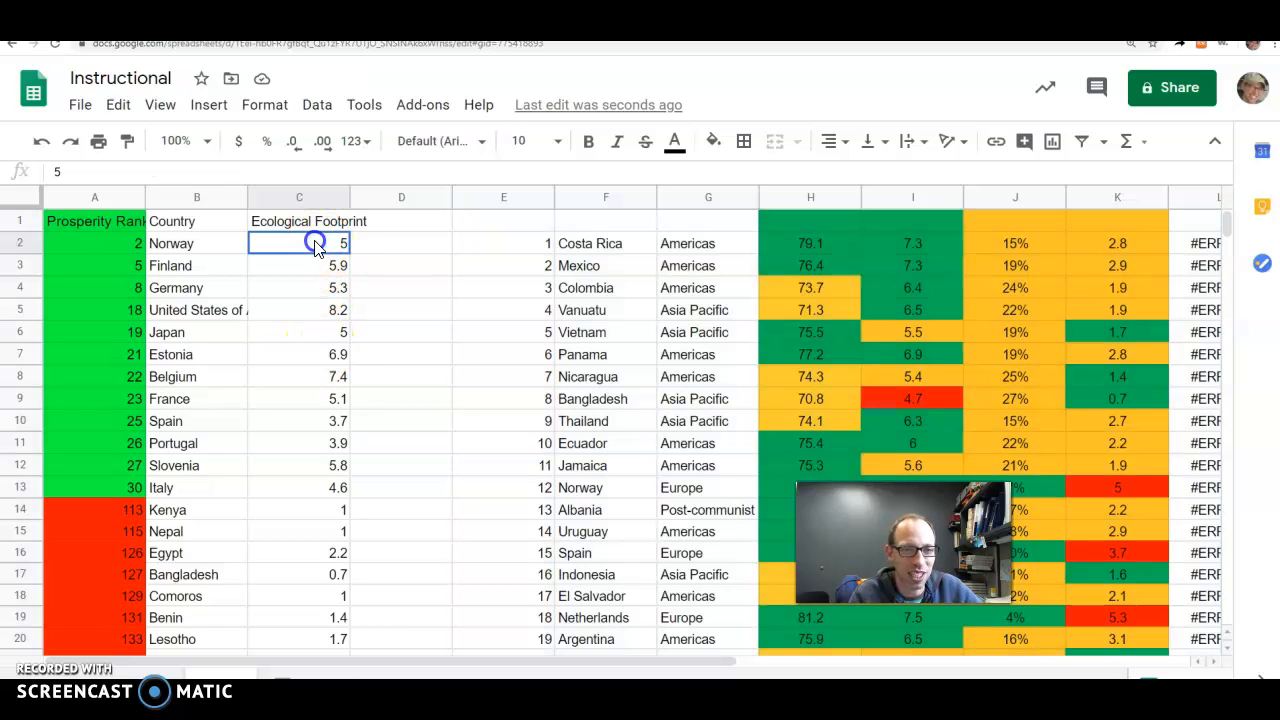
Step: Paste the copied Ecological Footprint column back as values only, replacing its formulas
scroll("down", 3)
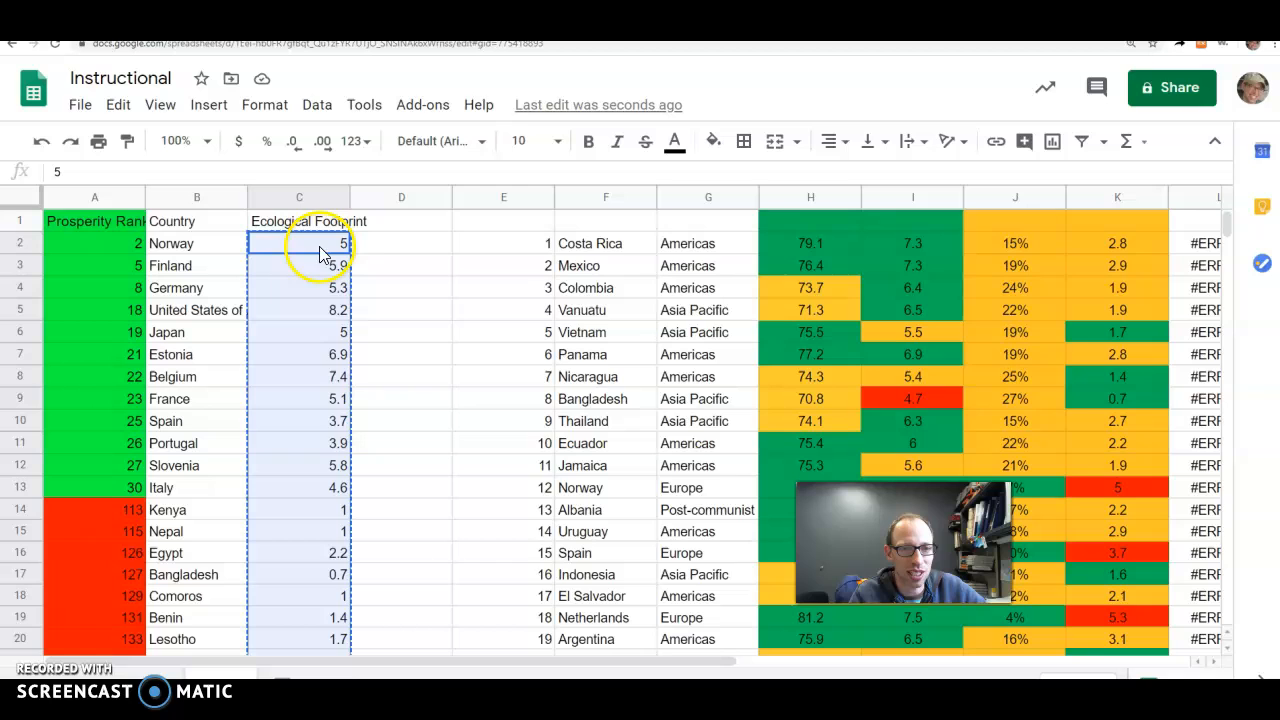
right_click(320, 243)
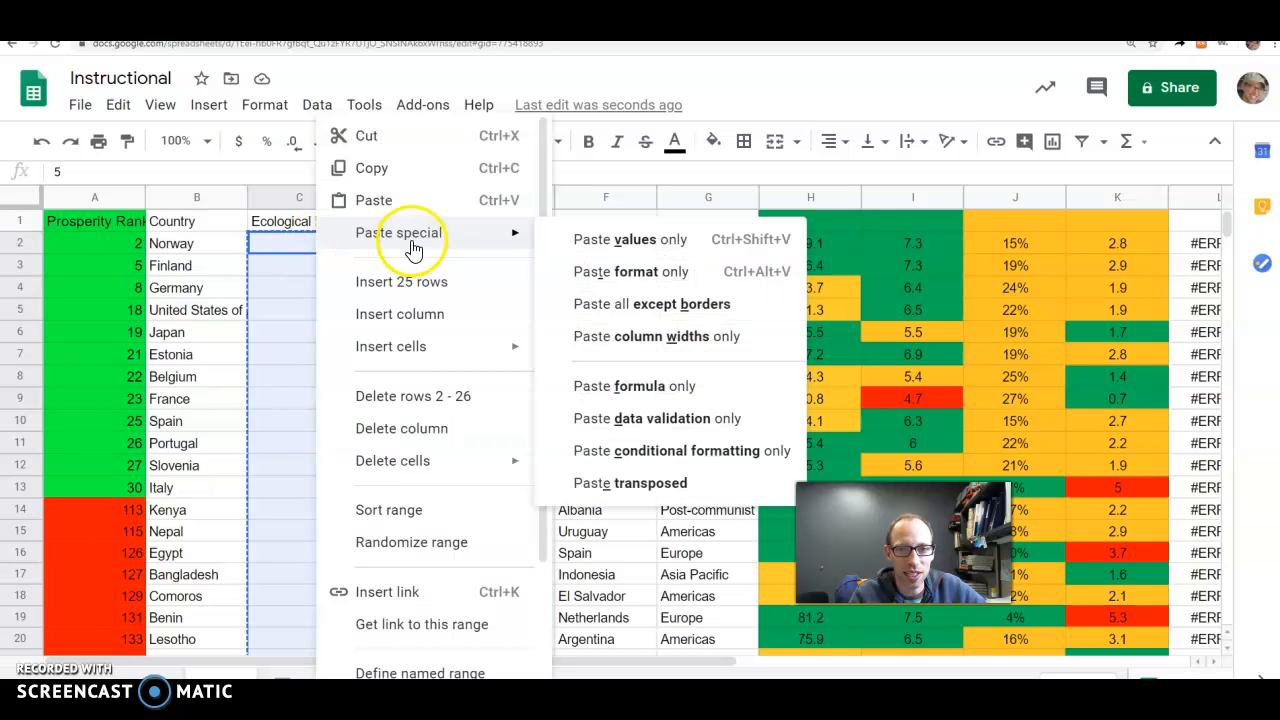
left_click(630, 239)
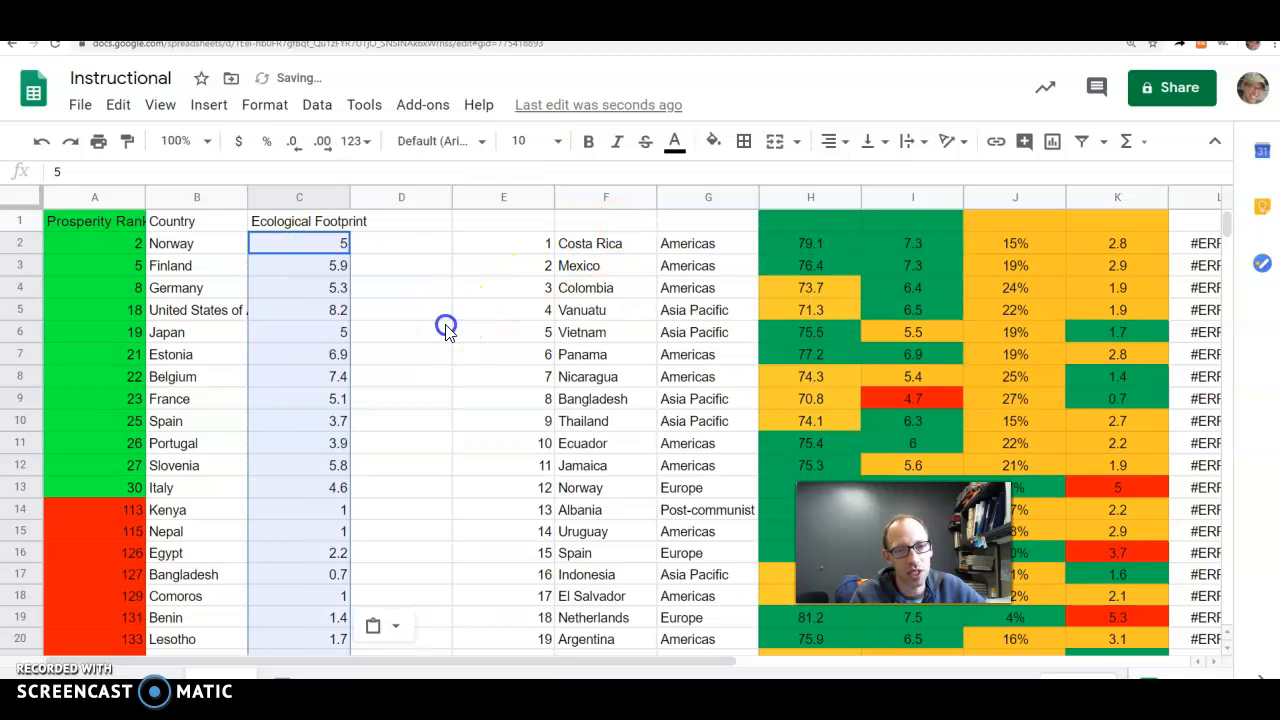
scroll("right", 3)
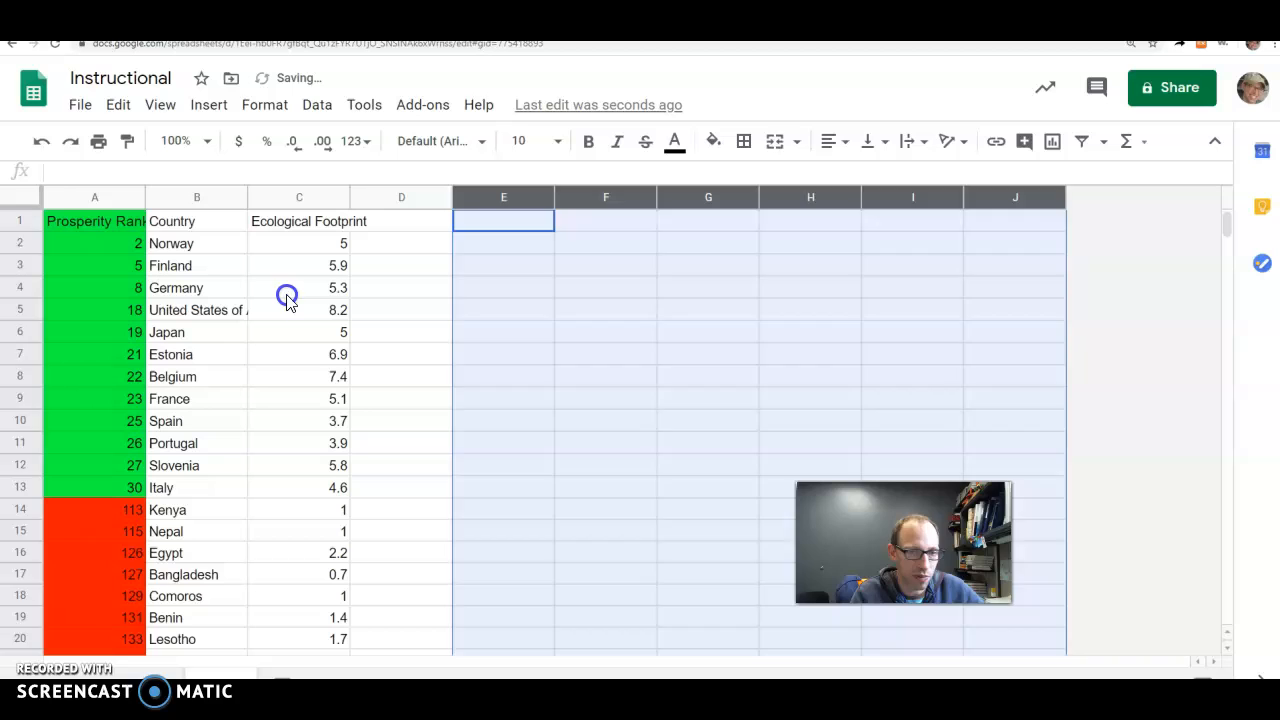
left_click(299, 288)
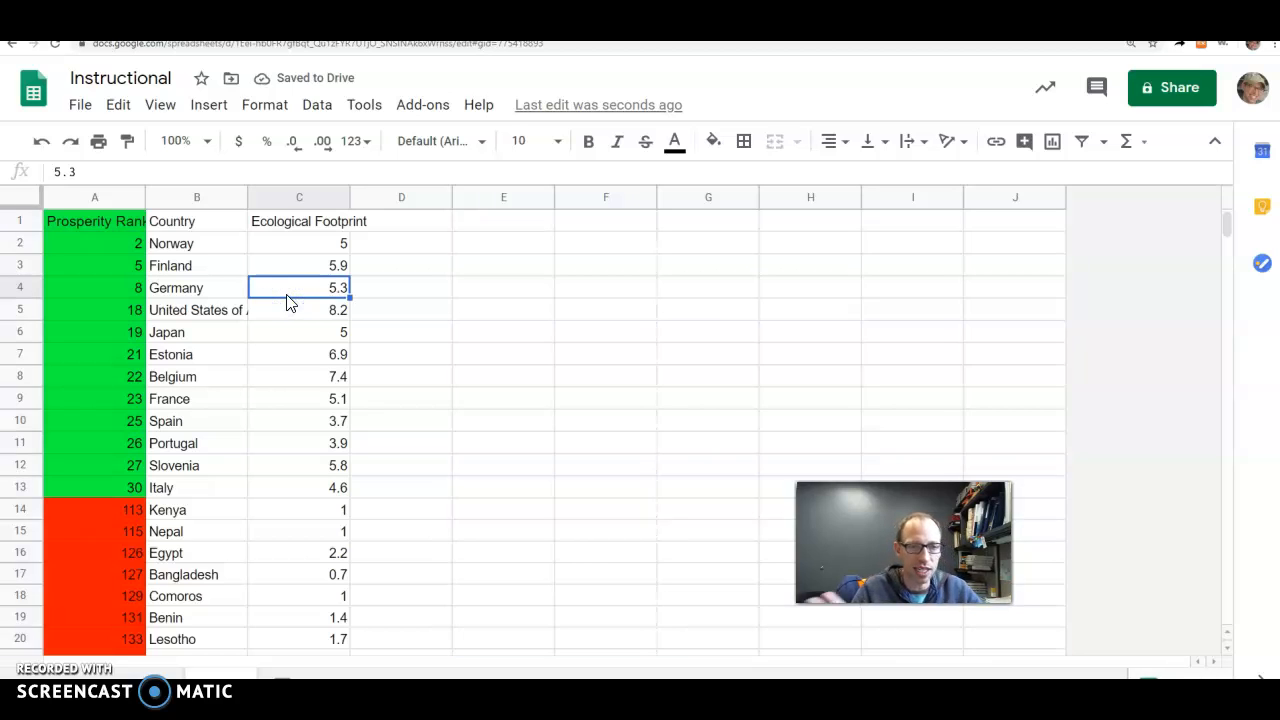